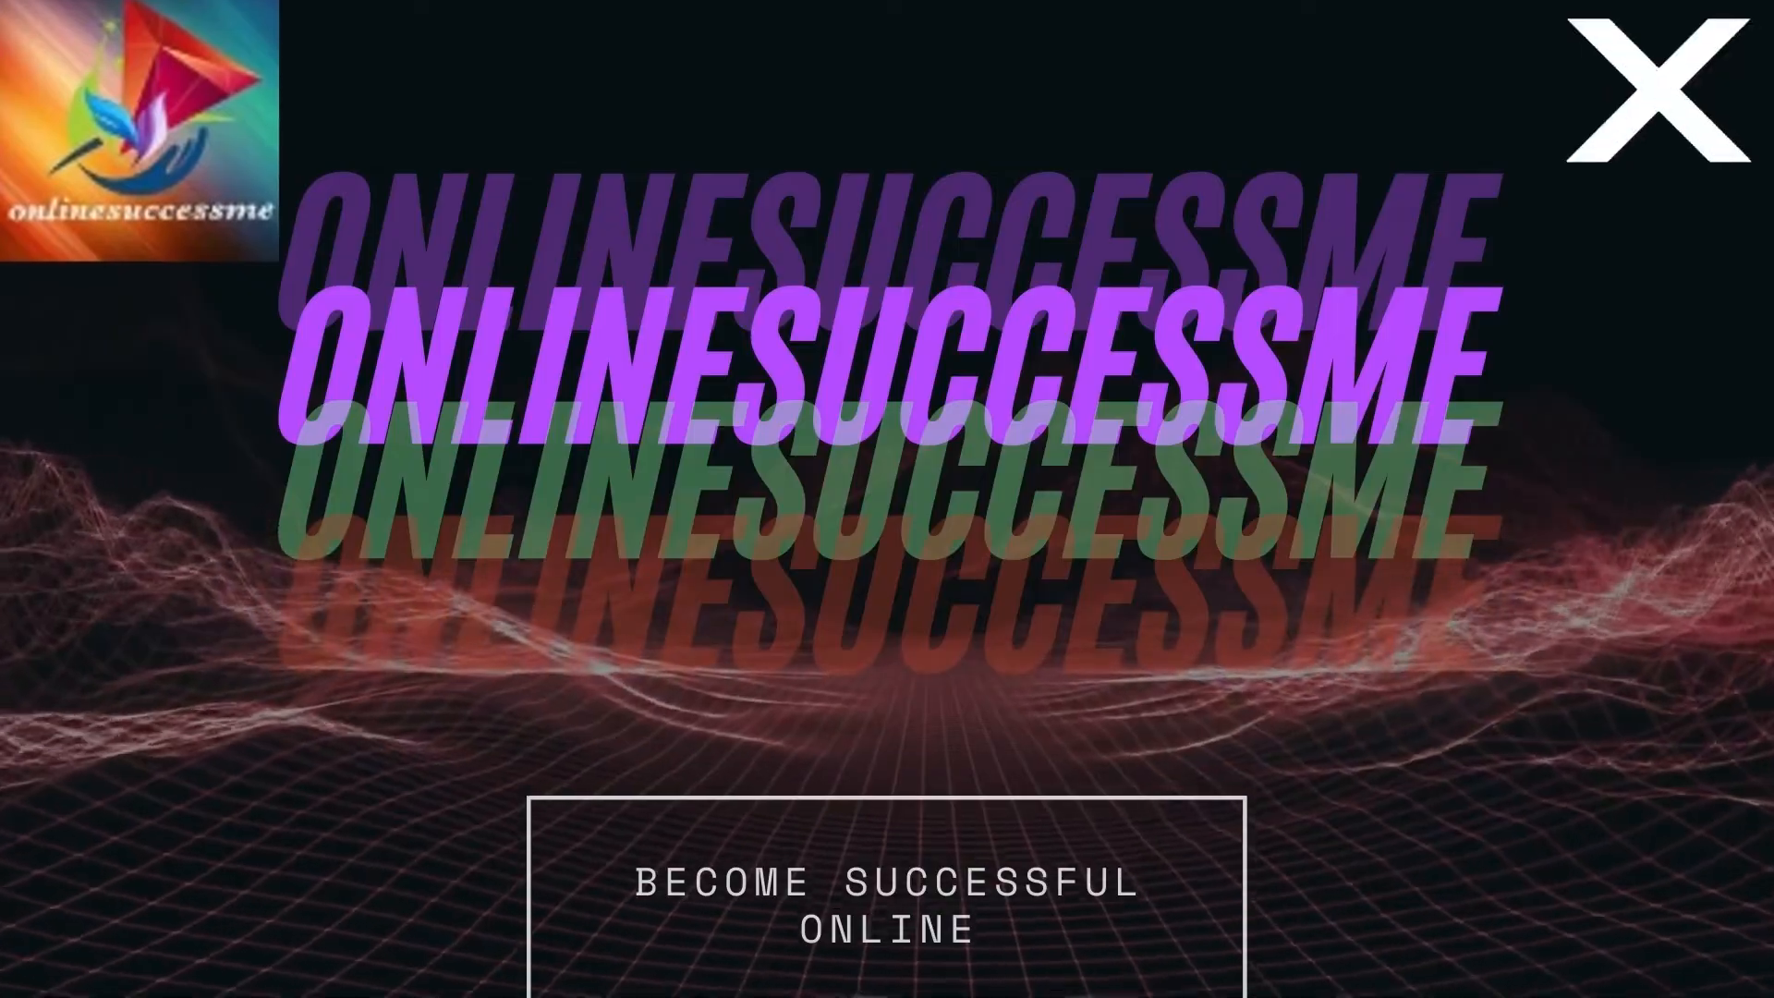
# Preview How to Impact Others and advance past the title and brain slides
pyautogui.click(1654, 96)
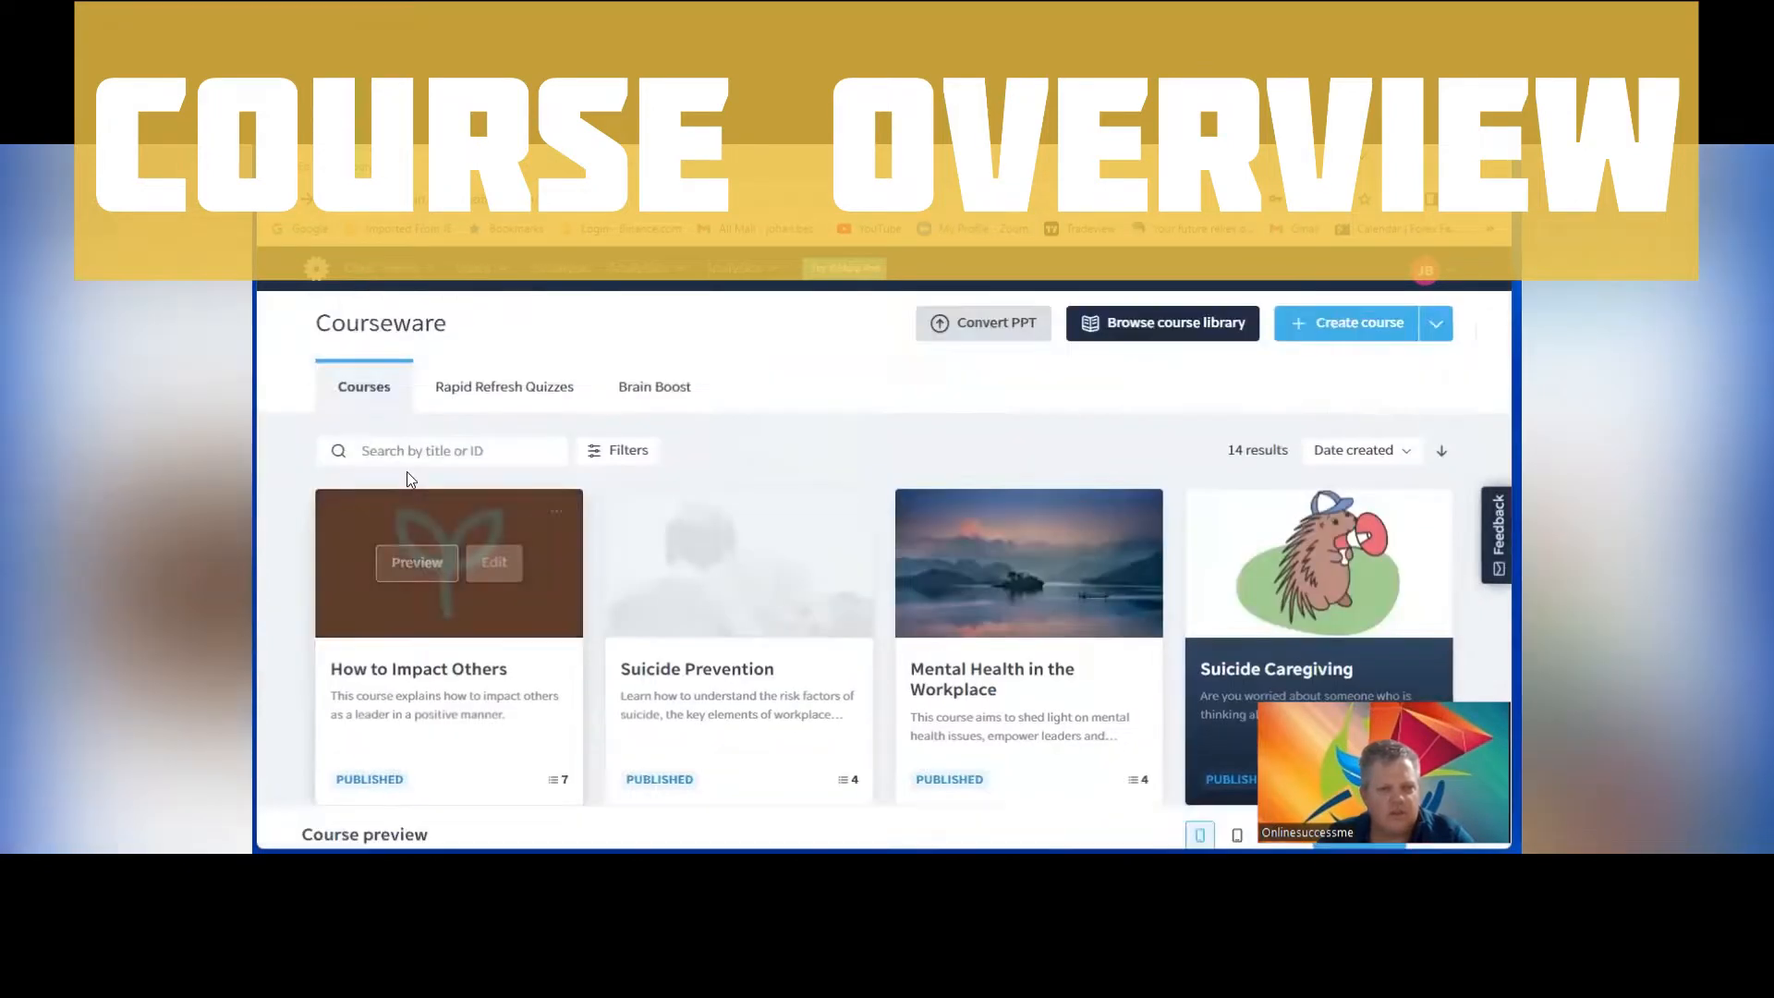
pyautogui.click(415, 563)
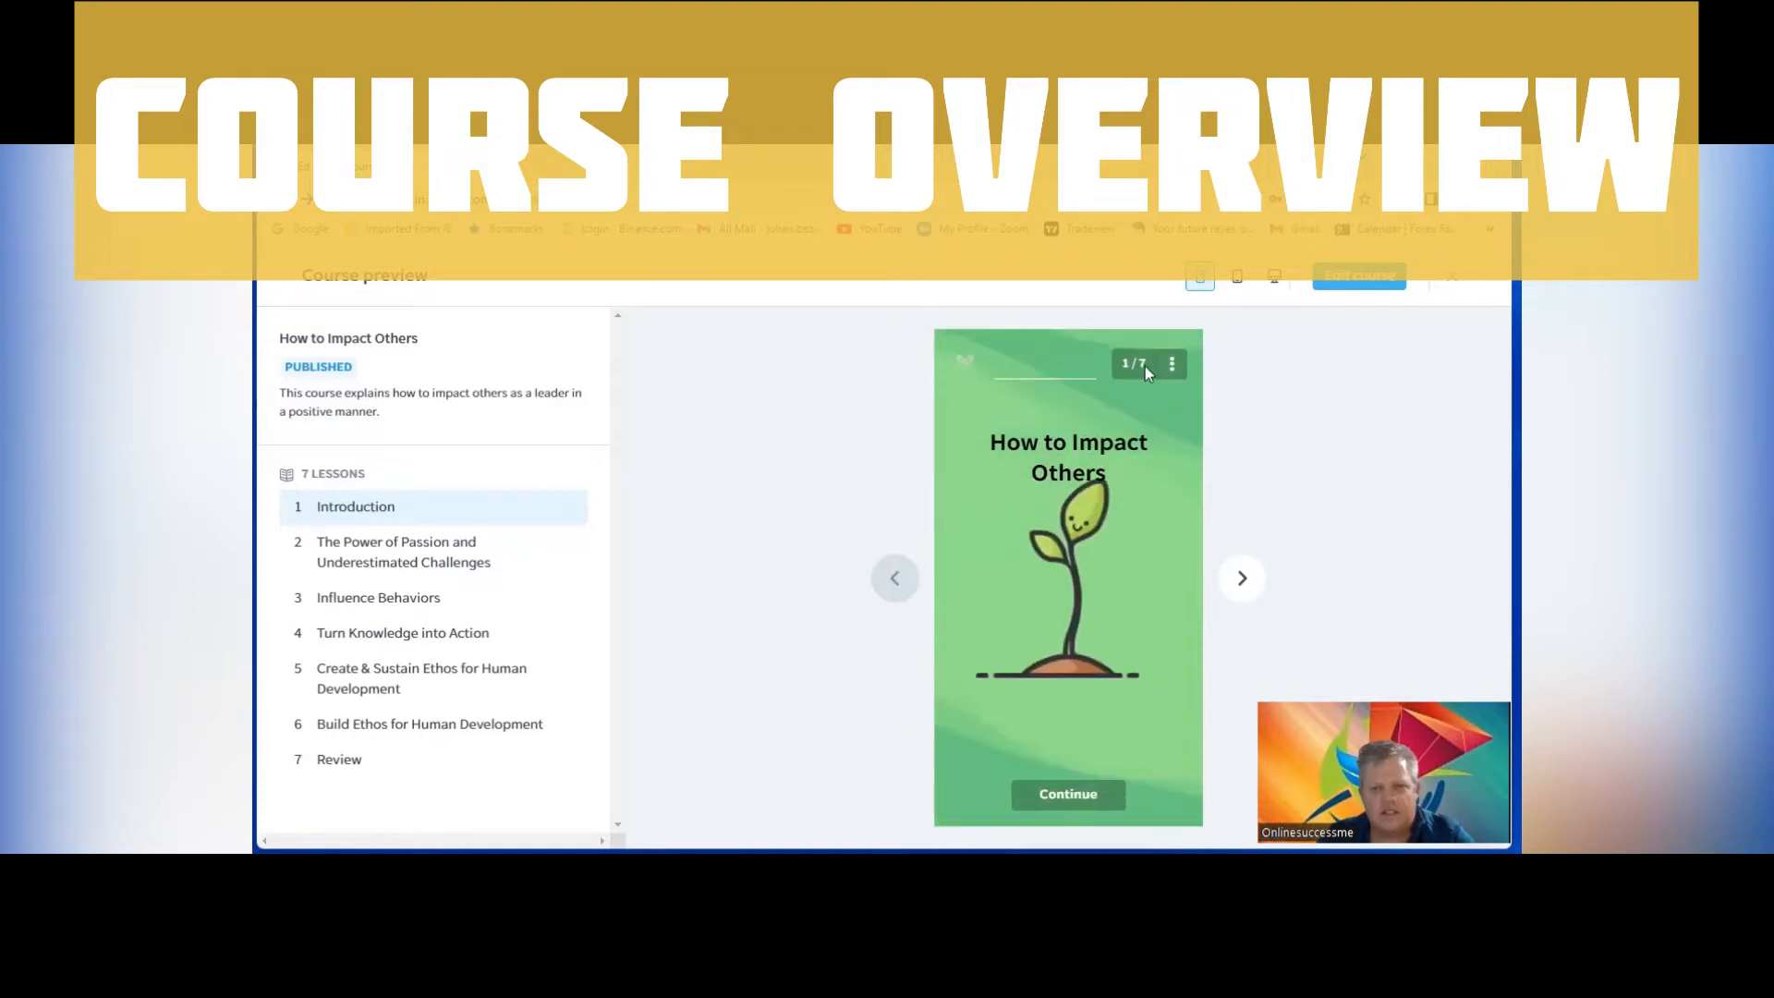
pyautogui.moveTo(402, 499)
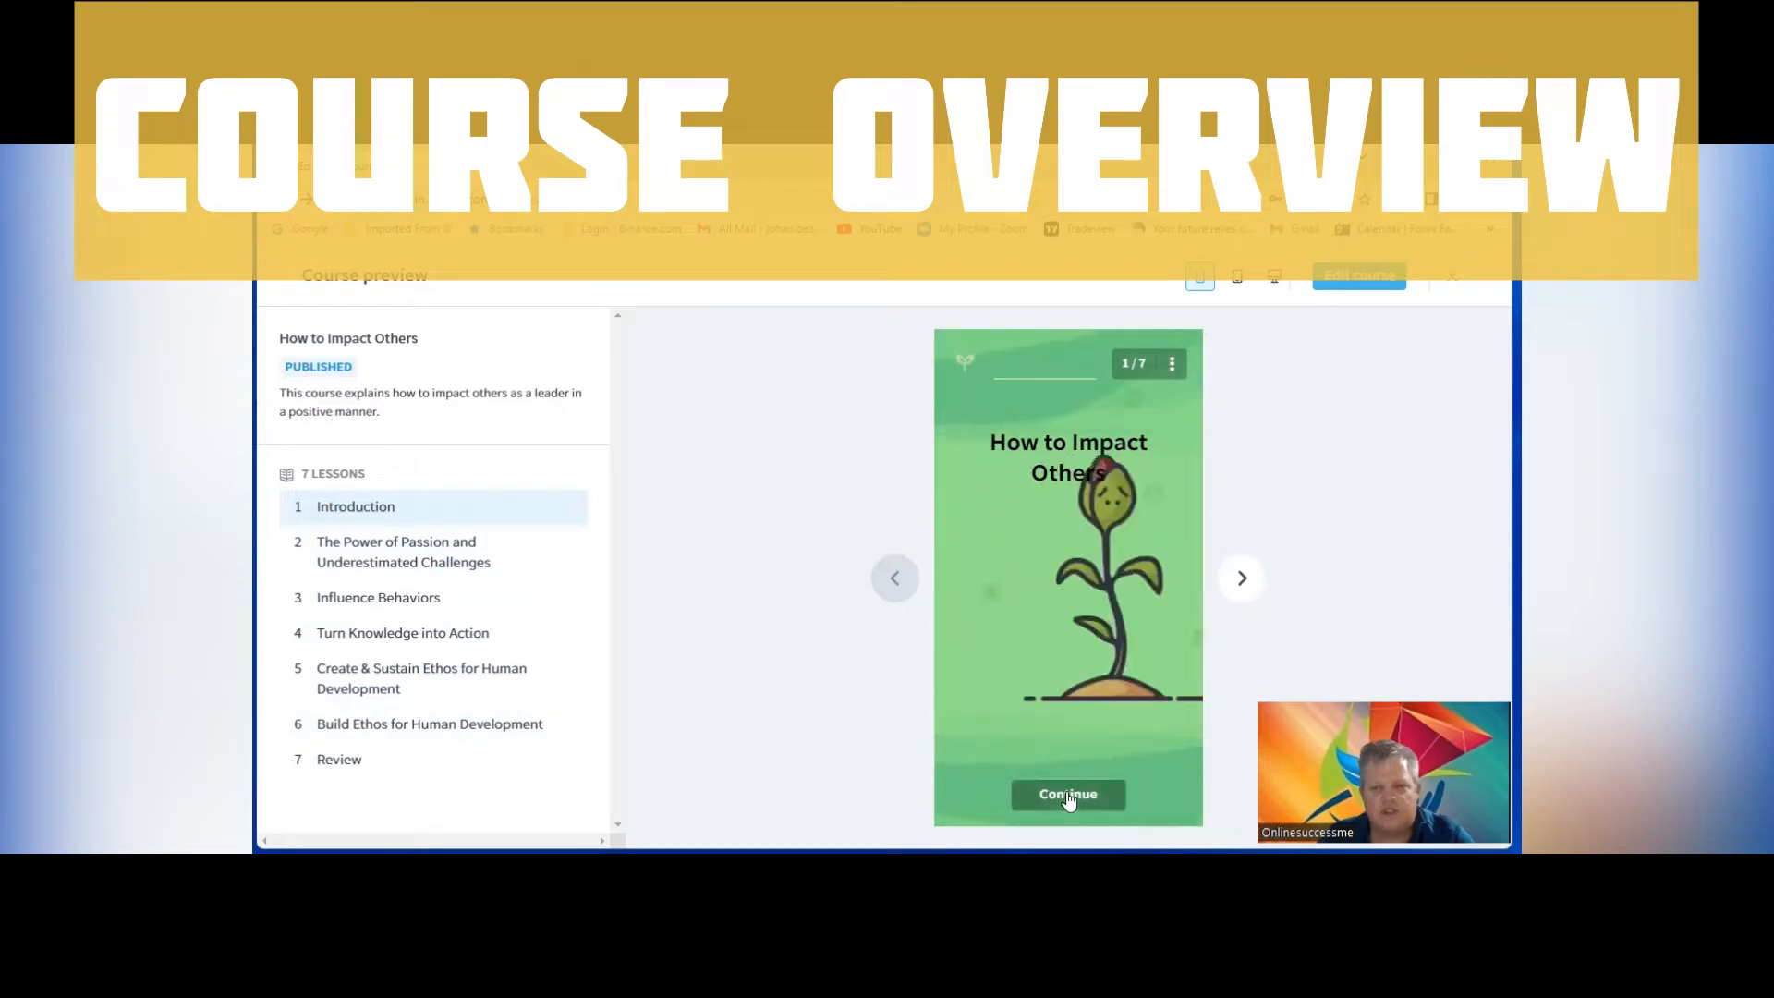
pyautogui.click(1067, 793)
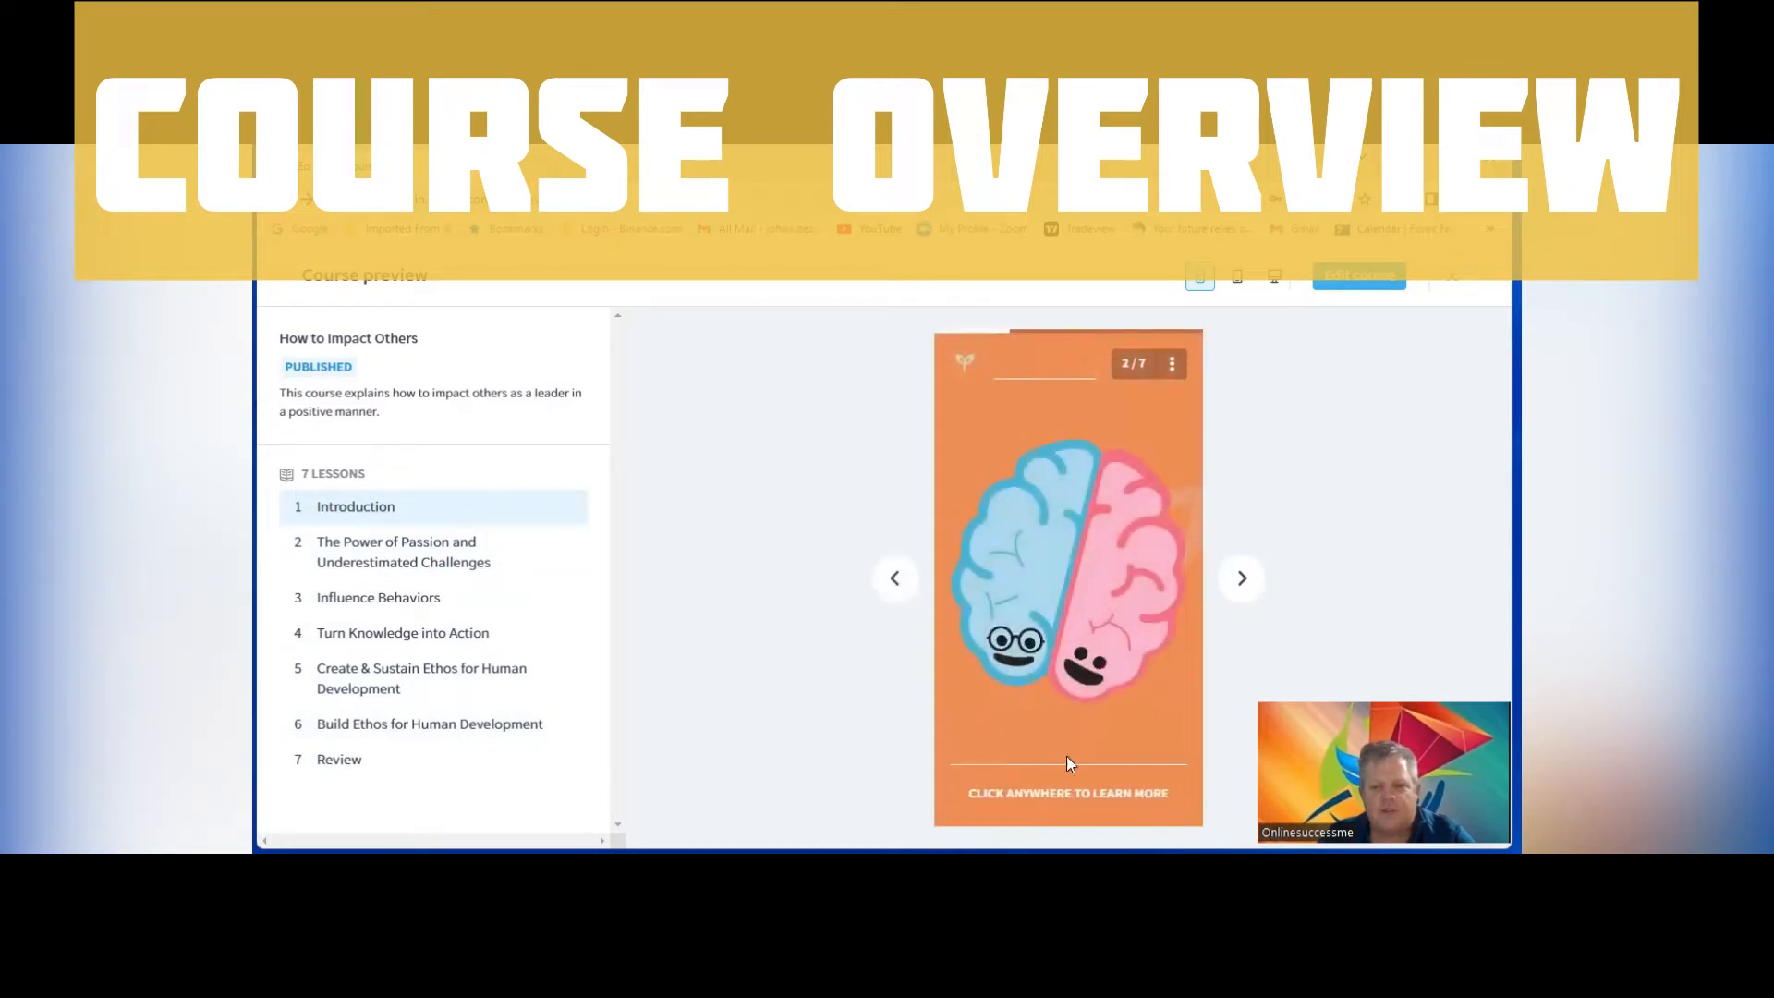
pyautogui.click(1065, 762)
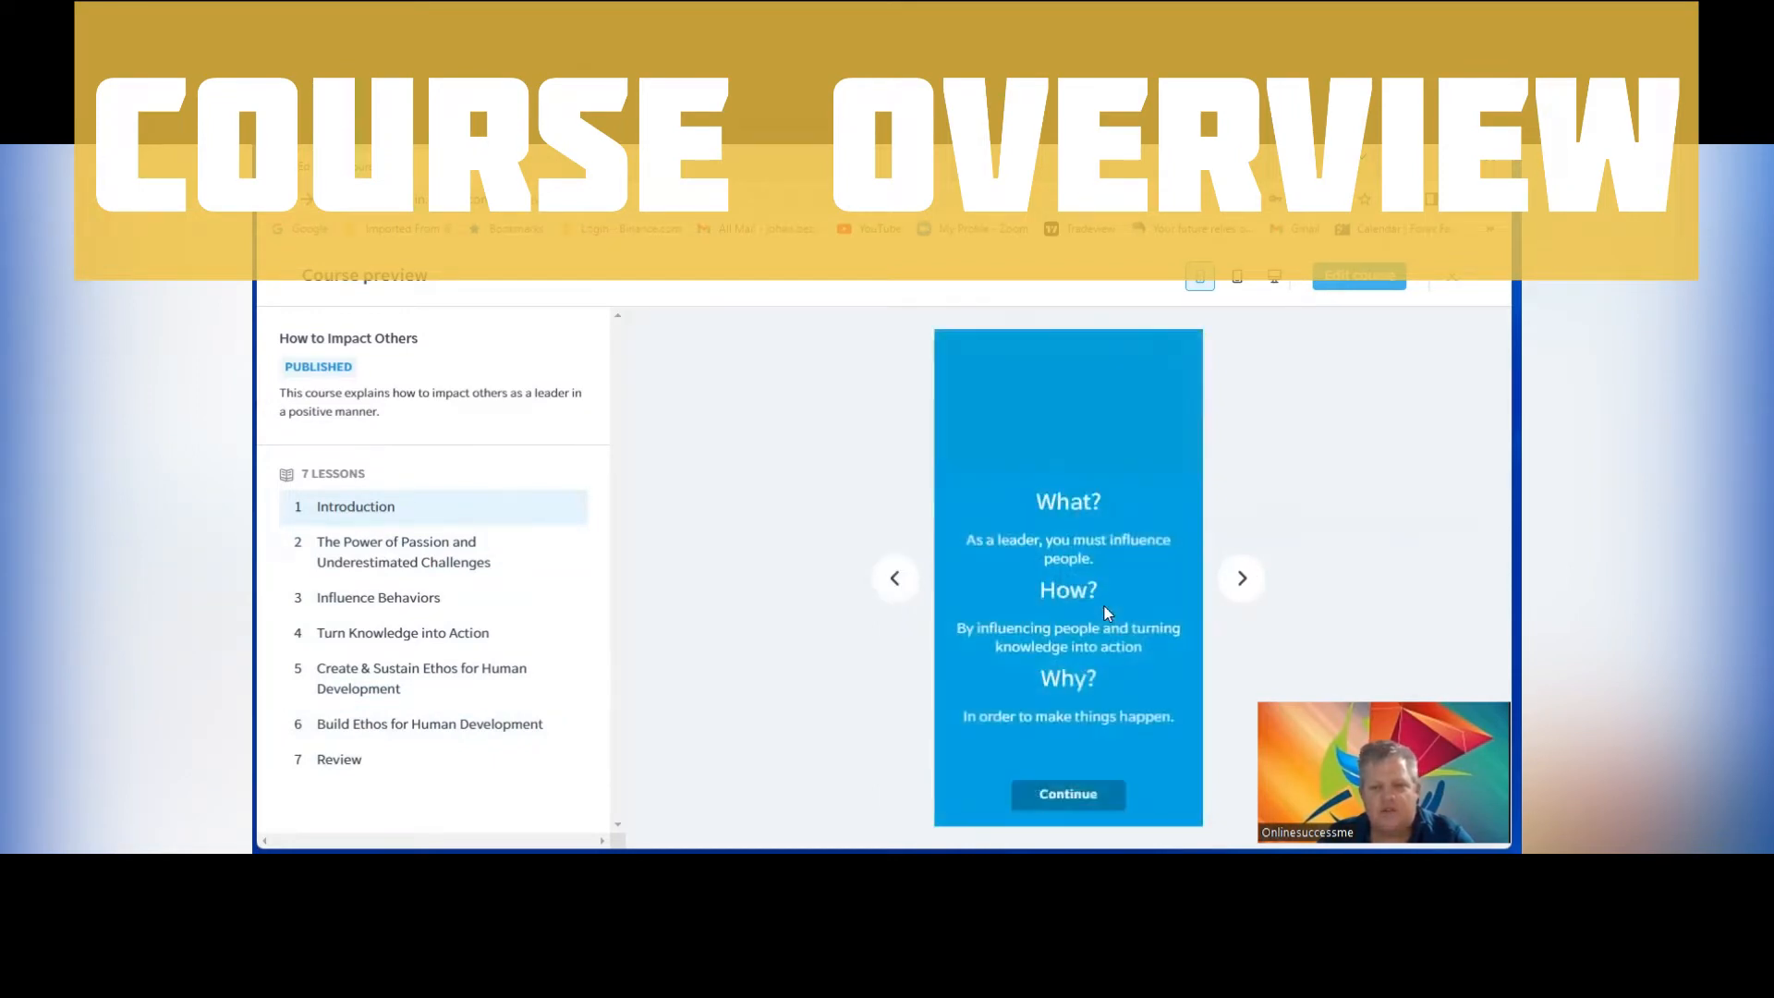
pyautogui.click(1065, 792)
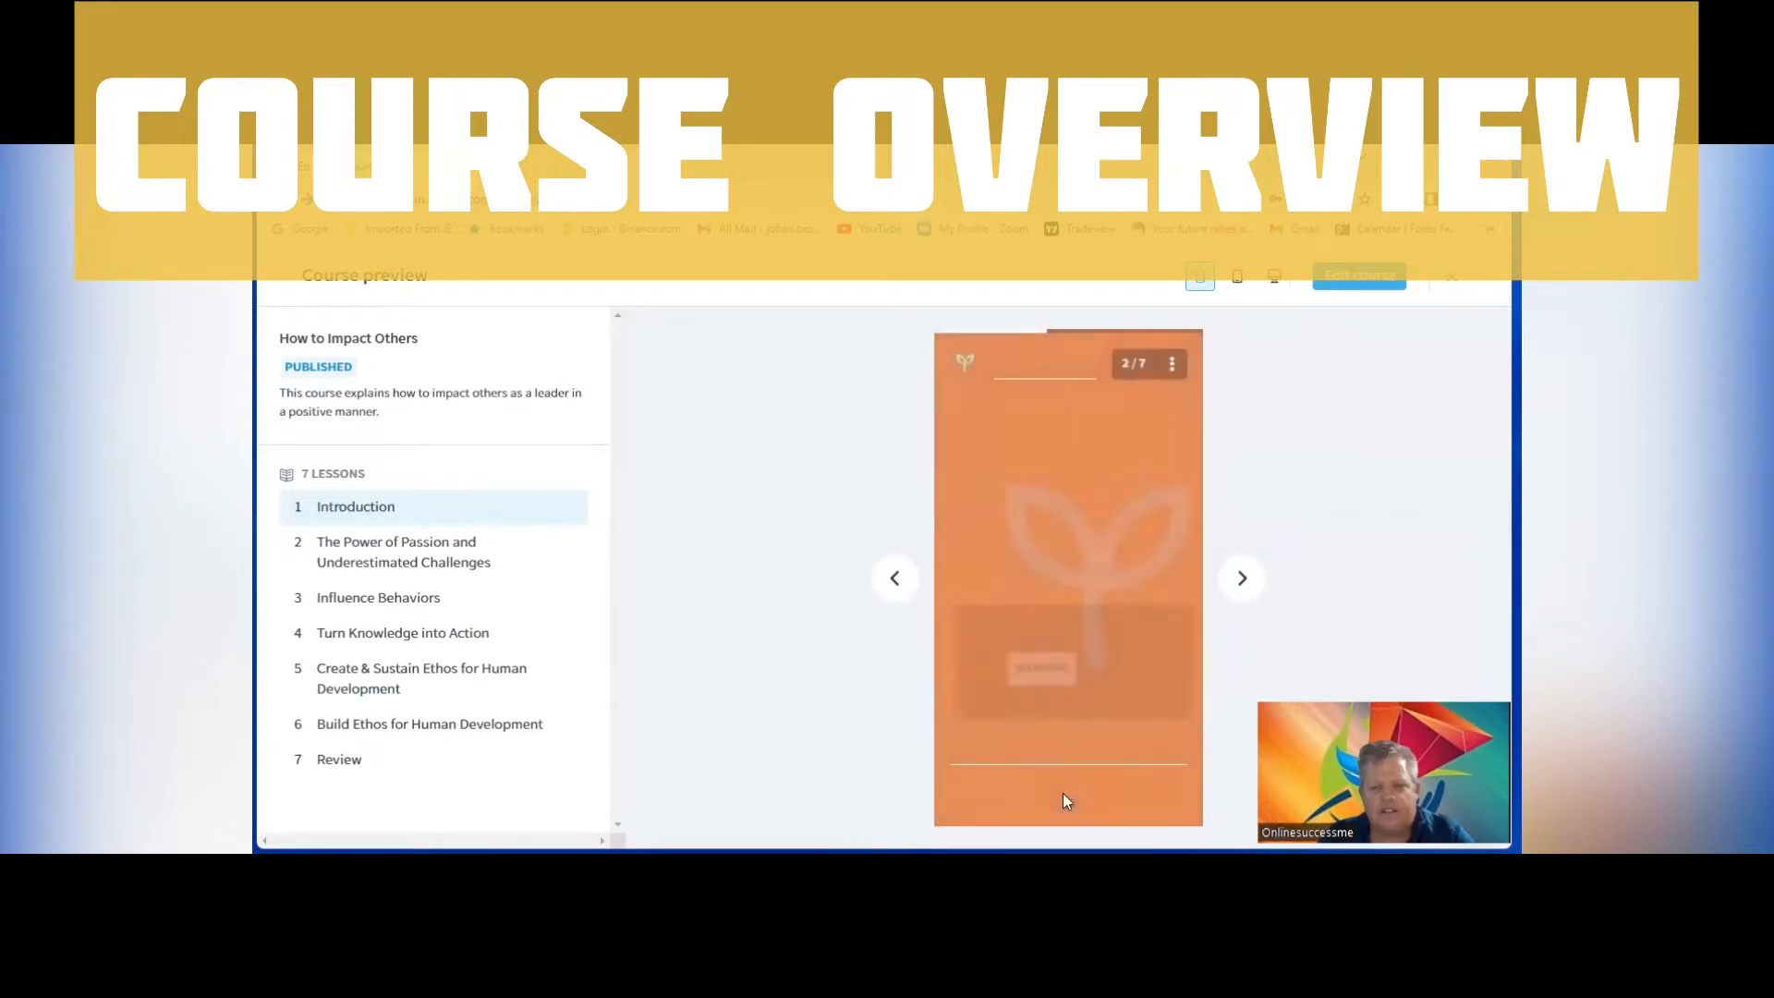
# Fill the blanks with 'stressful' and 'Impact', then skip ahead to slide 5
pyautogui.click(1239, 578)
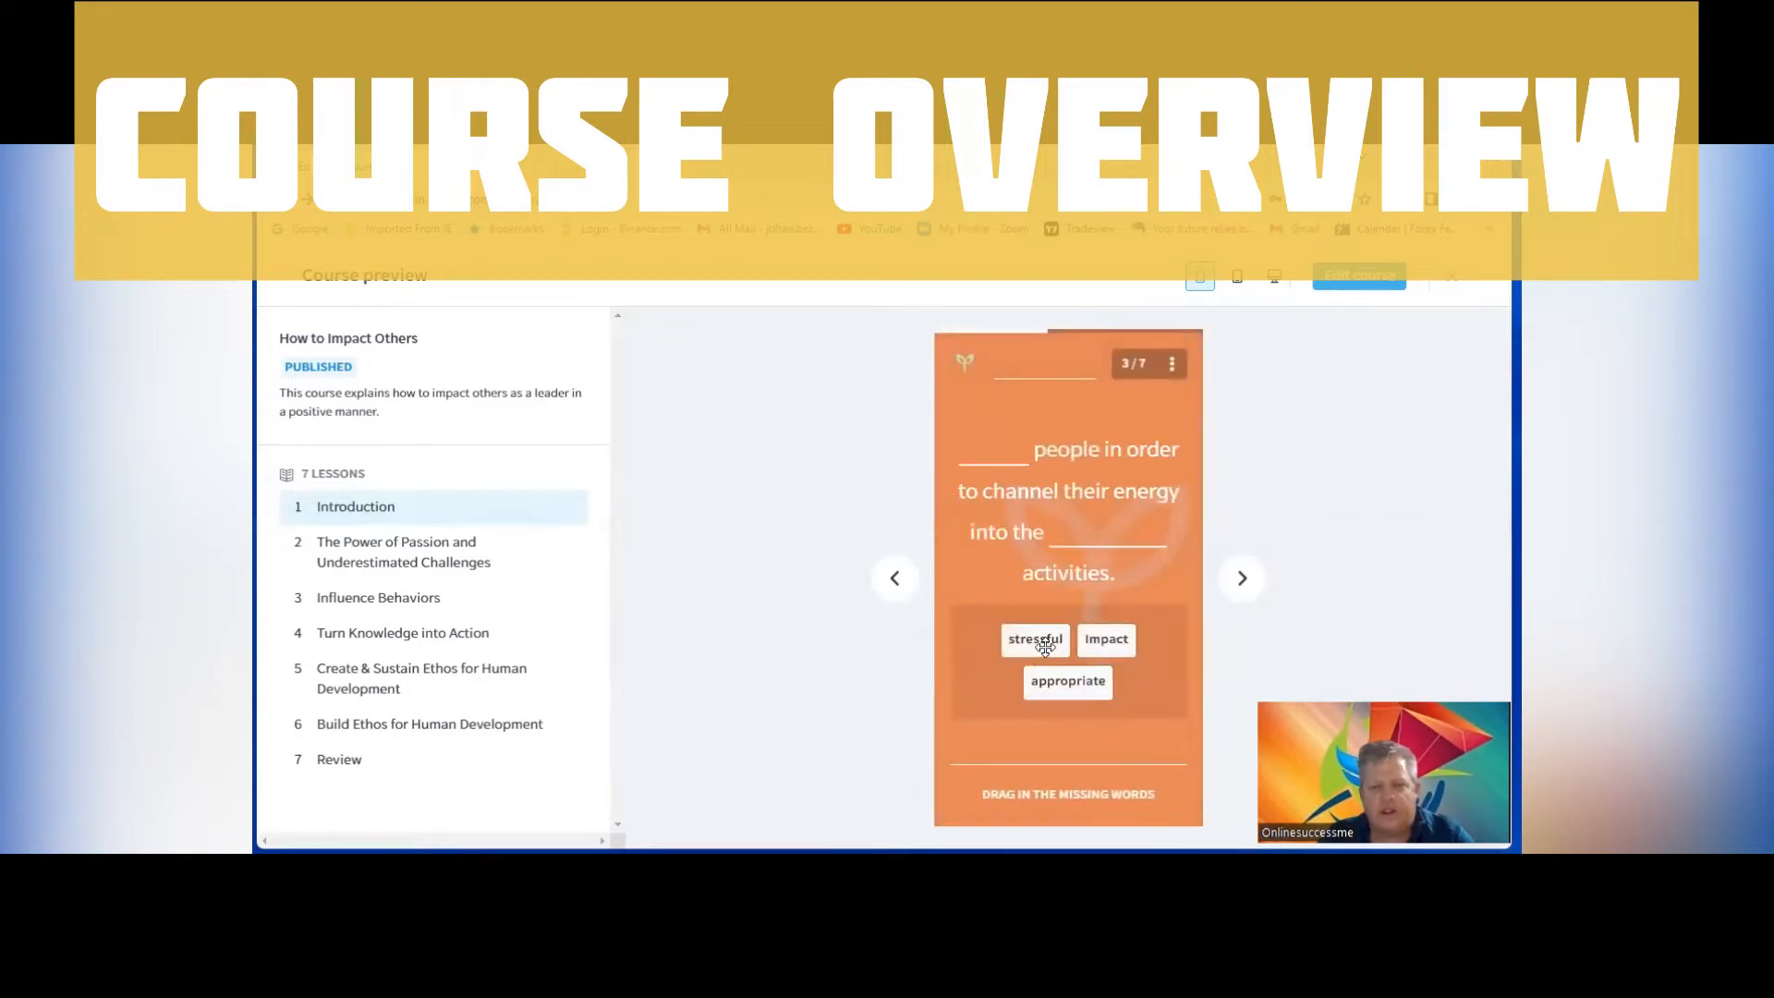
pyautogui.moveTo(1033, 639); pyautogui.dragTo(992, 444)
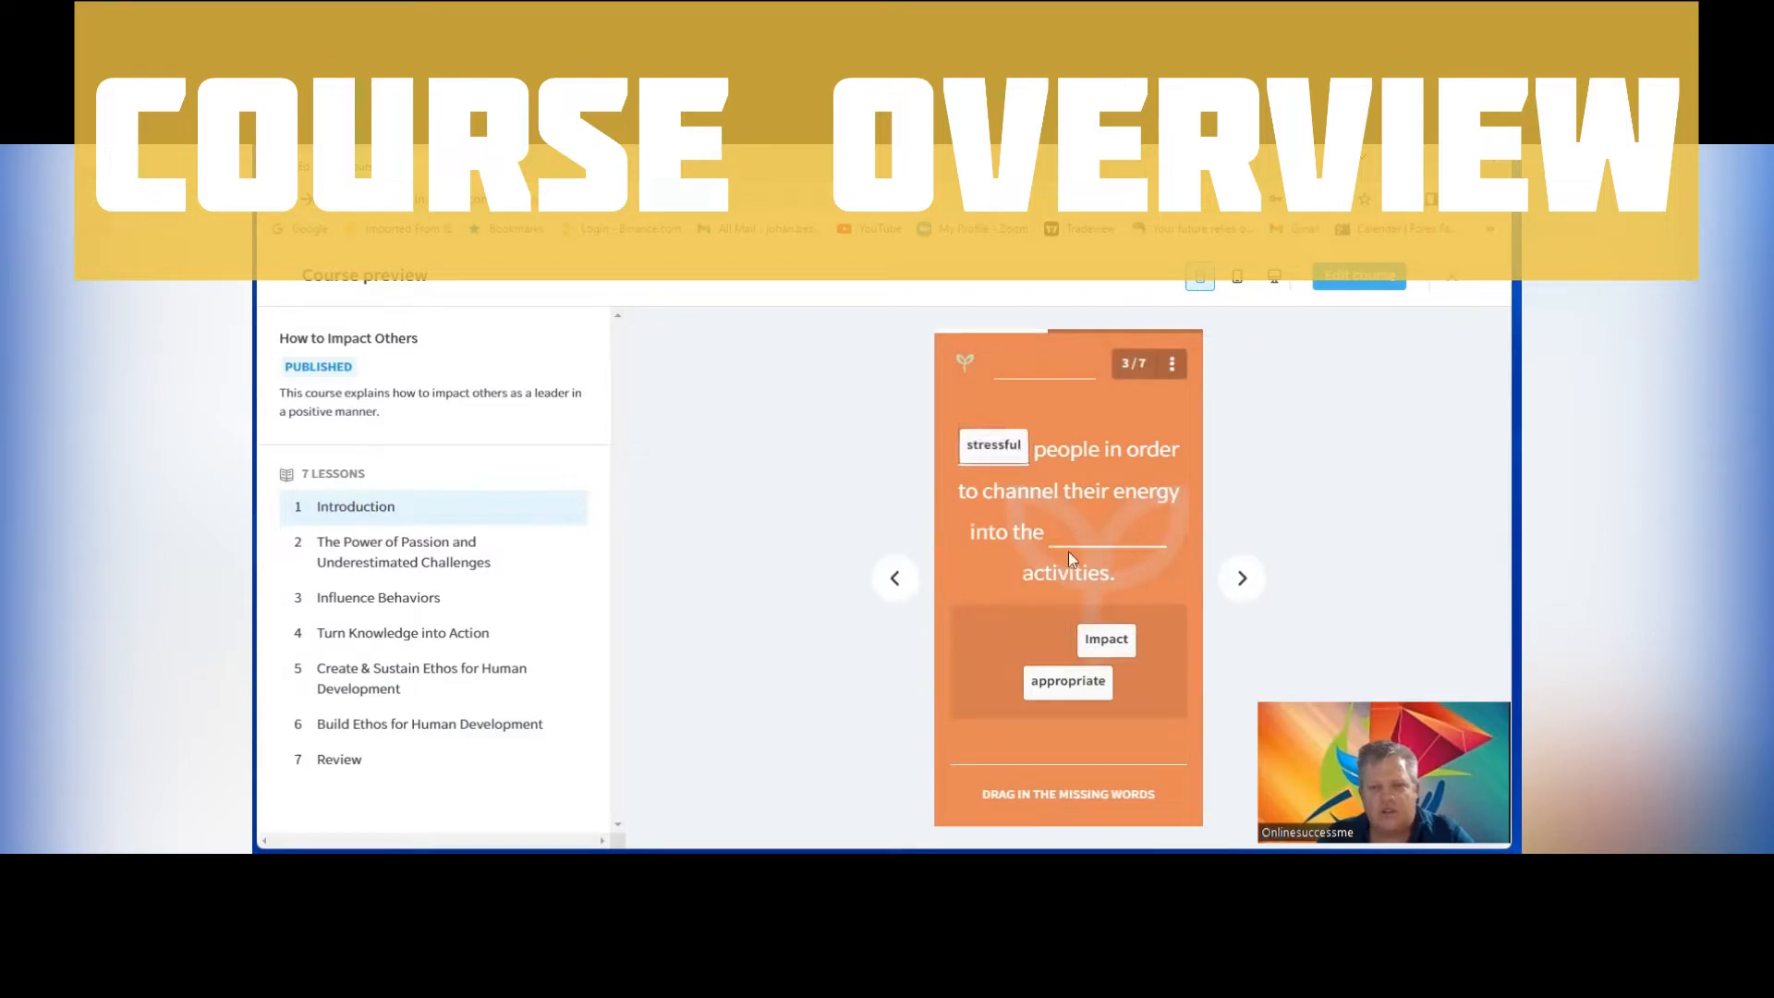
pyautogui.moveTo(1105, 638); pyautogui.dragTo(1103, 524)
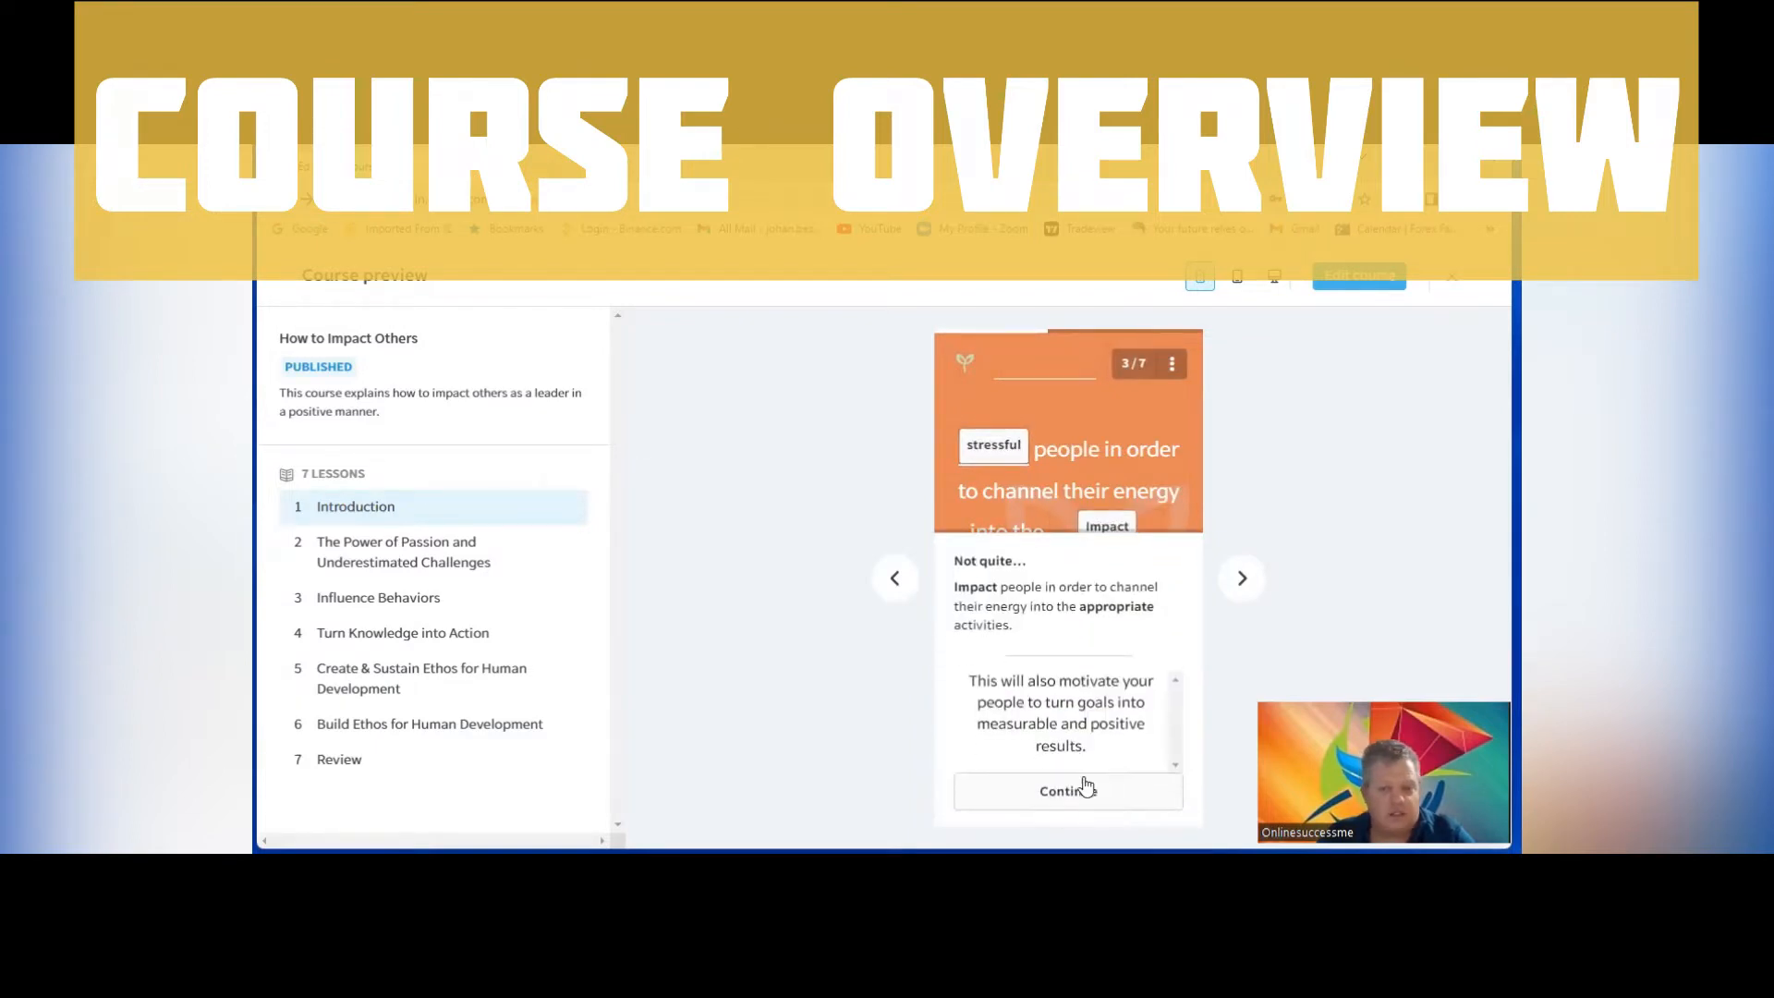
pyautogui.click(1067, 791)
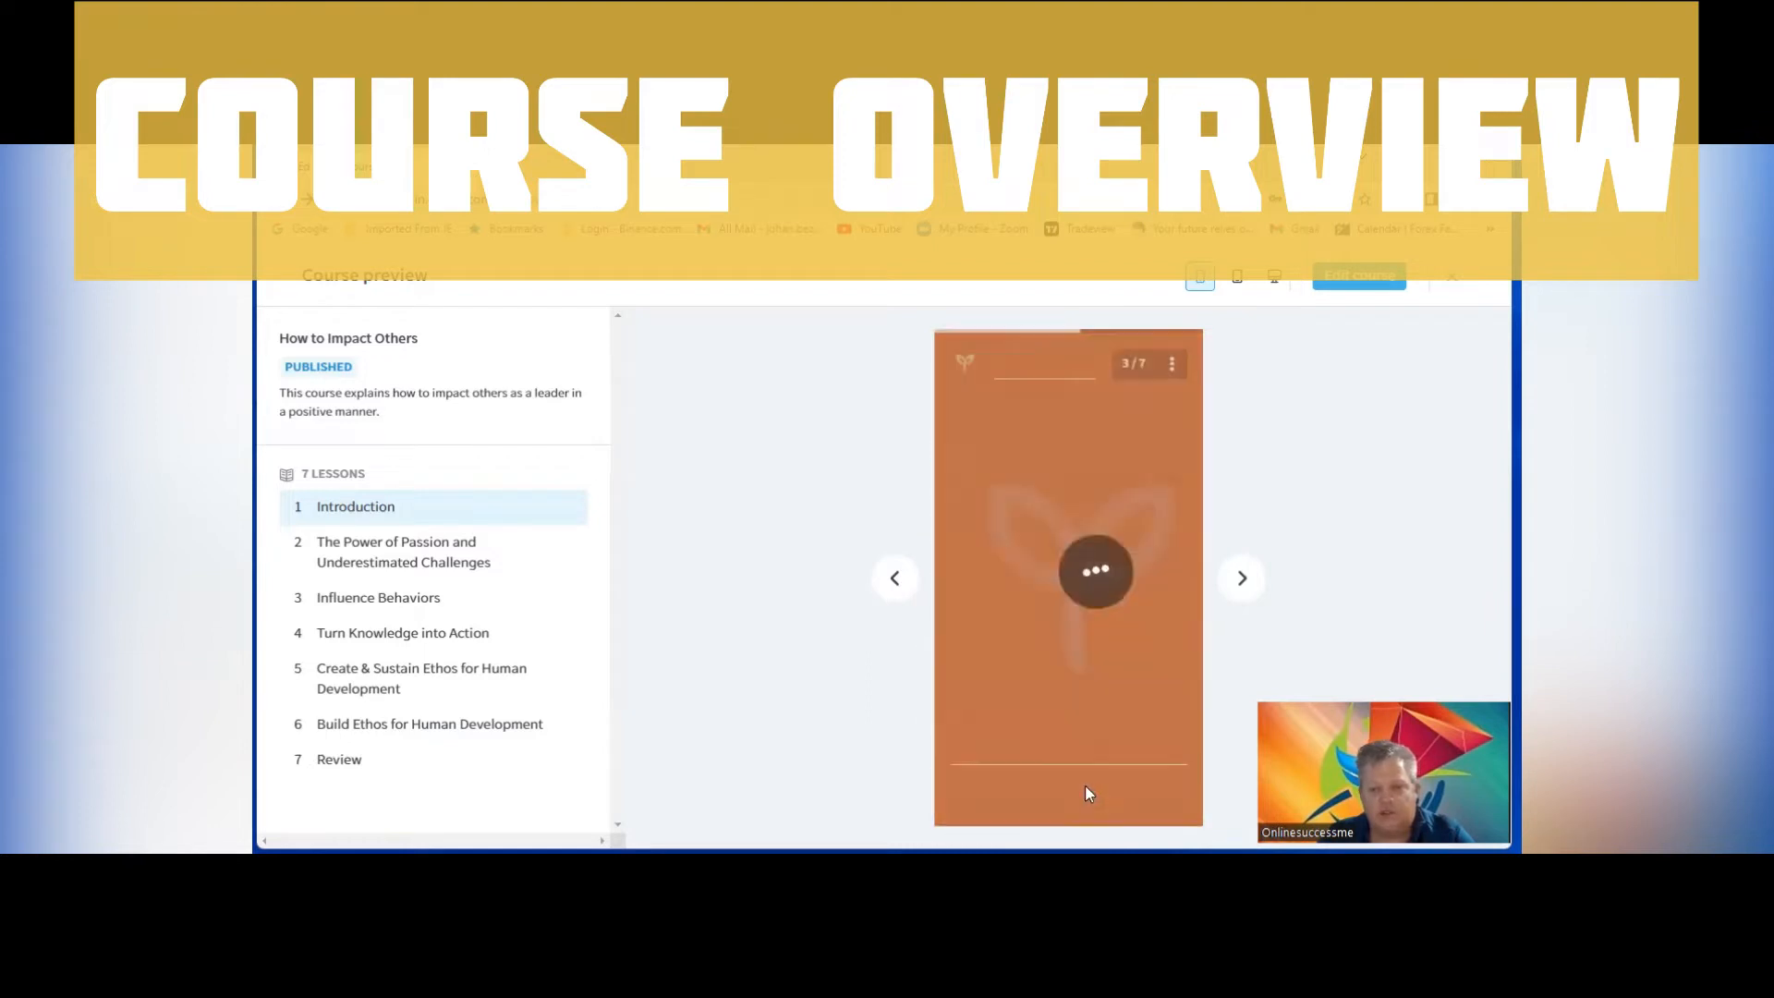
pyautogui.click(1094, 570)
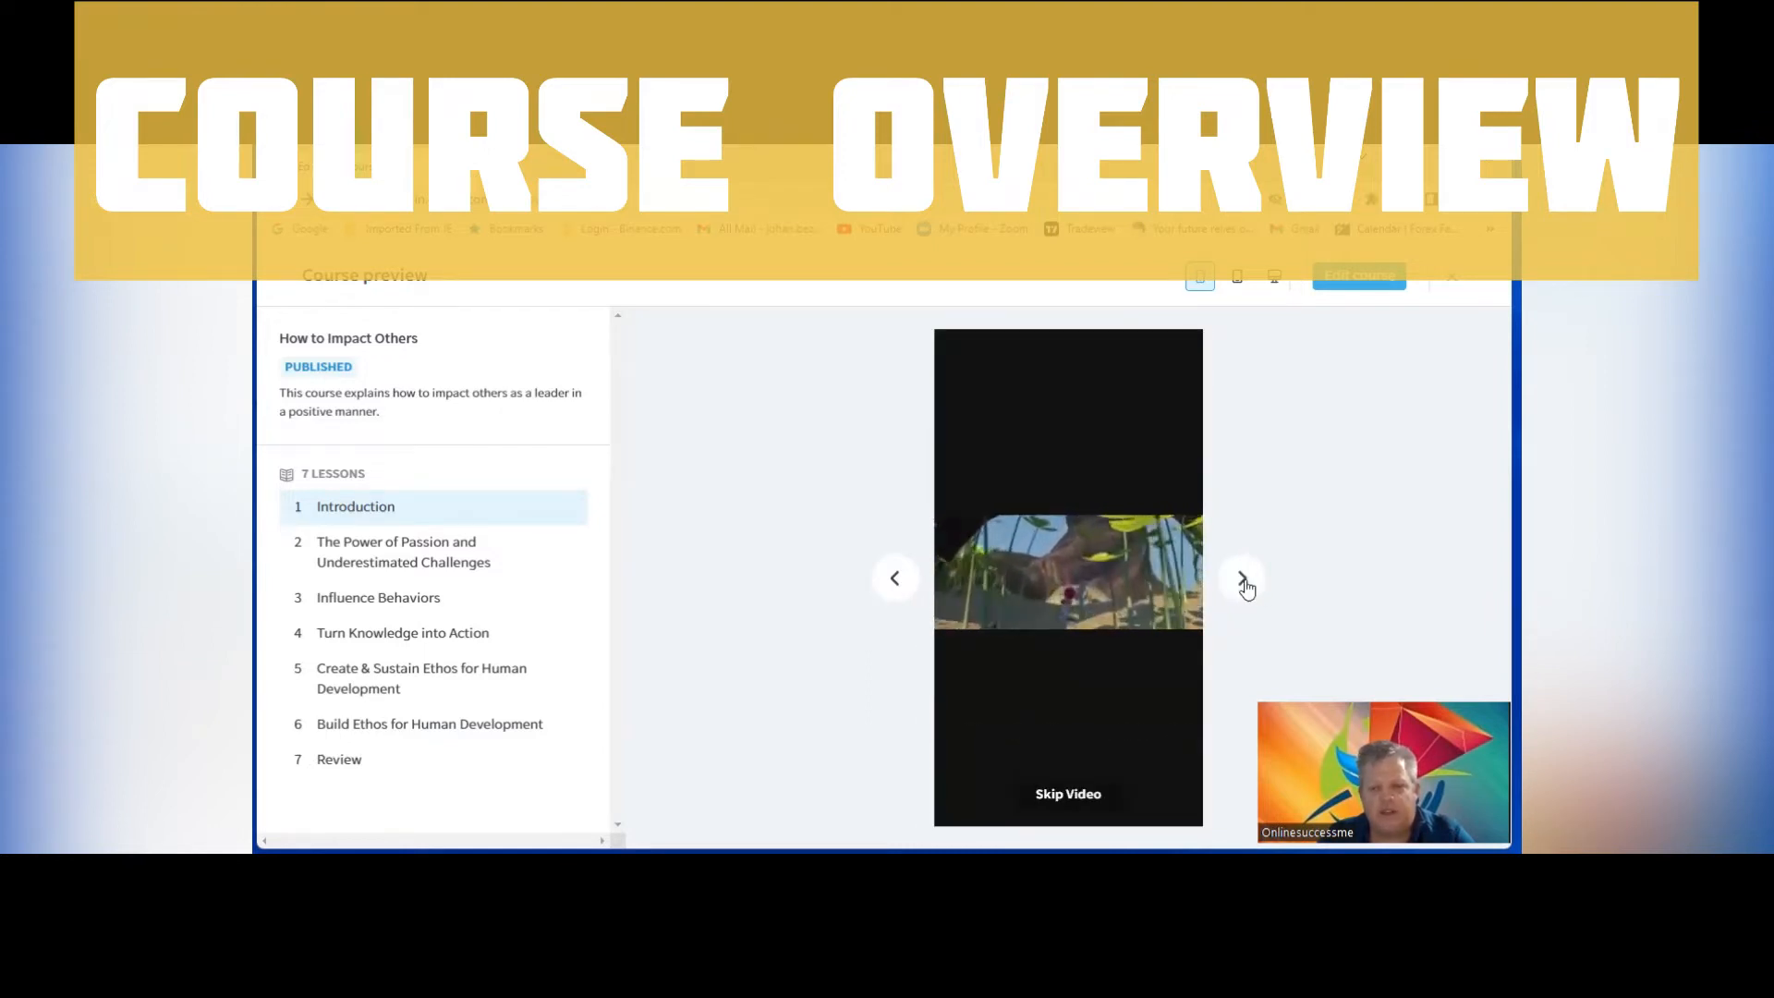
pyautogui.click(1241, 576)
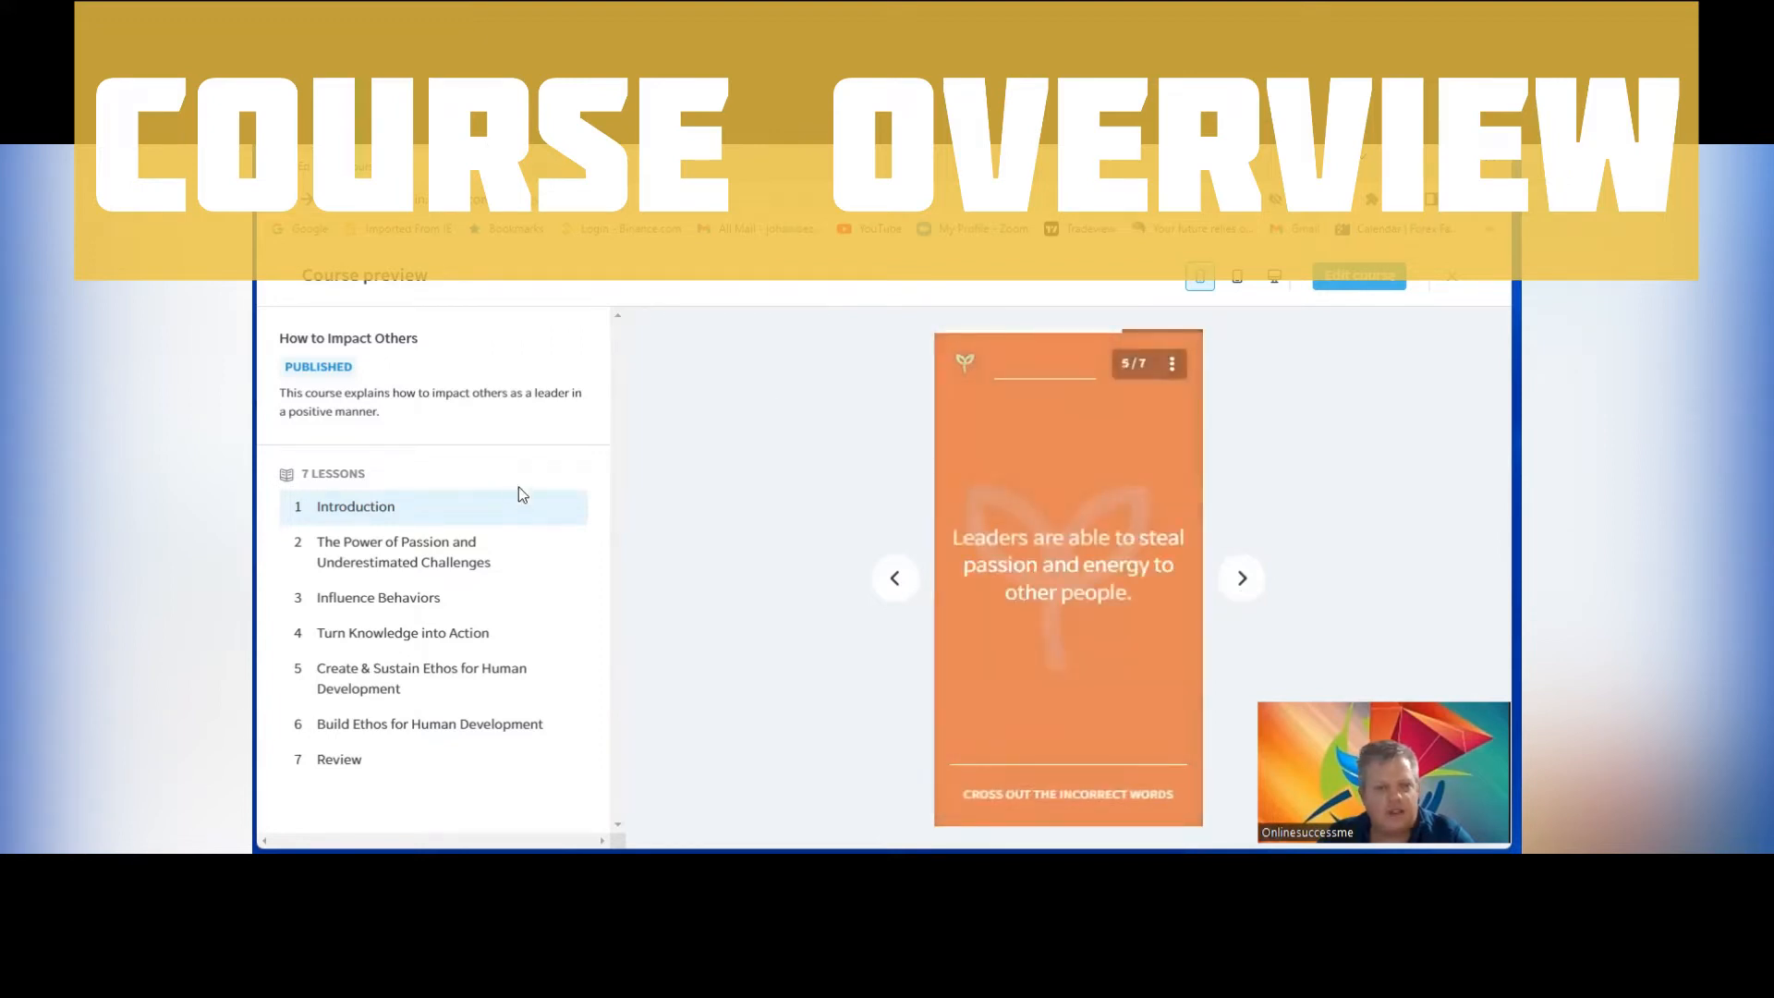
pyautogui.moveTo(397, 387)
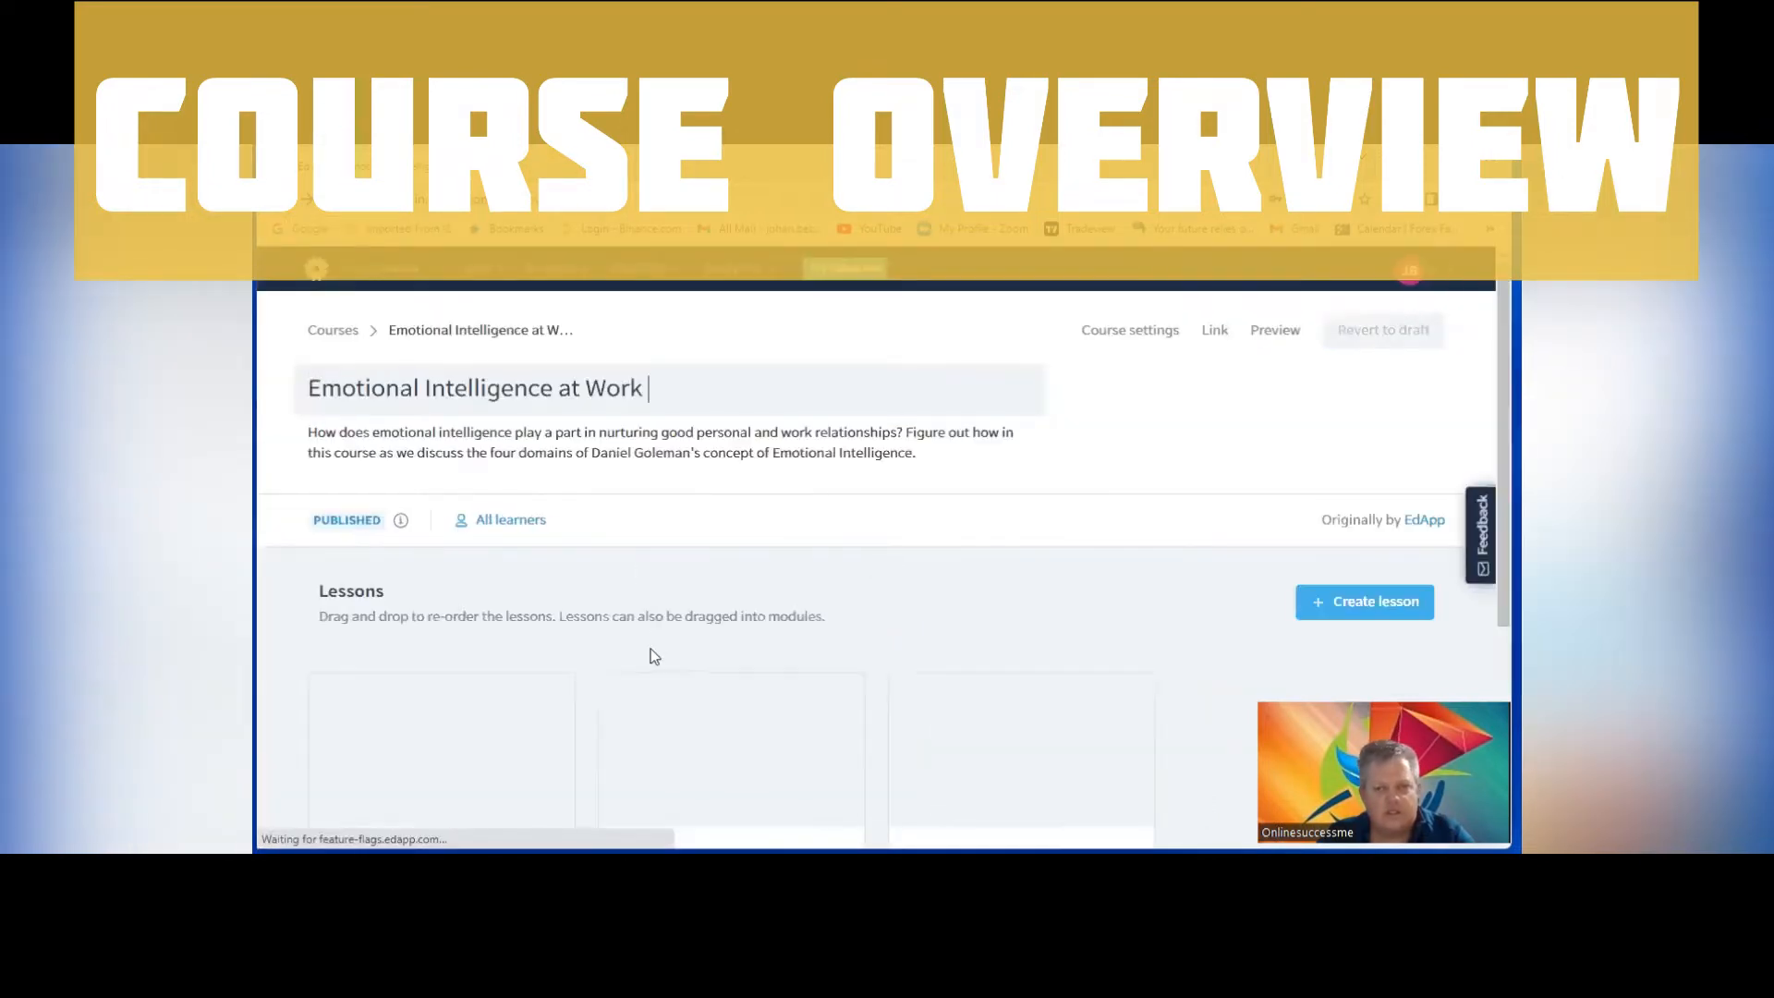
# Scroll the course grid and preview Mental Health in the Workplace
pyautogui.scroll(-3)
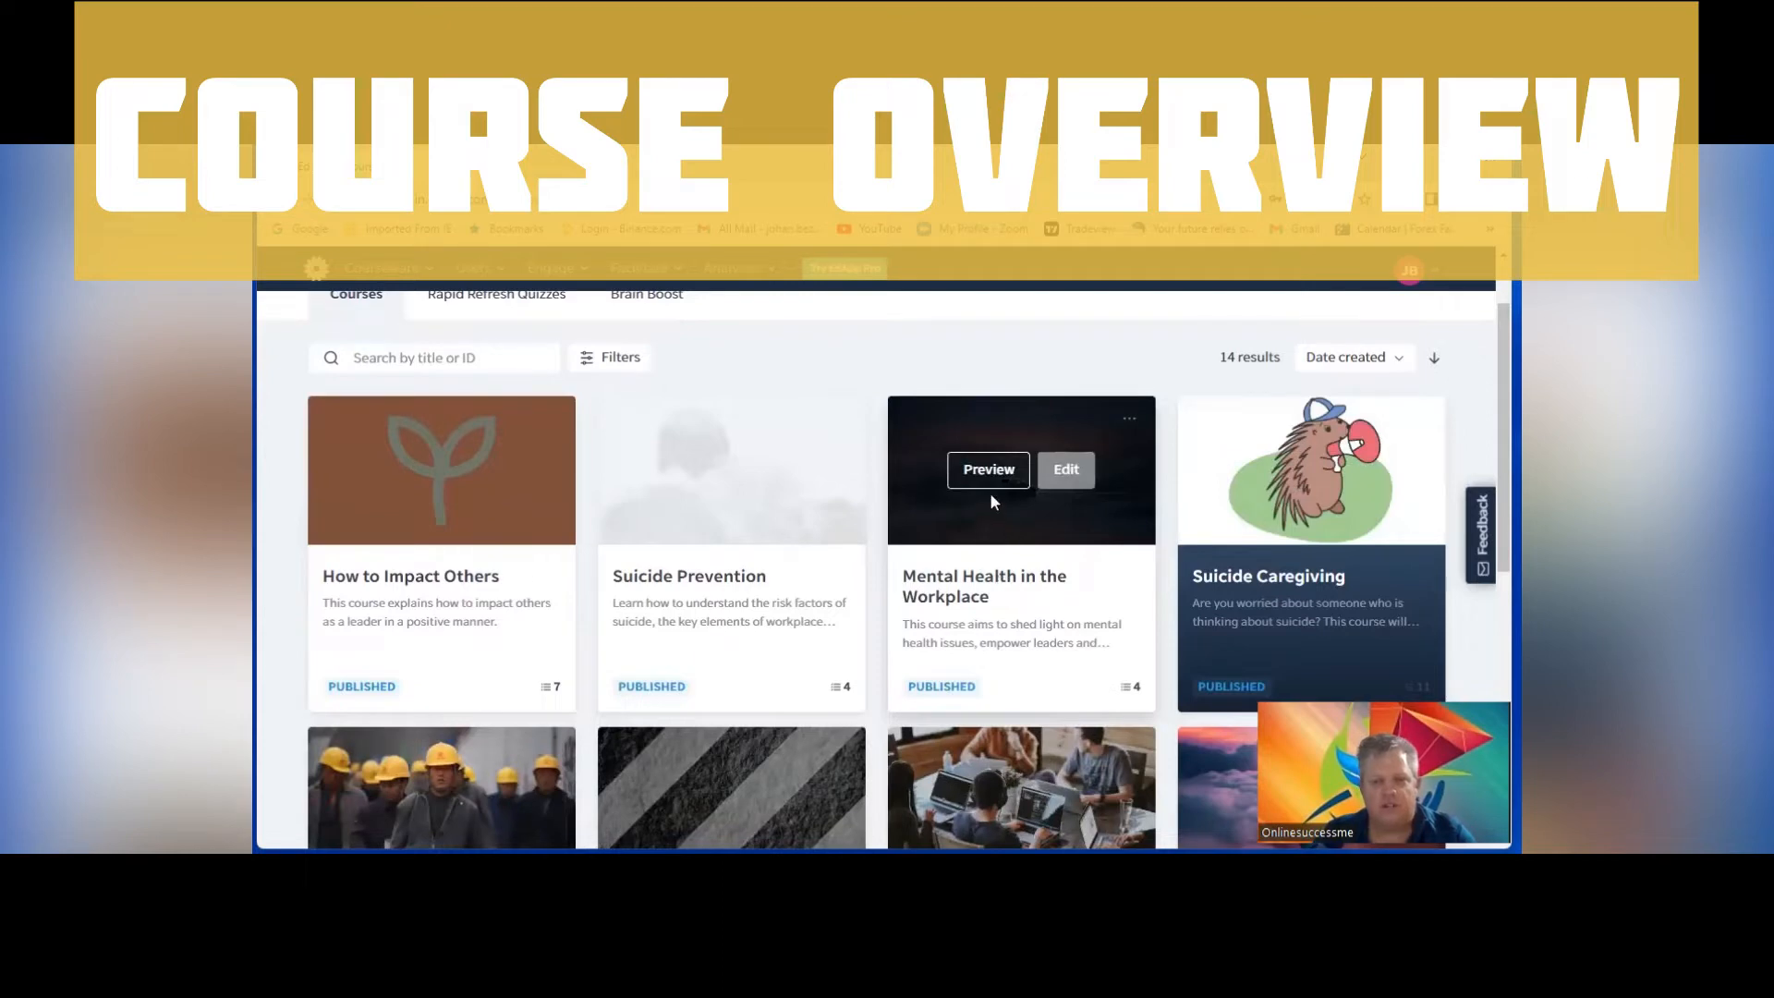
pyautogui.click(987, 469)
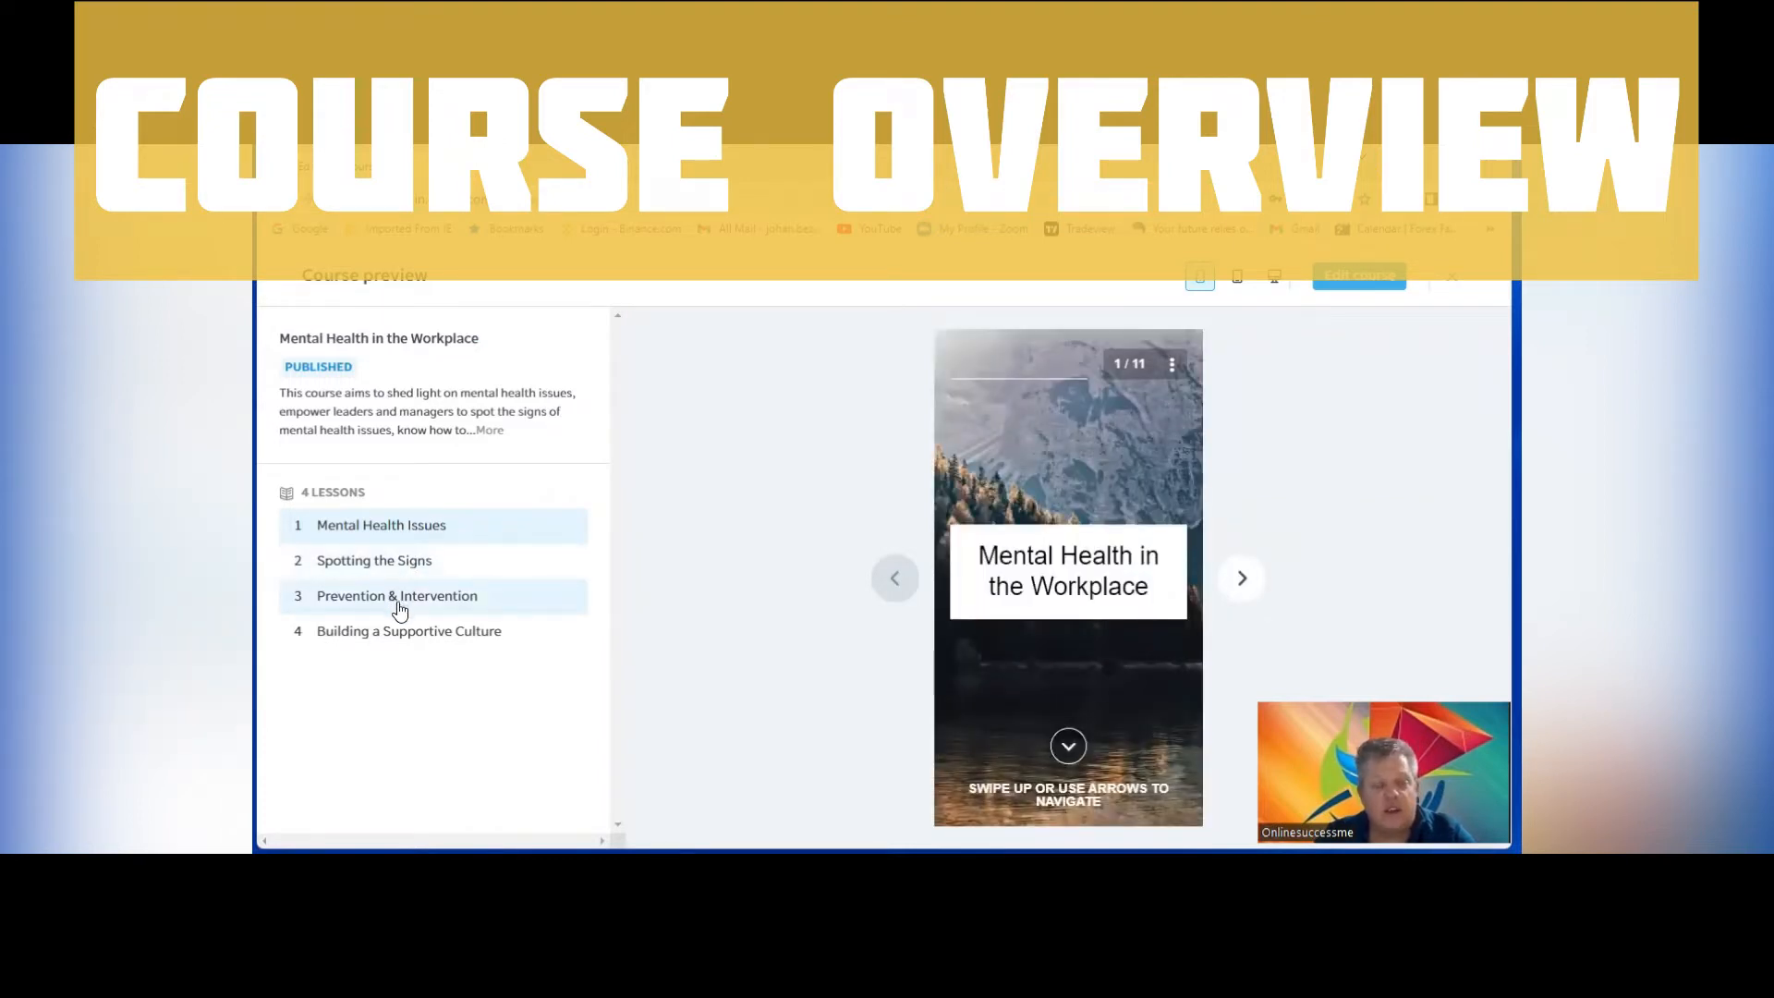
pyautogui.moveTo(417, 645)
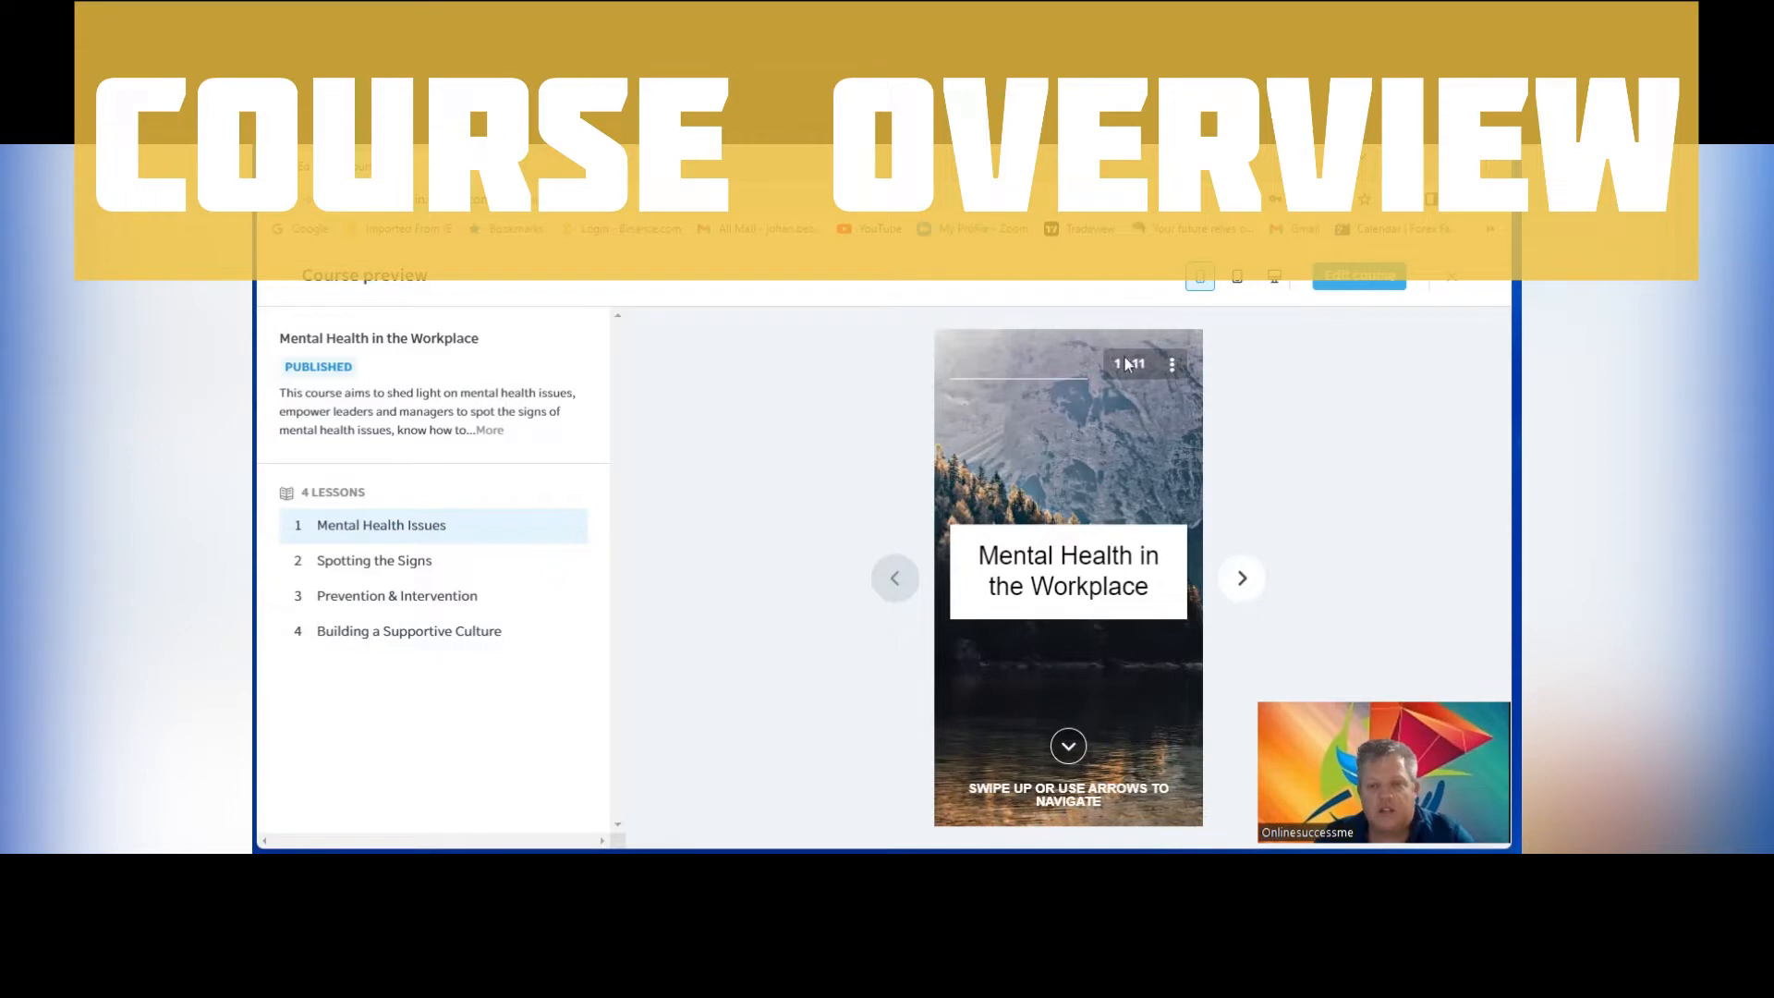
pyautogui.moveTo(1069, 752)
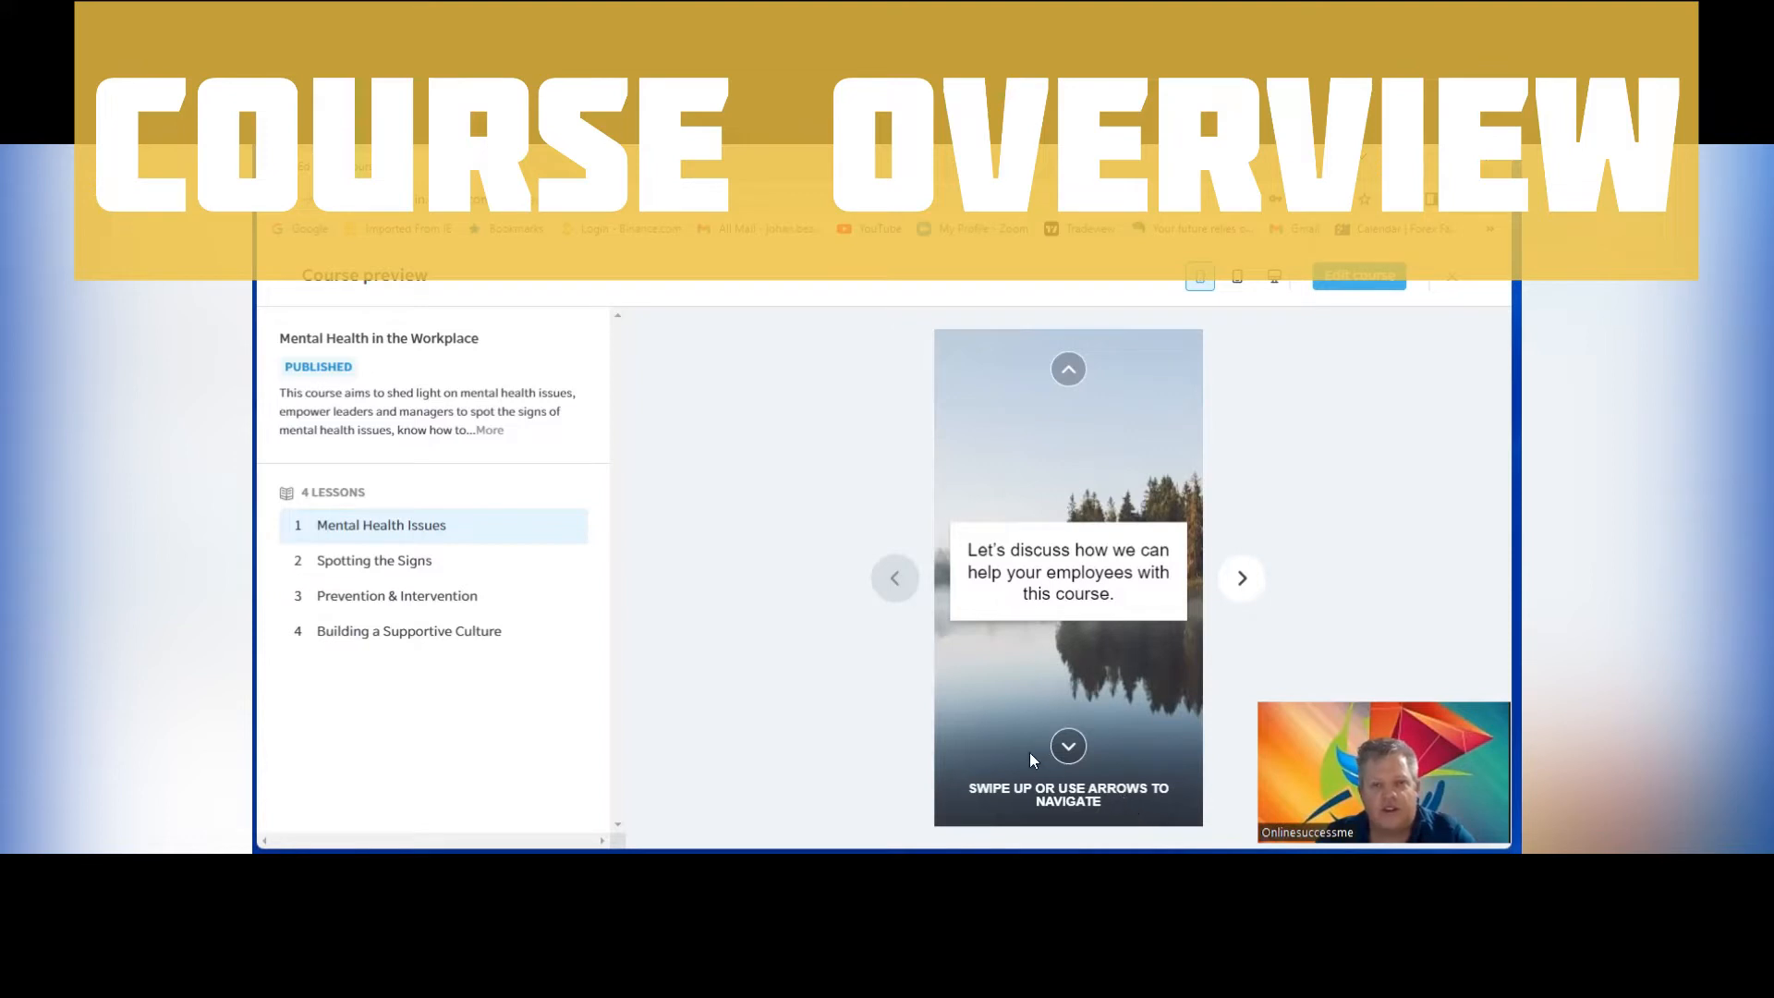
# Advance to slide 3's list of mental health issues, then go back to slide 2
pyautogui.click(1240, 578)
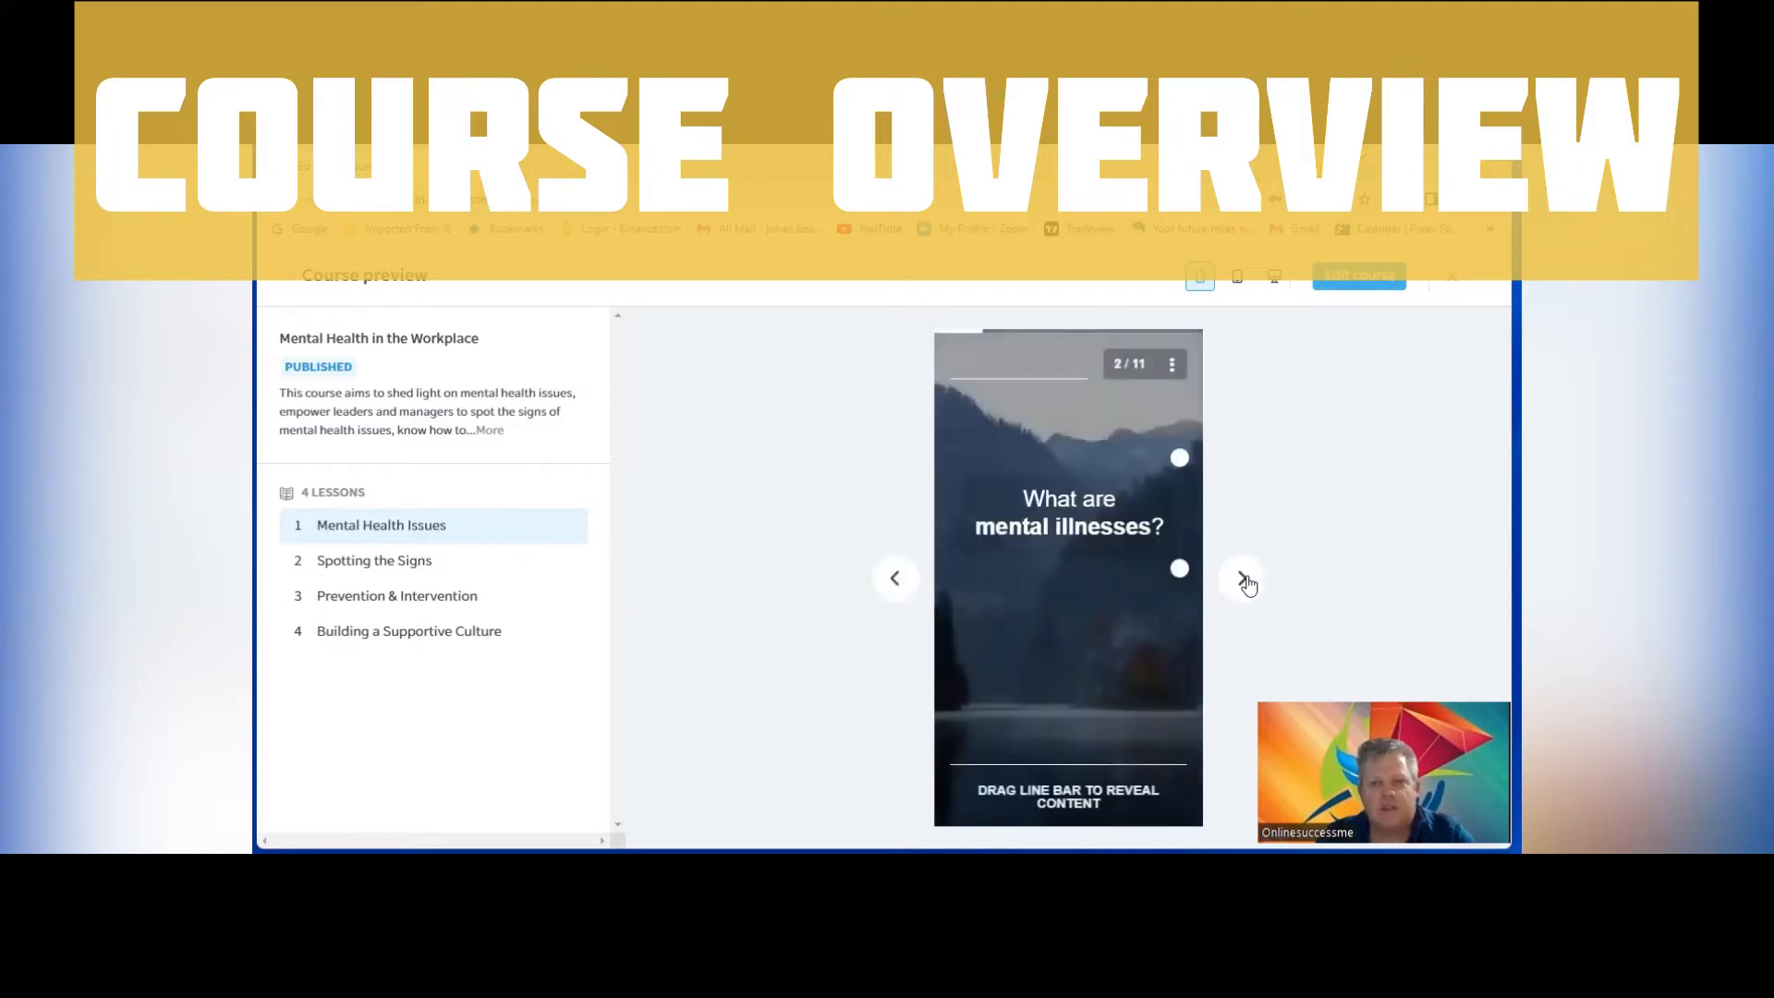
pyautogui.click(1240, 577)
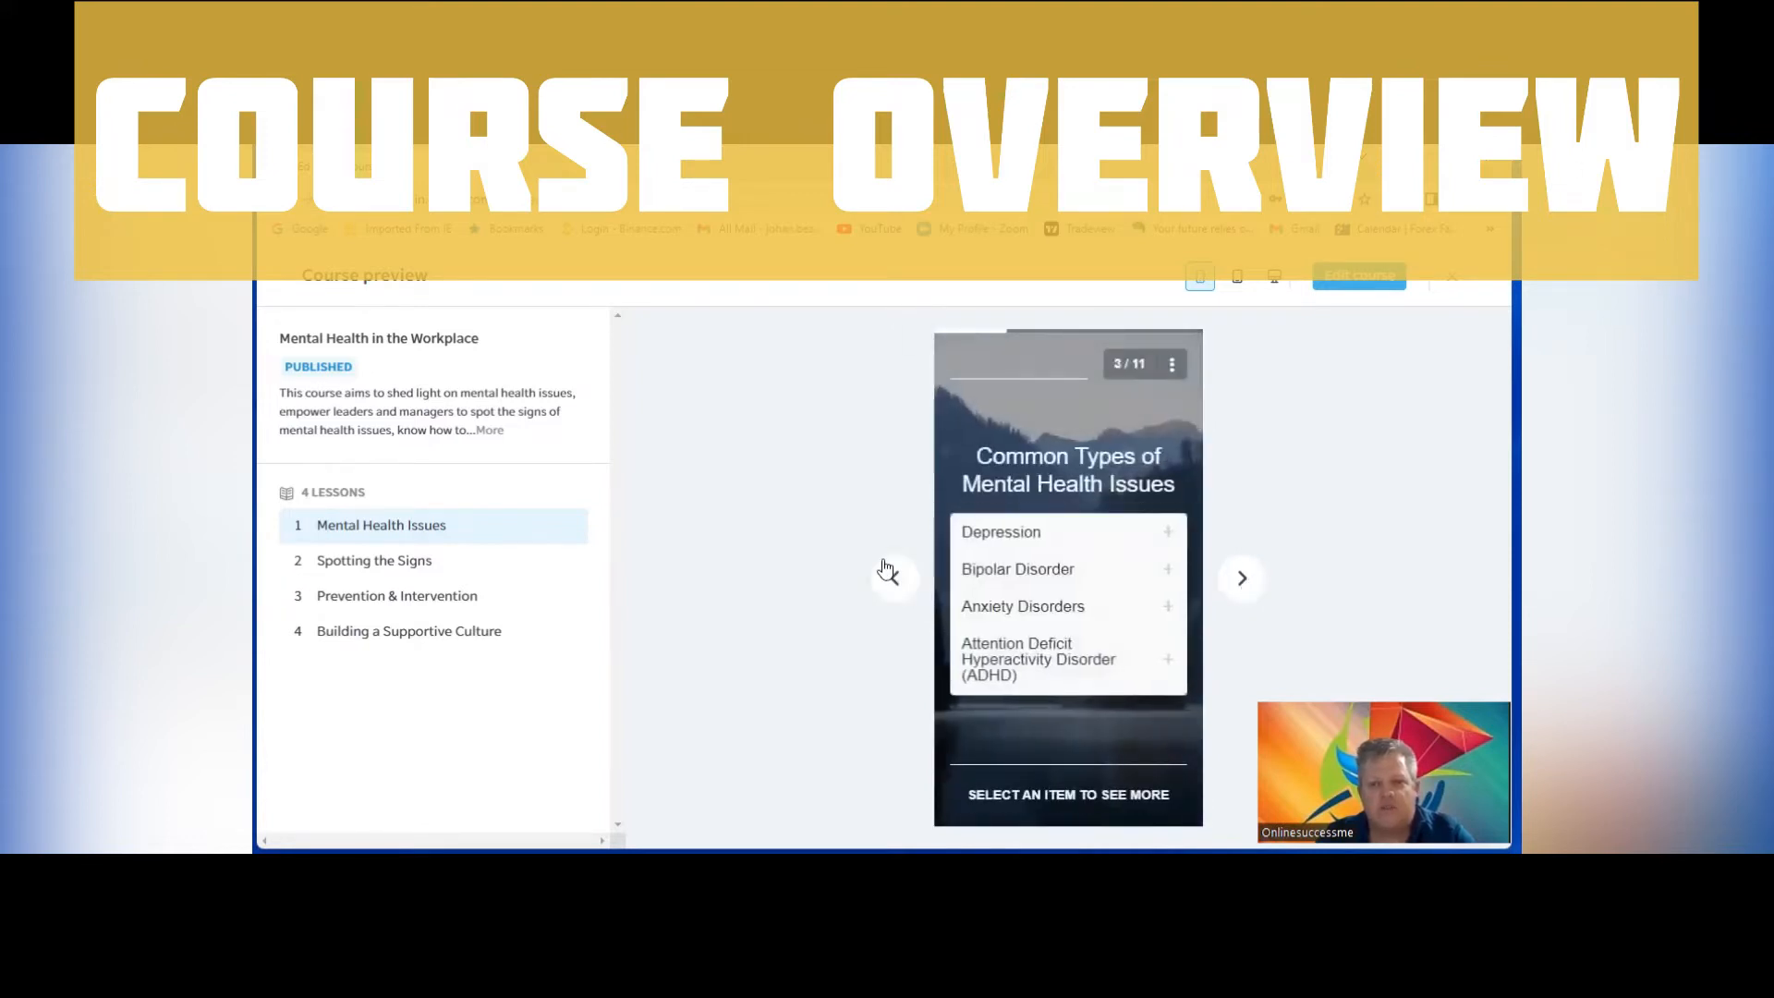
pyautogui.click(893, 578)
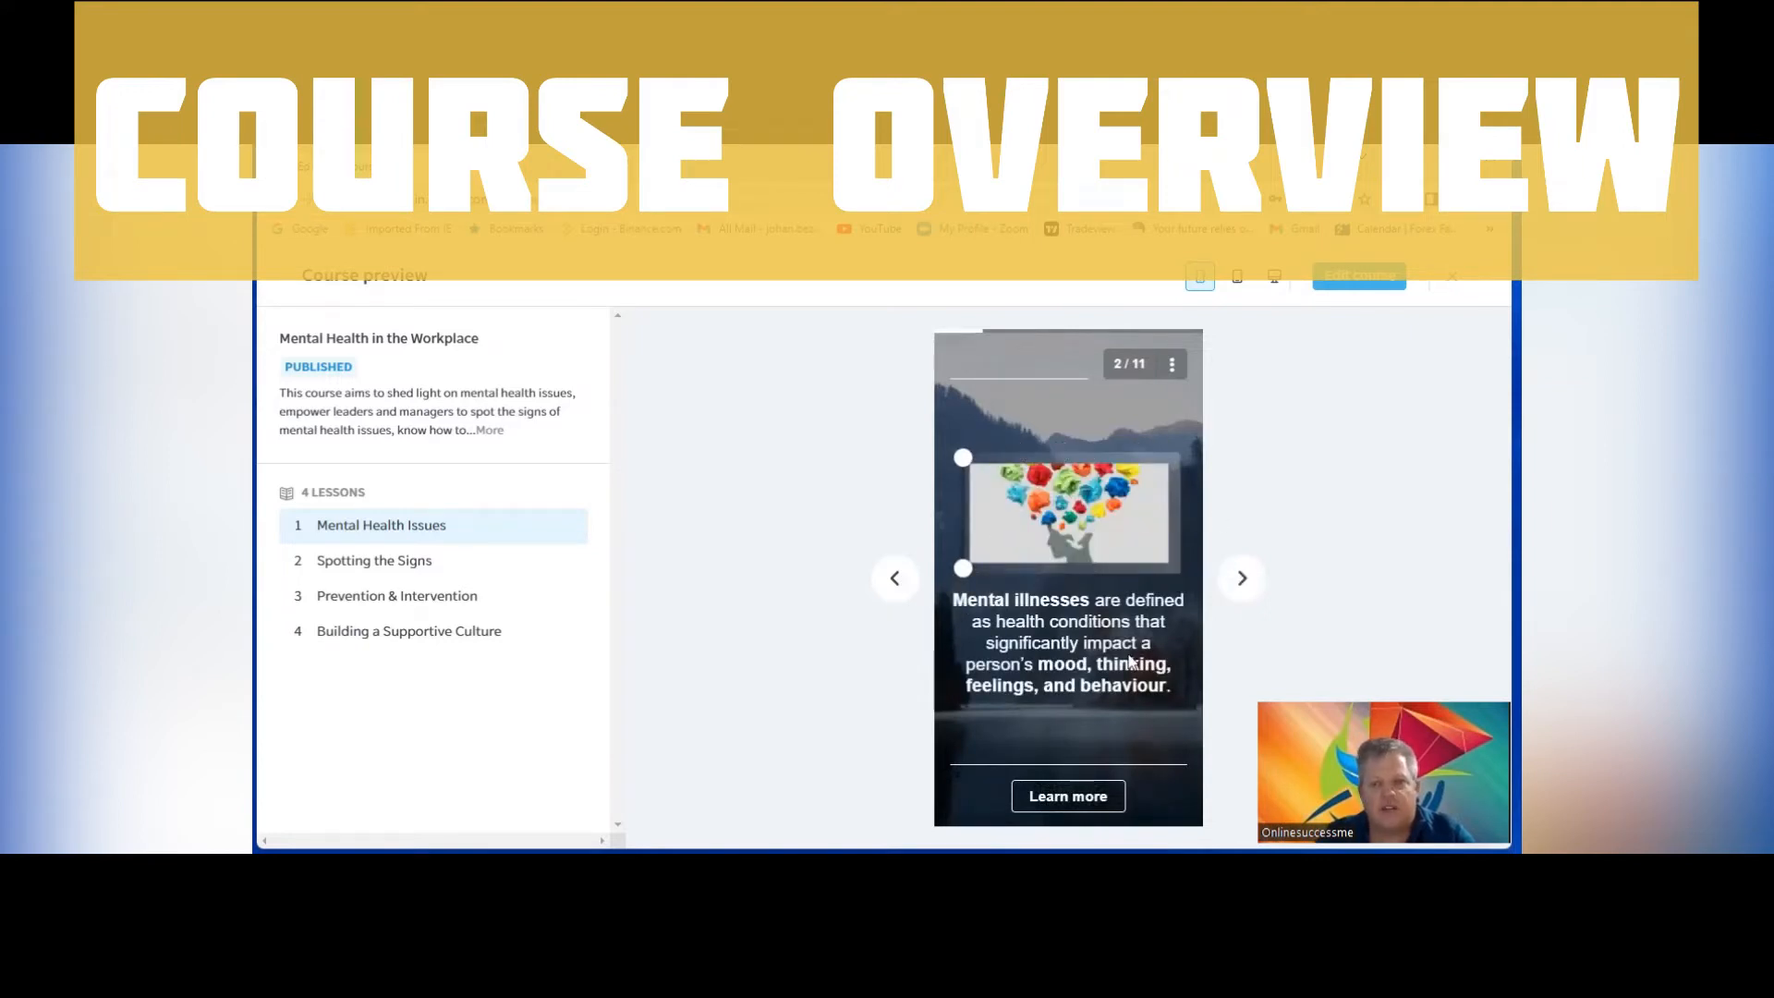
pyautogui.moveTo(1119, 382)
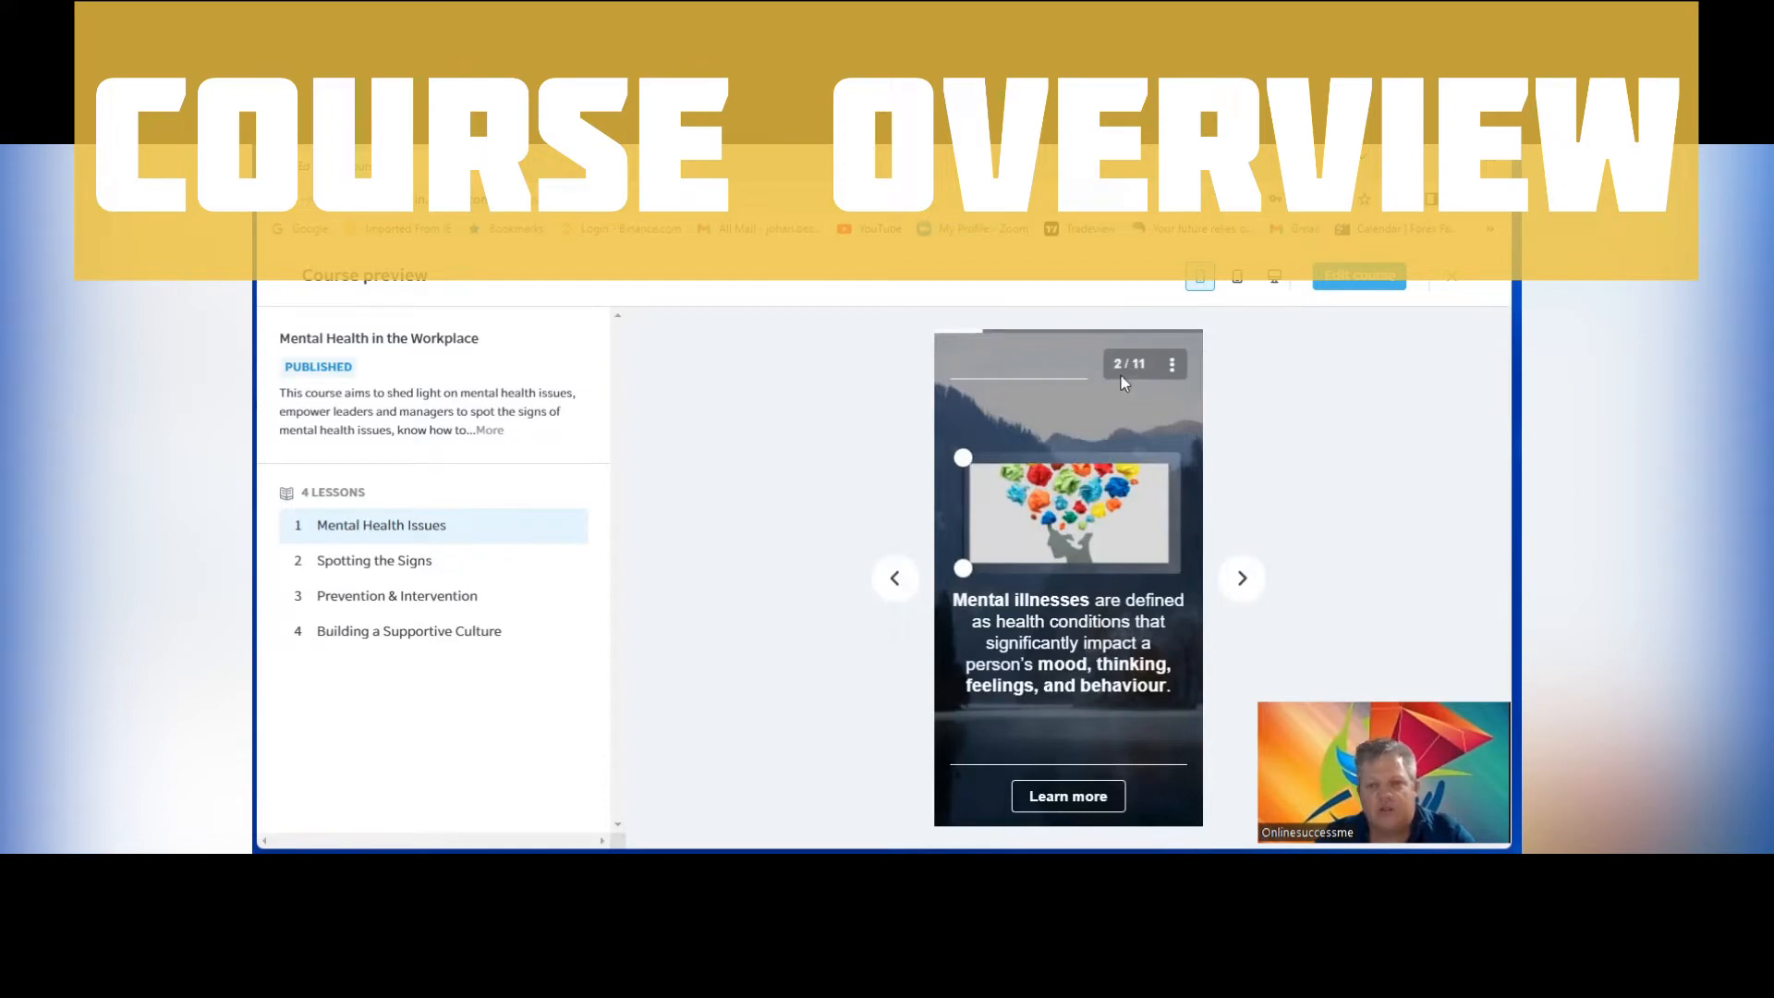
pyautogui.moveTo(755, 323)
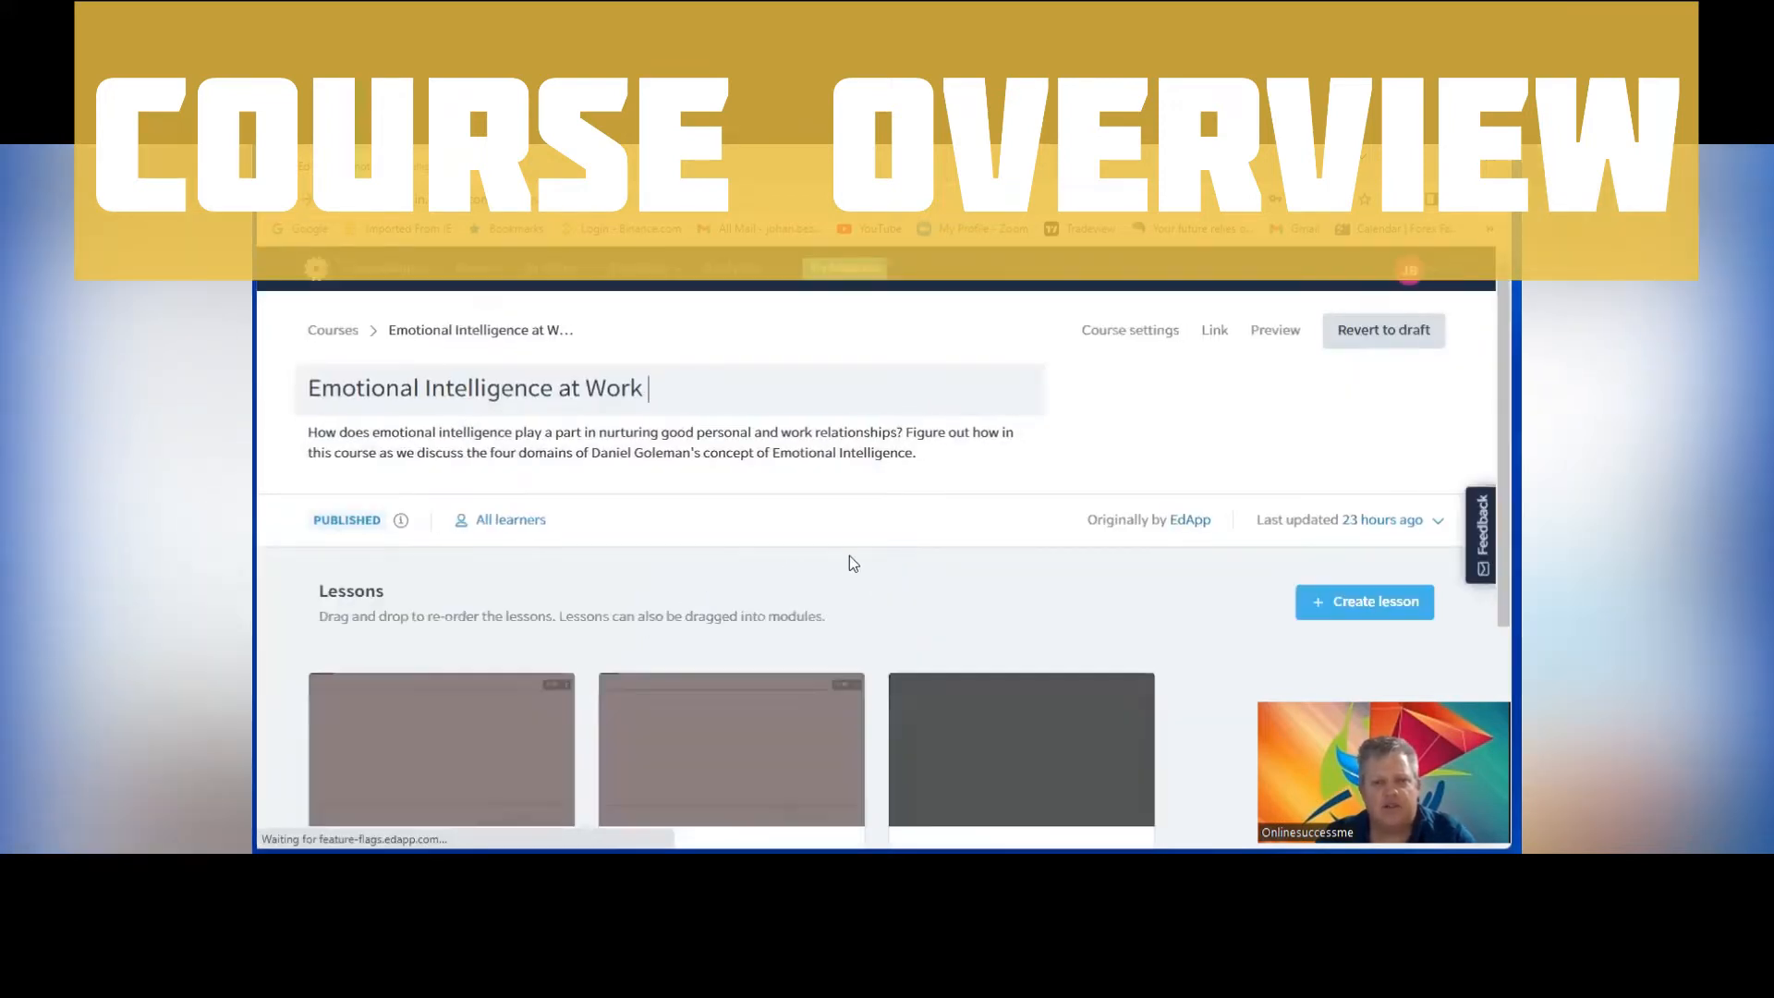
pyautogui.scroll(-3)
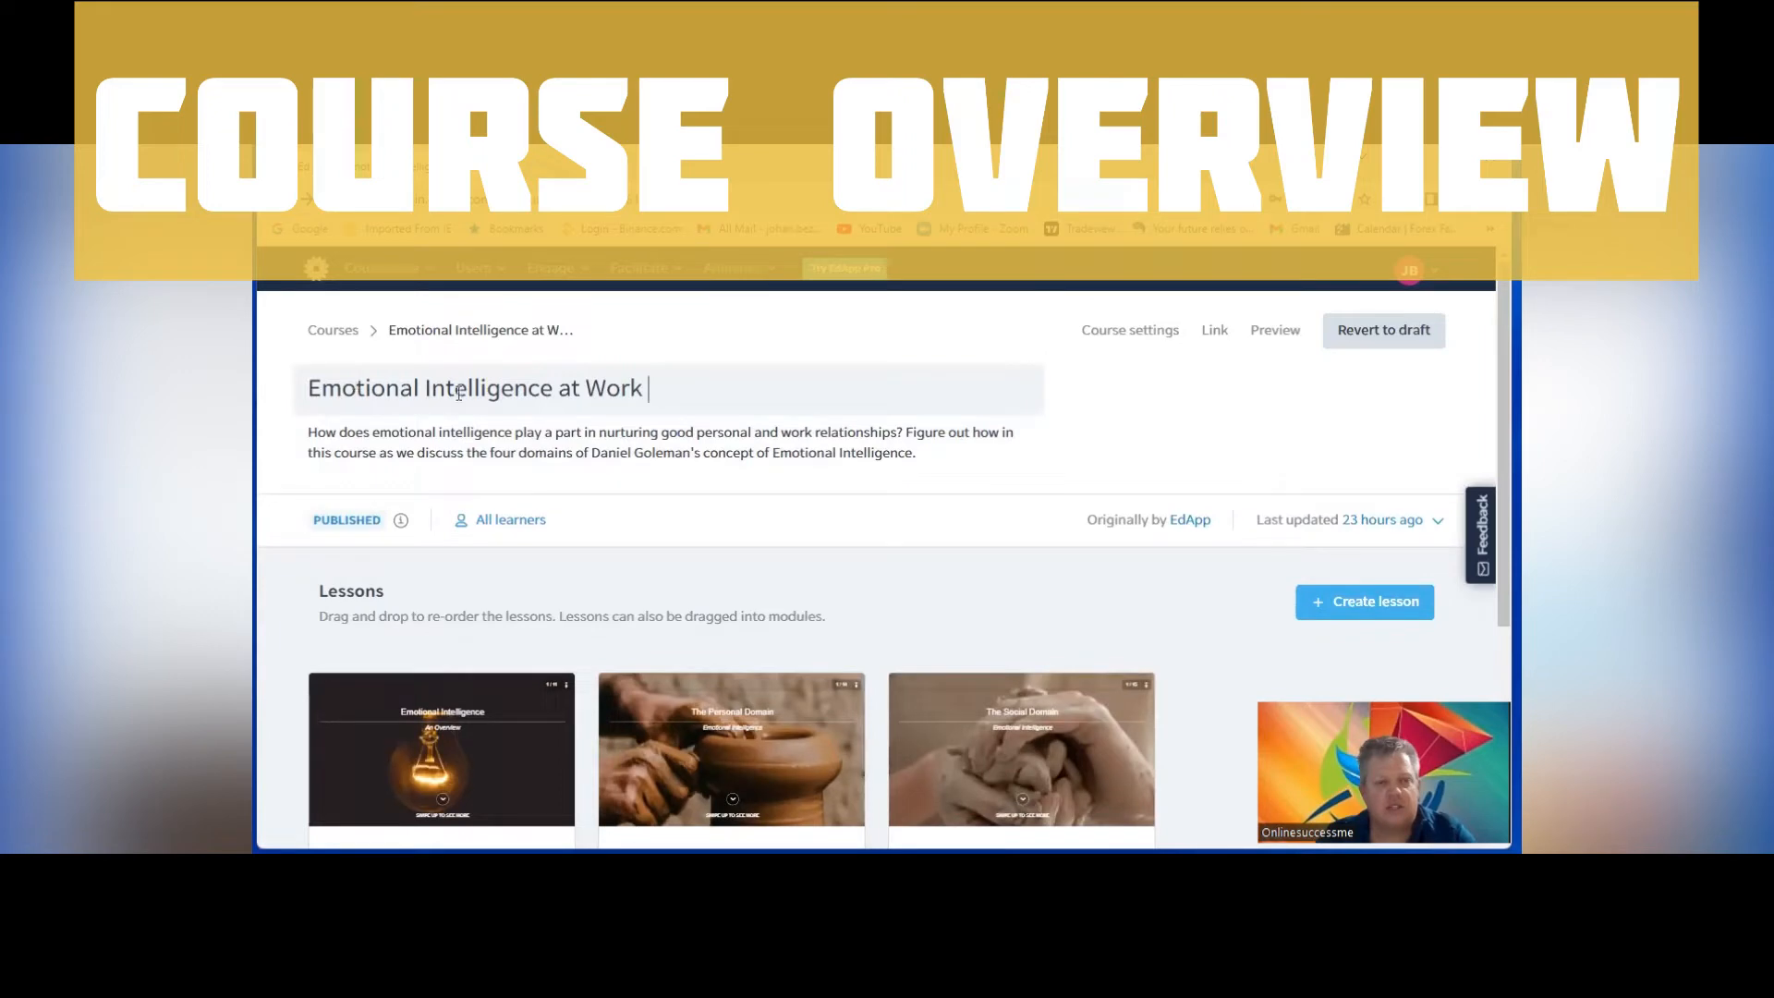
pyautogui.scroll(-3)
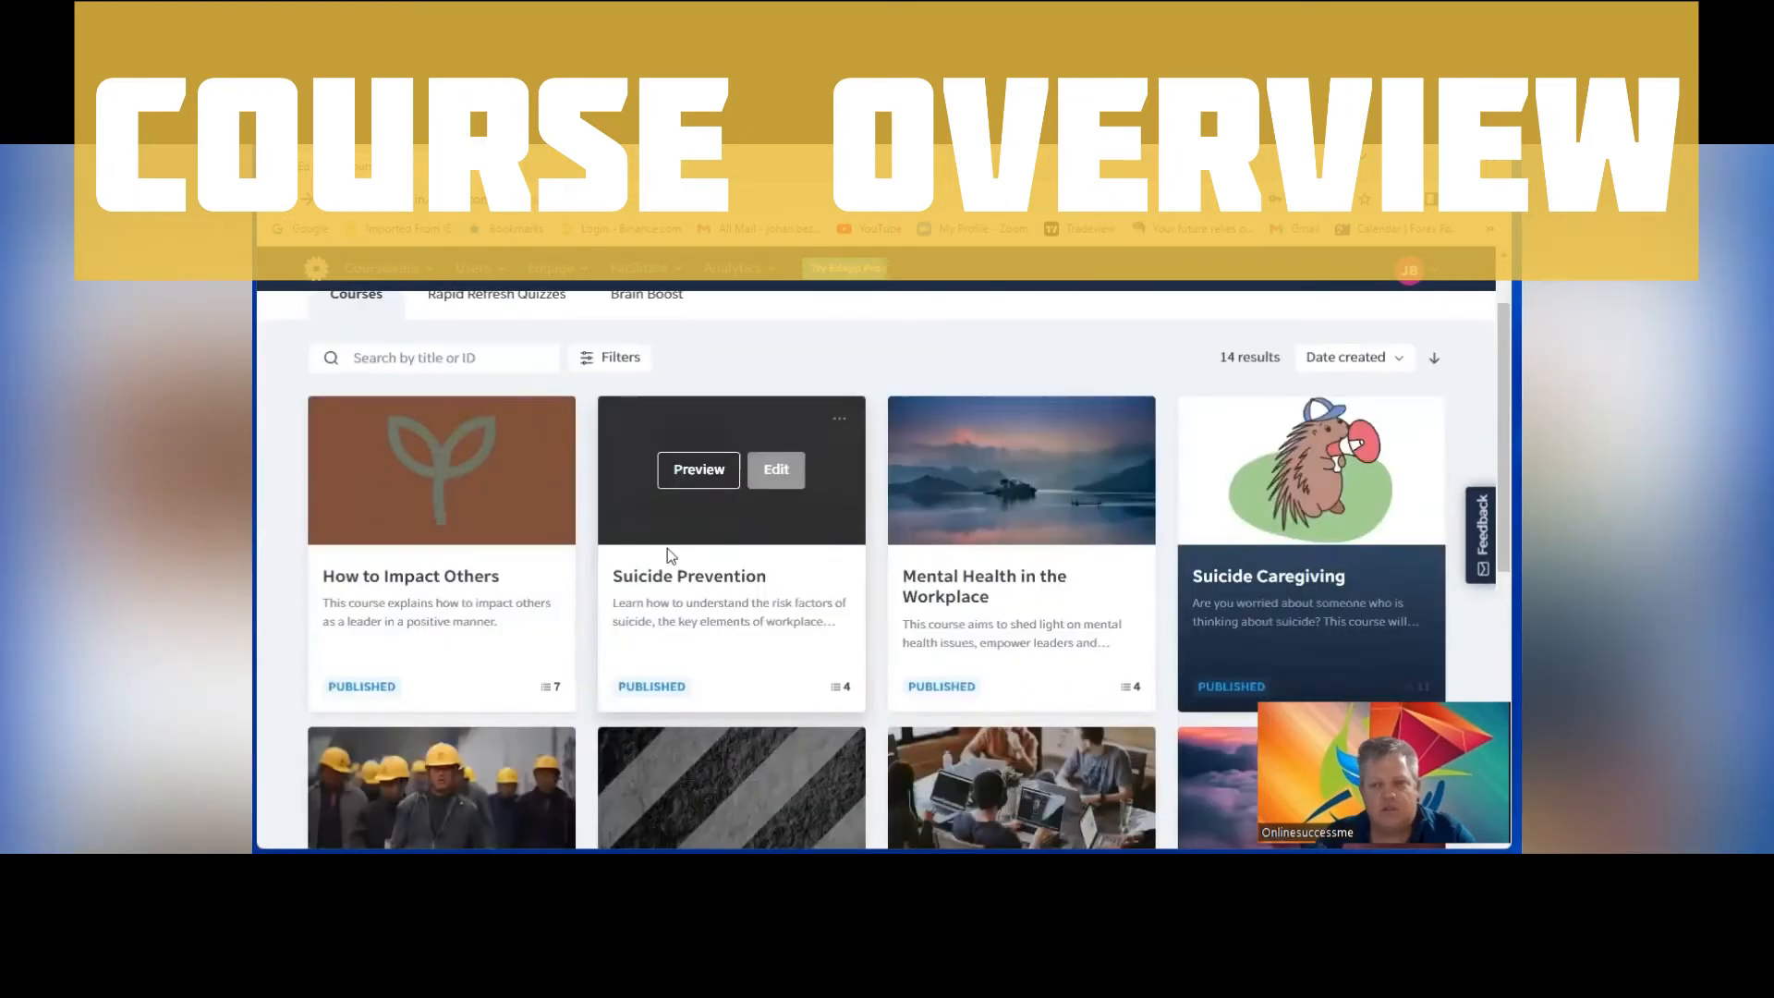
pyautogui.scroll(-3)
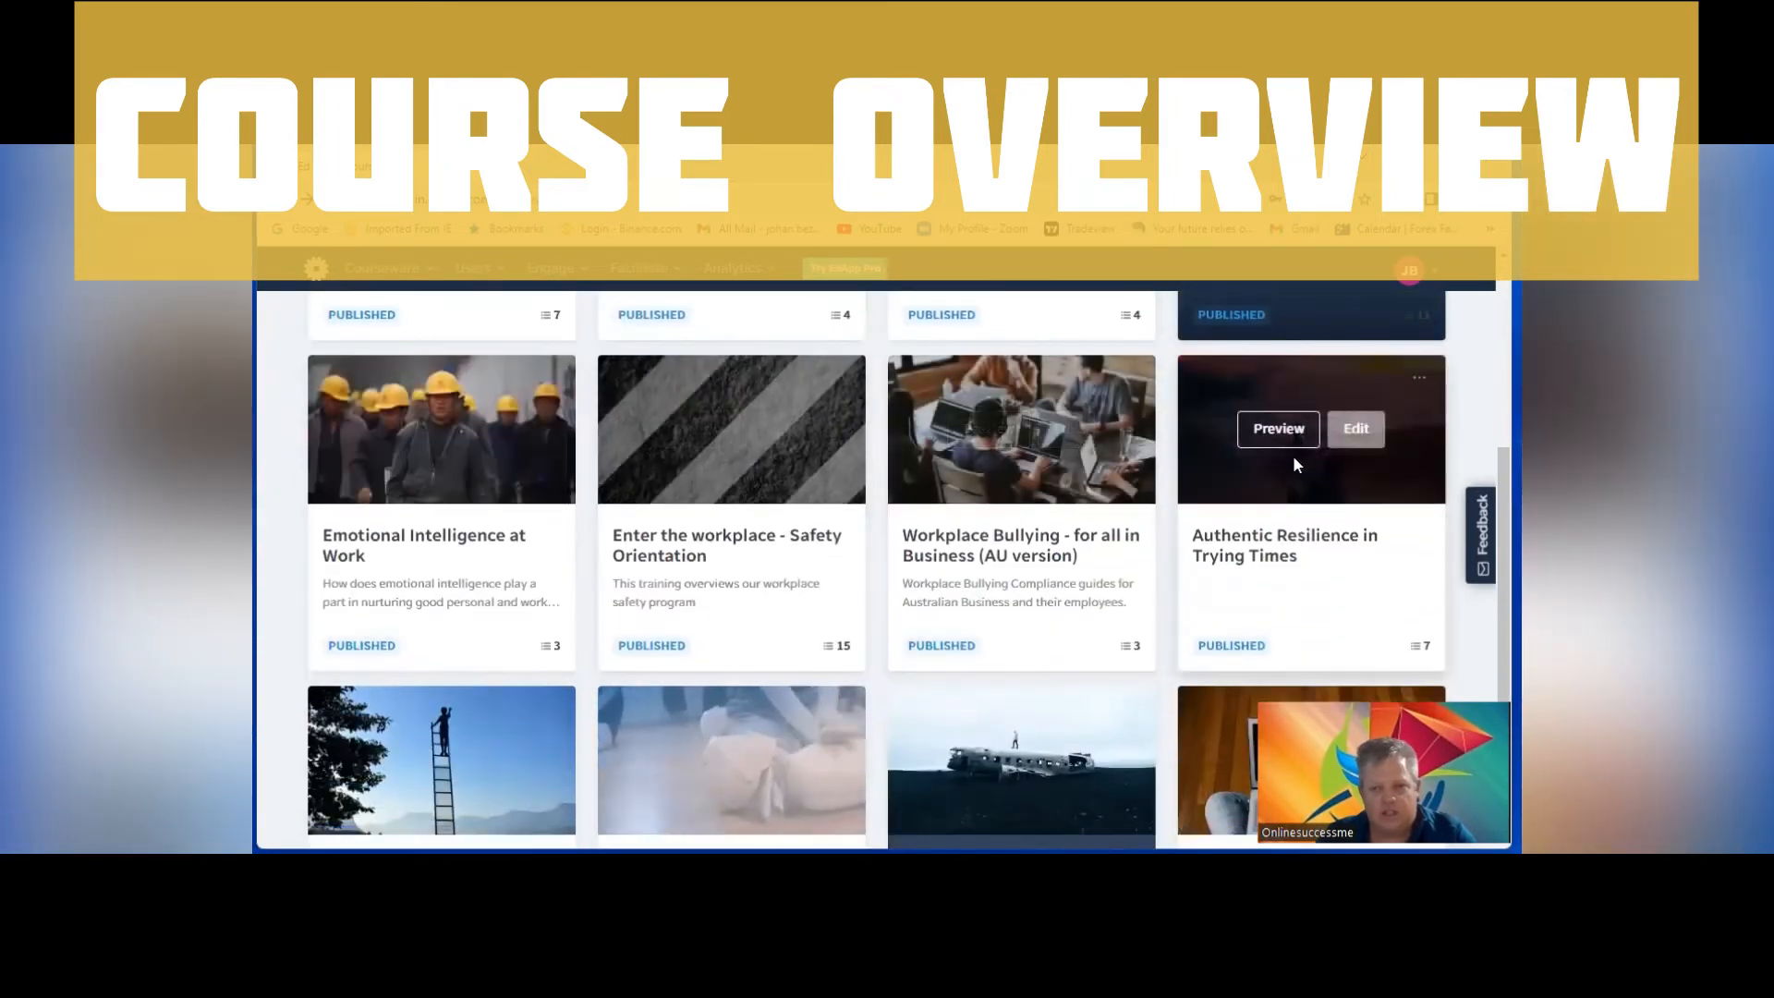
pyautogui.scroll(-3)
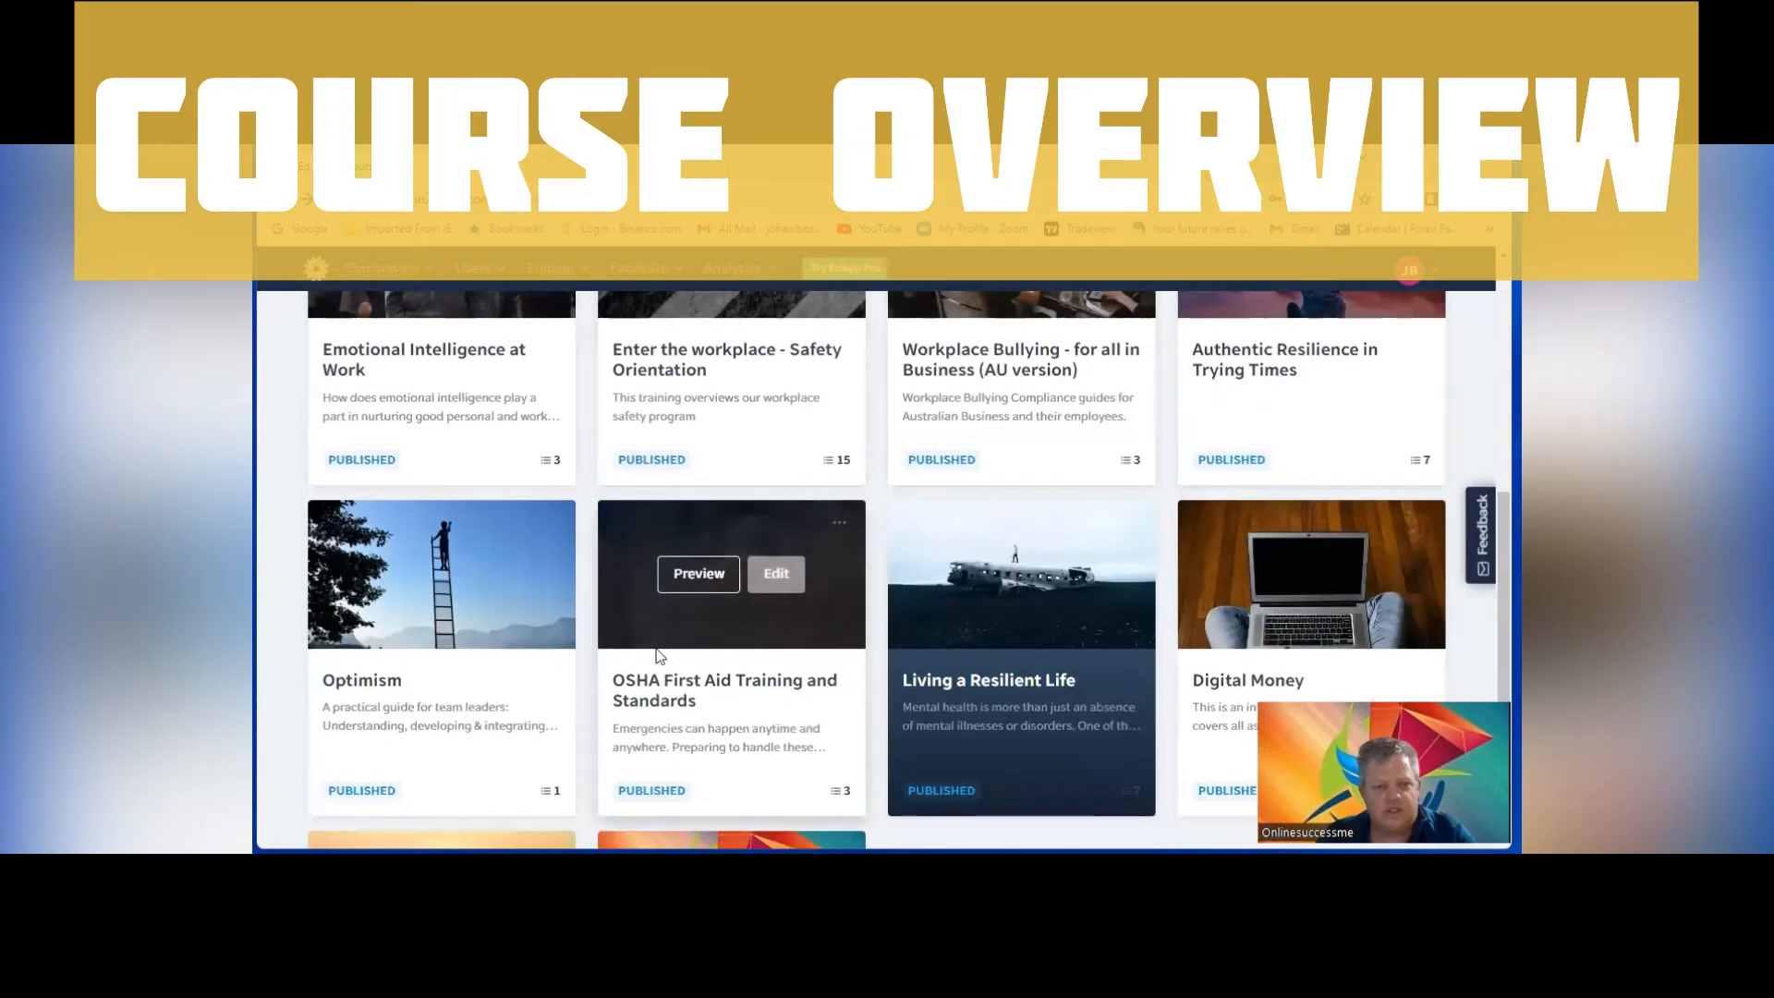
pyautogui.moveTo(812, 619)
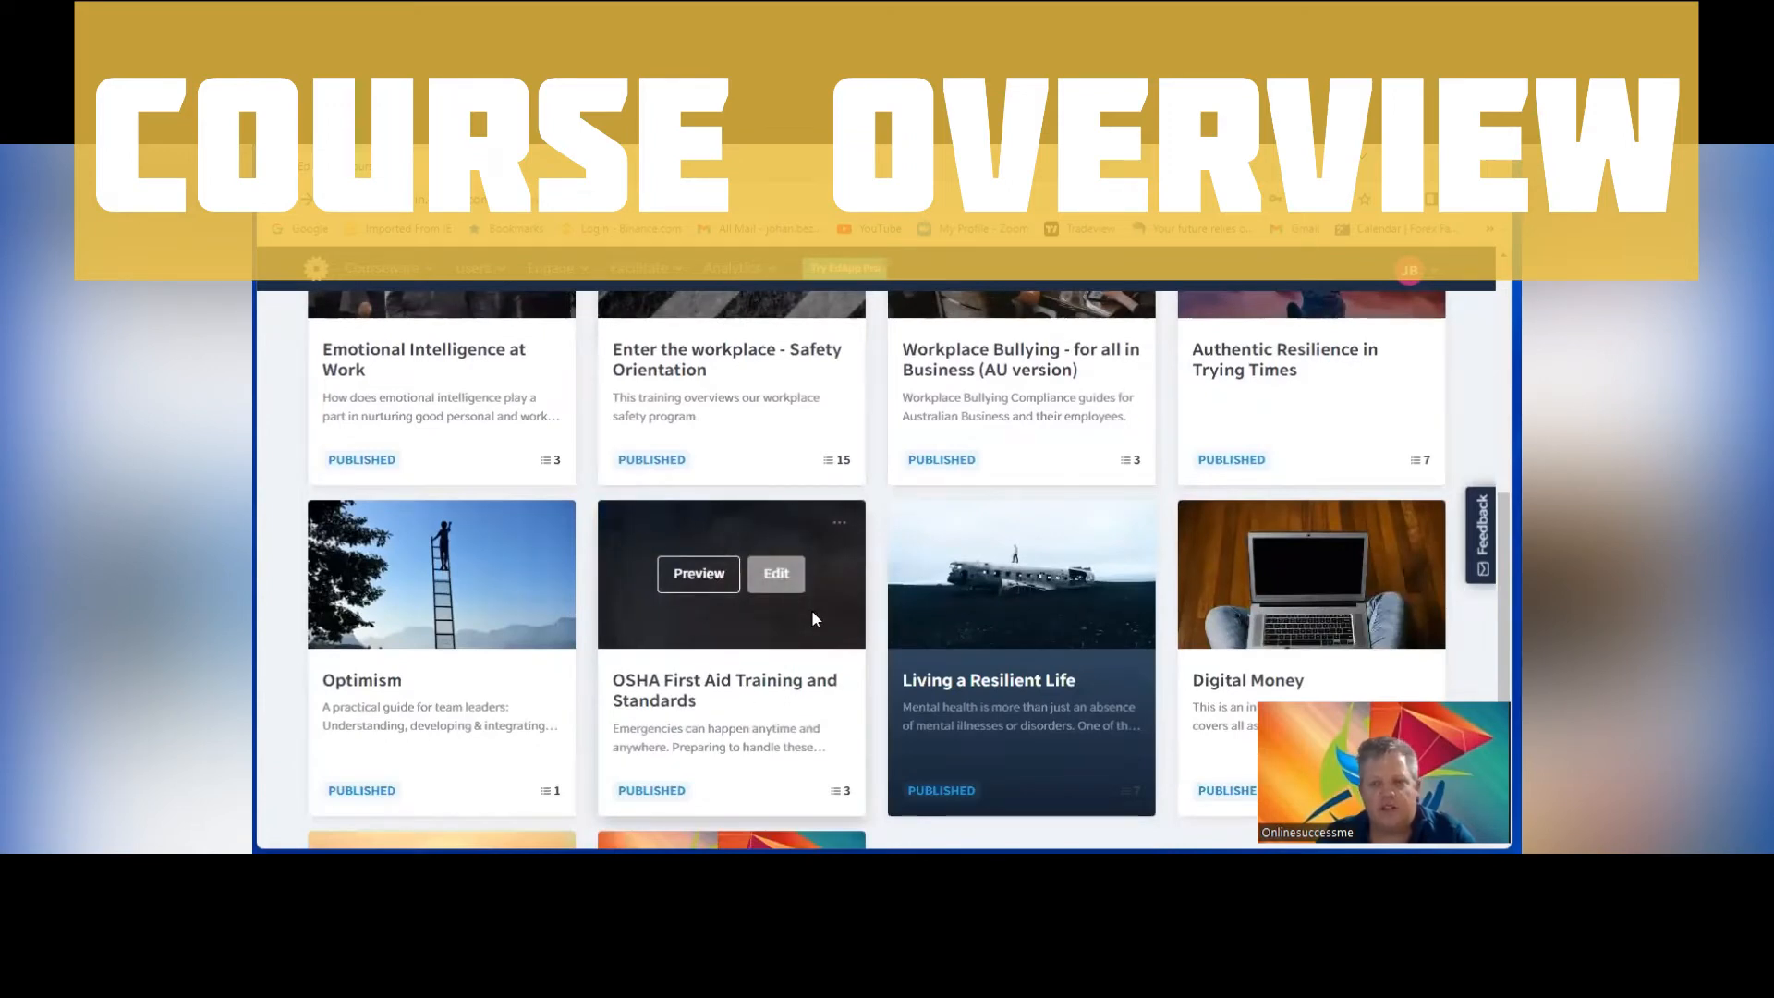
pyautogui.scroll(-3)
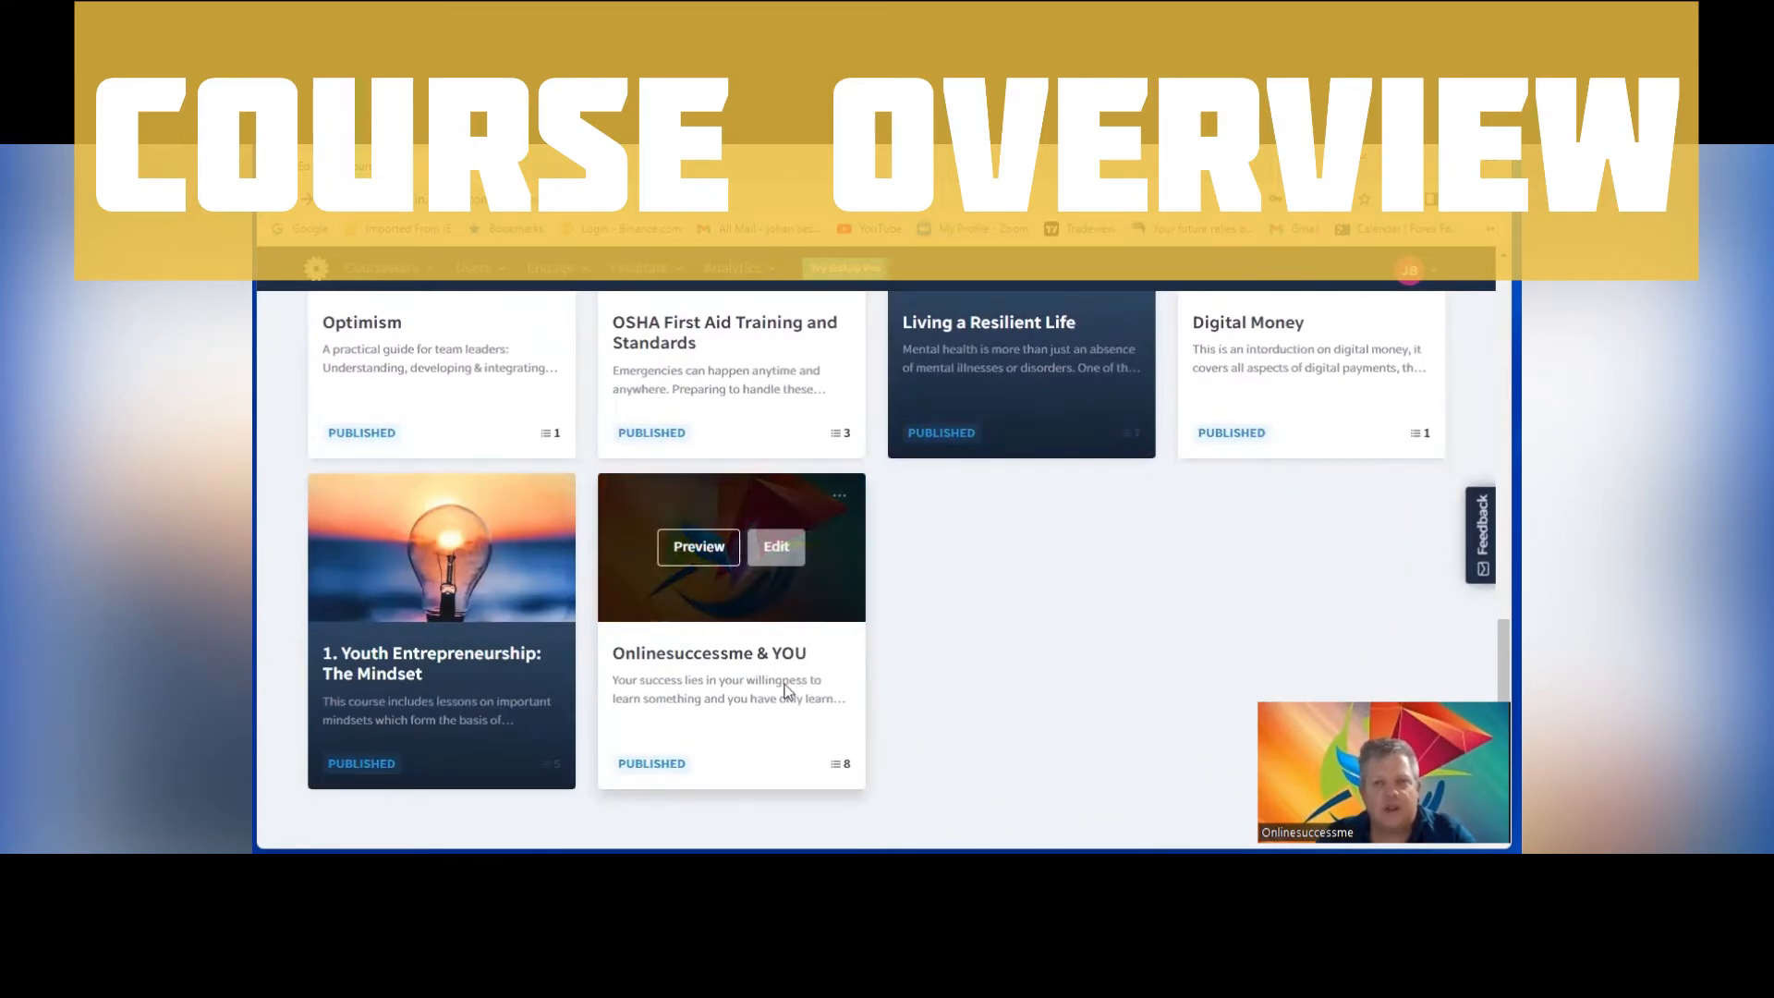
pyautogui.moveTo(747, 517)
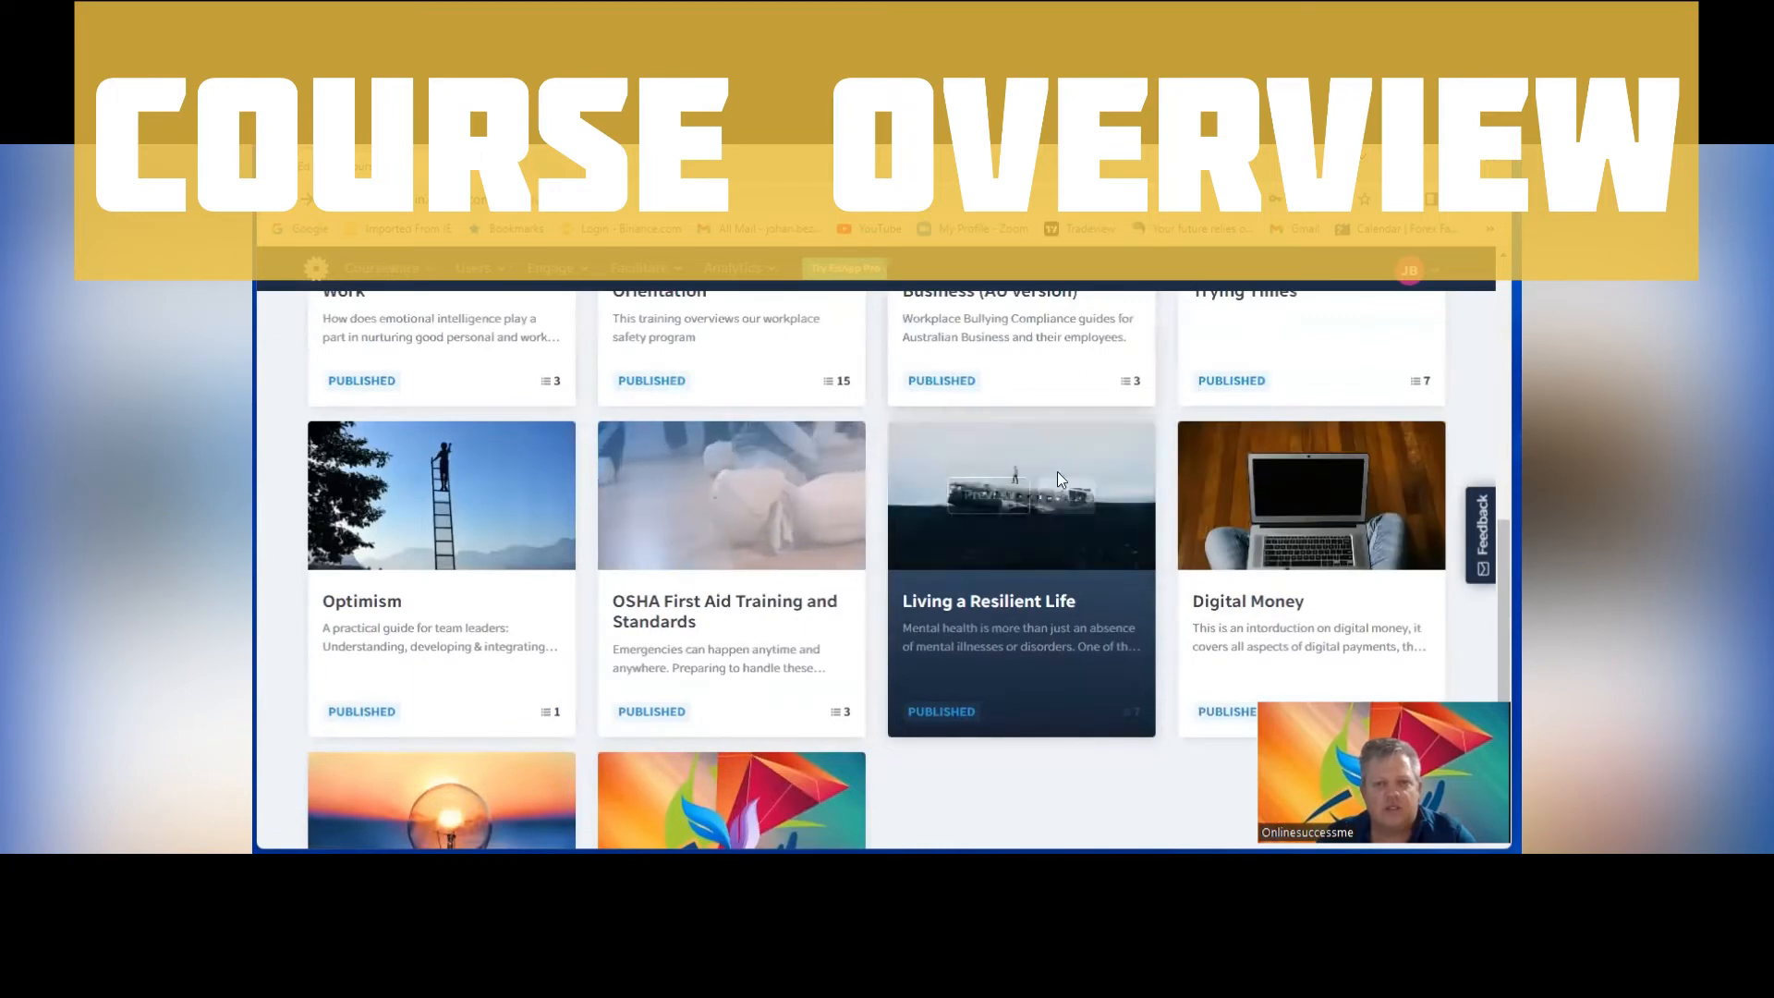
pyautogui.moveTo(730, 494)
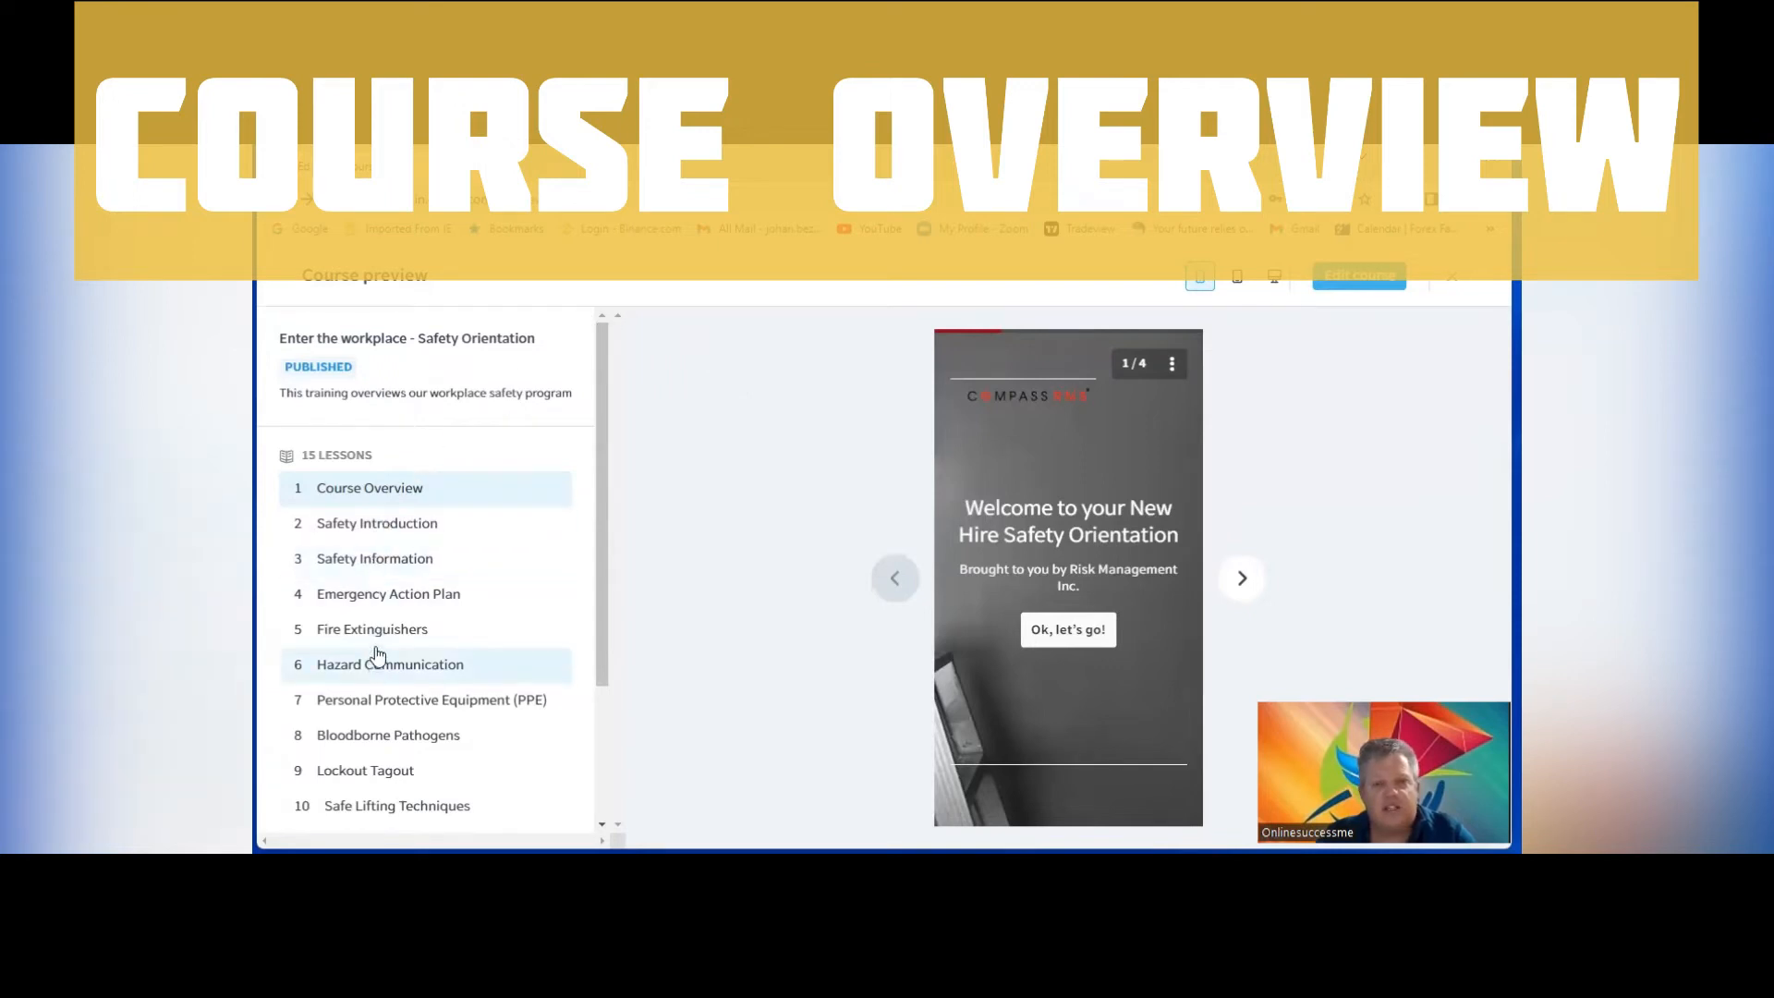
# Scroll the 15-lesson list down to the Conclusion lesson
pyautogui.scroll(-3)
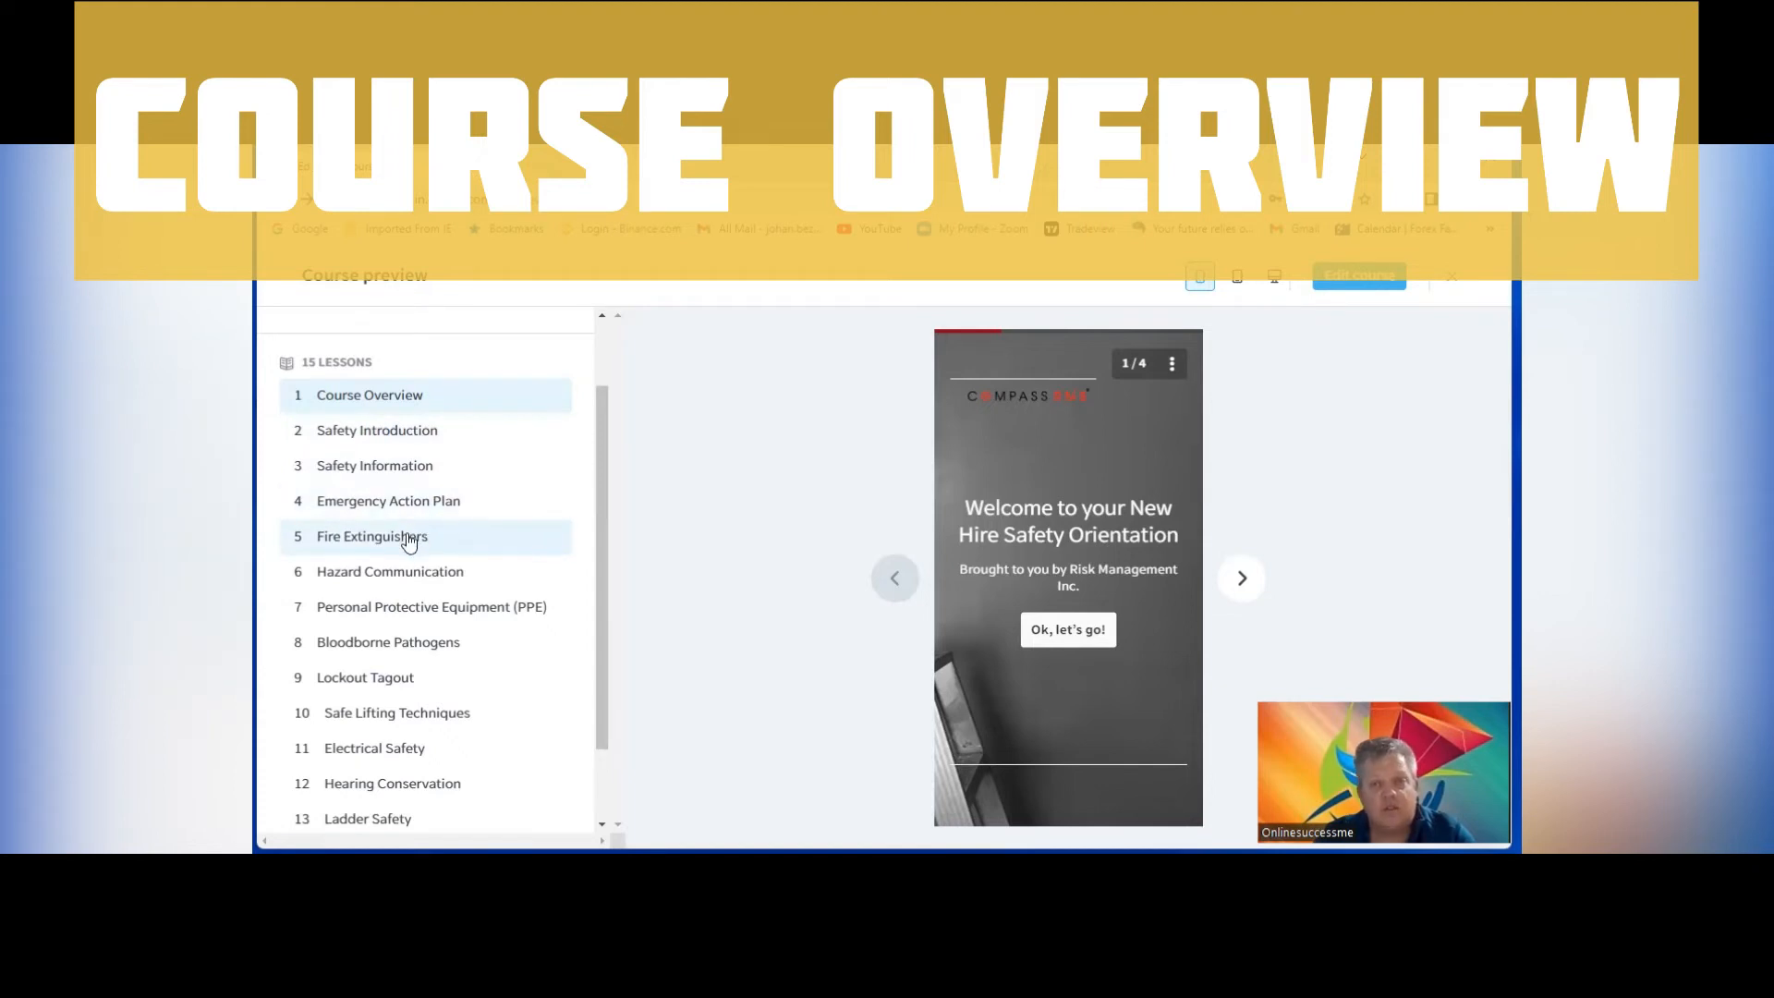
pyautogui.moveTo(421, 538)
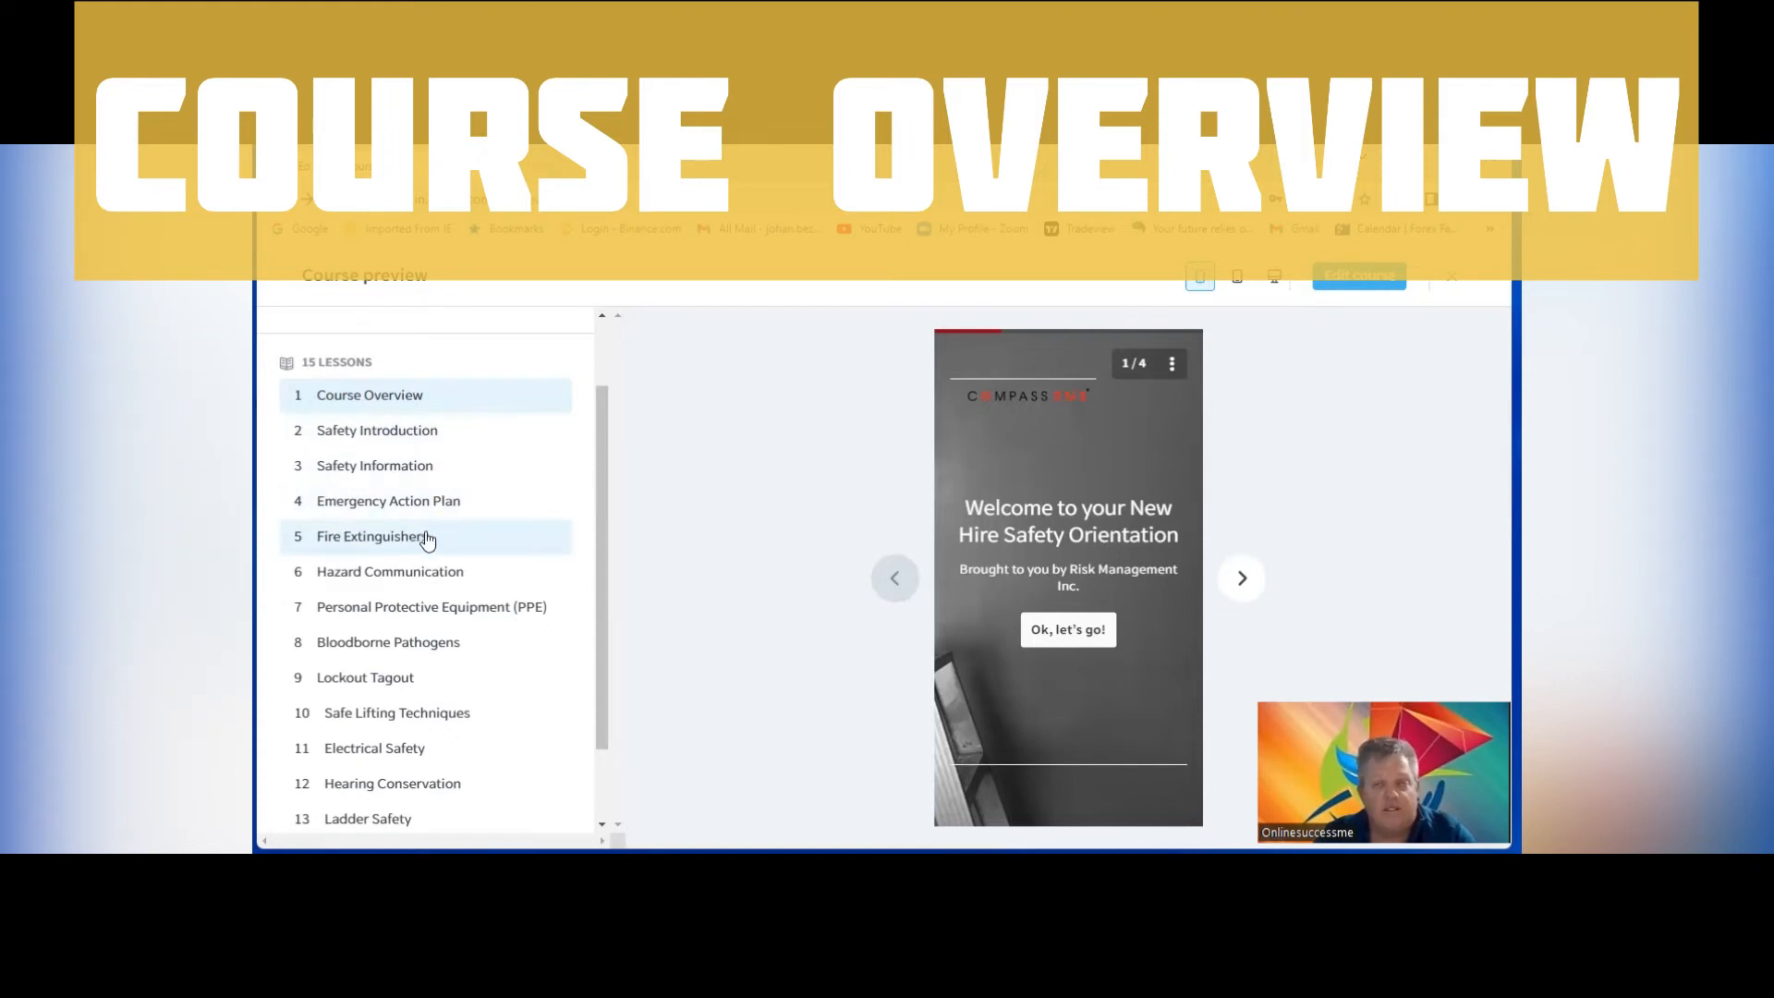
pyautogui.moveTo(374, 540)
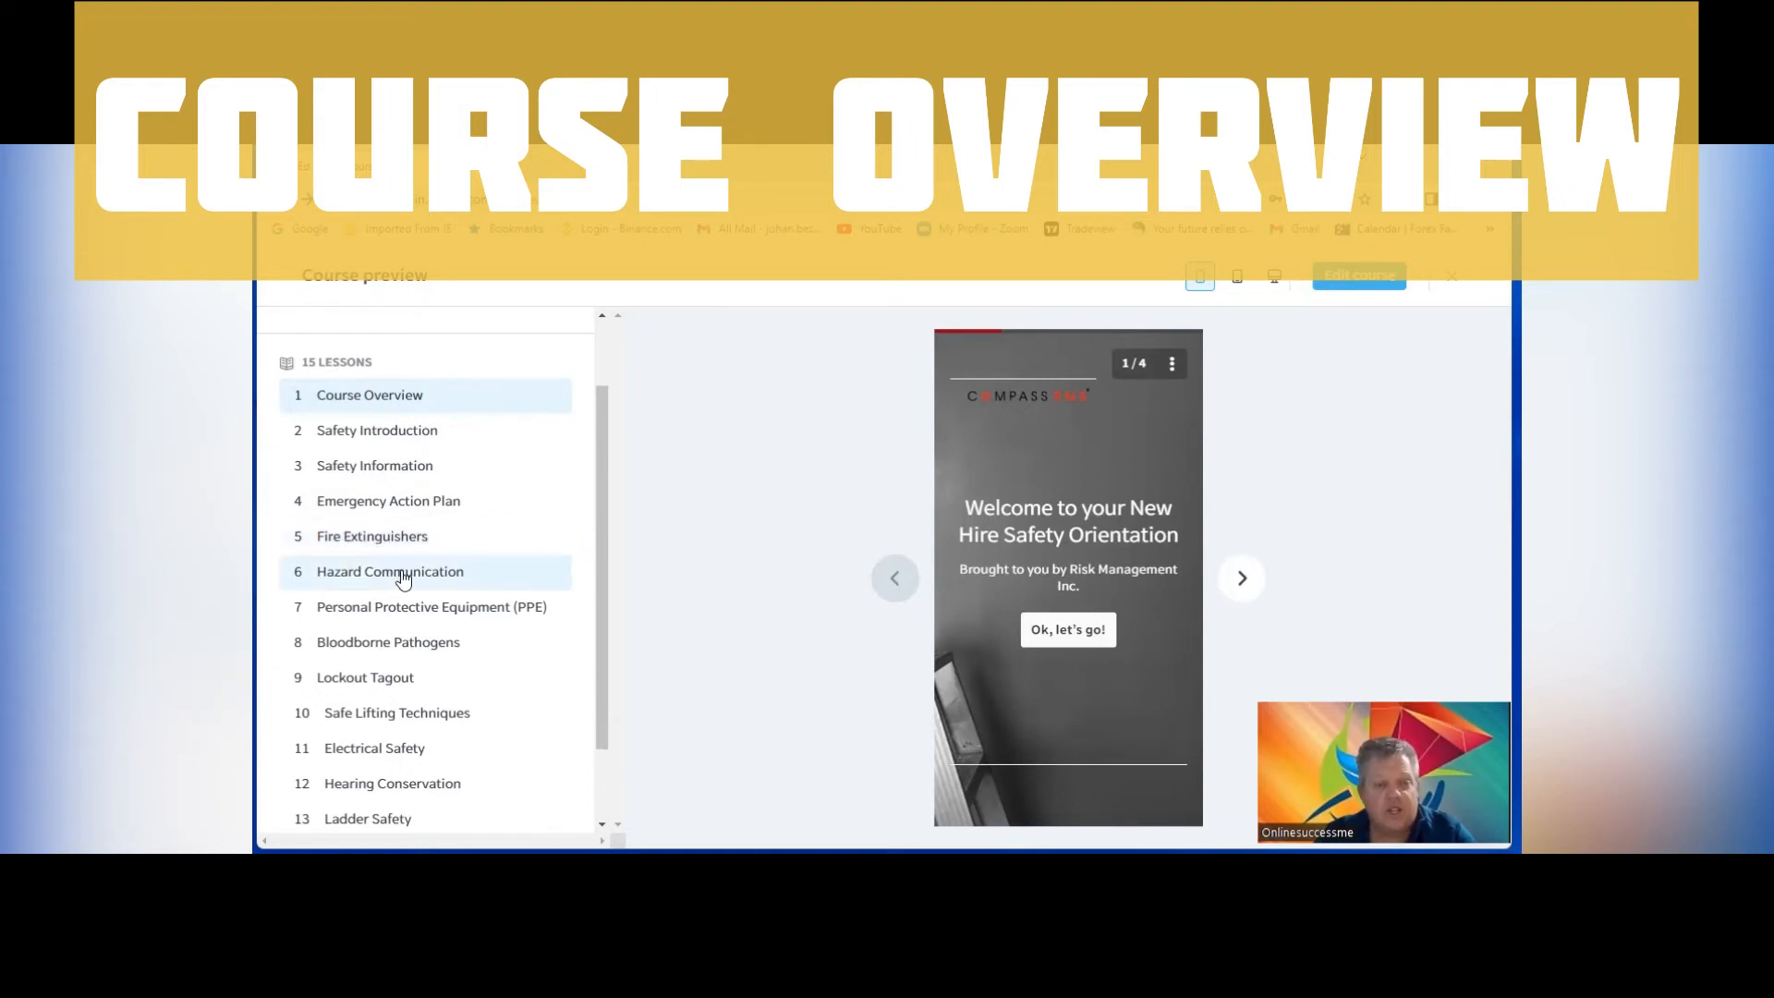
pyautogui.moveTo(437, 614)
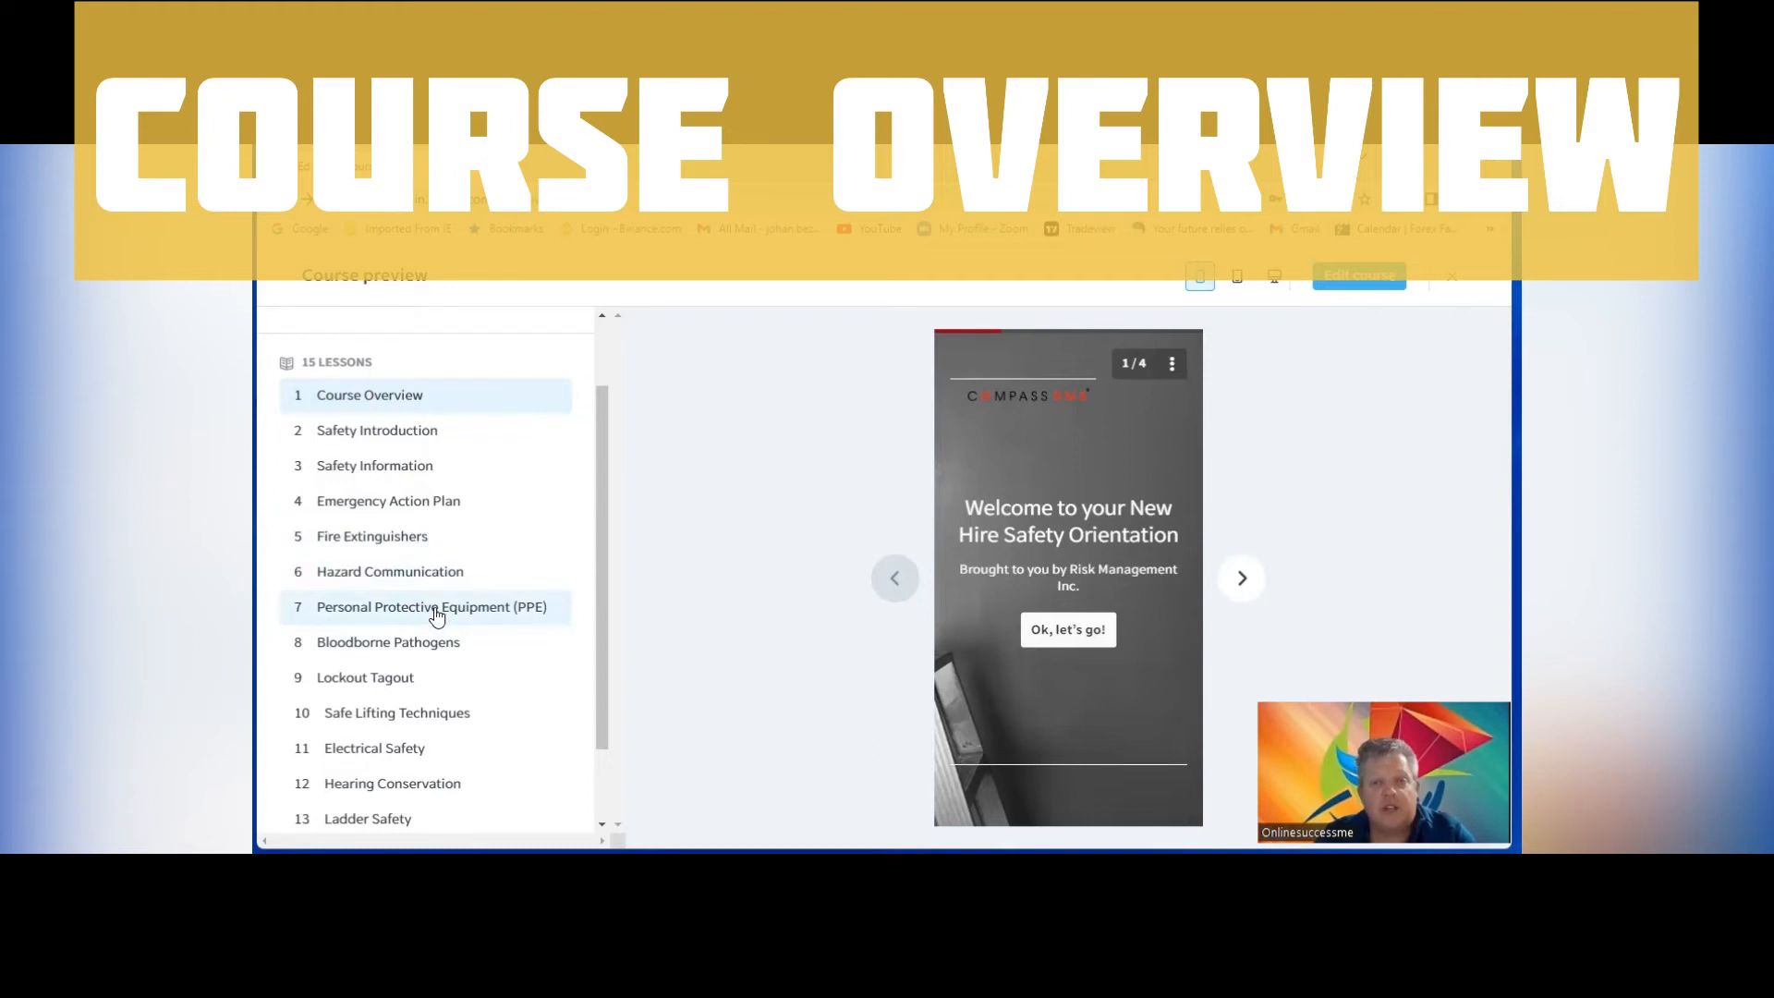
pyautogui.moveTo(416, 656)
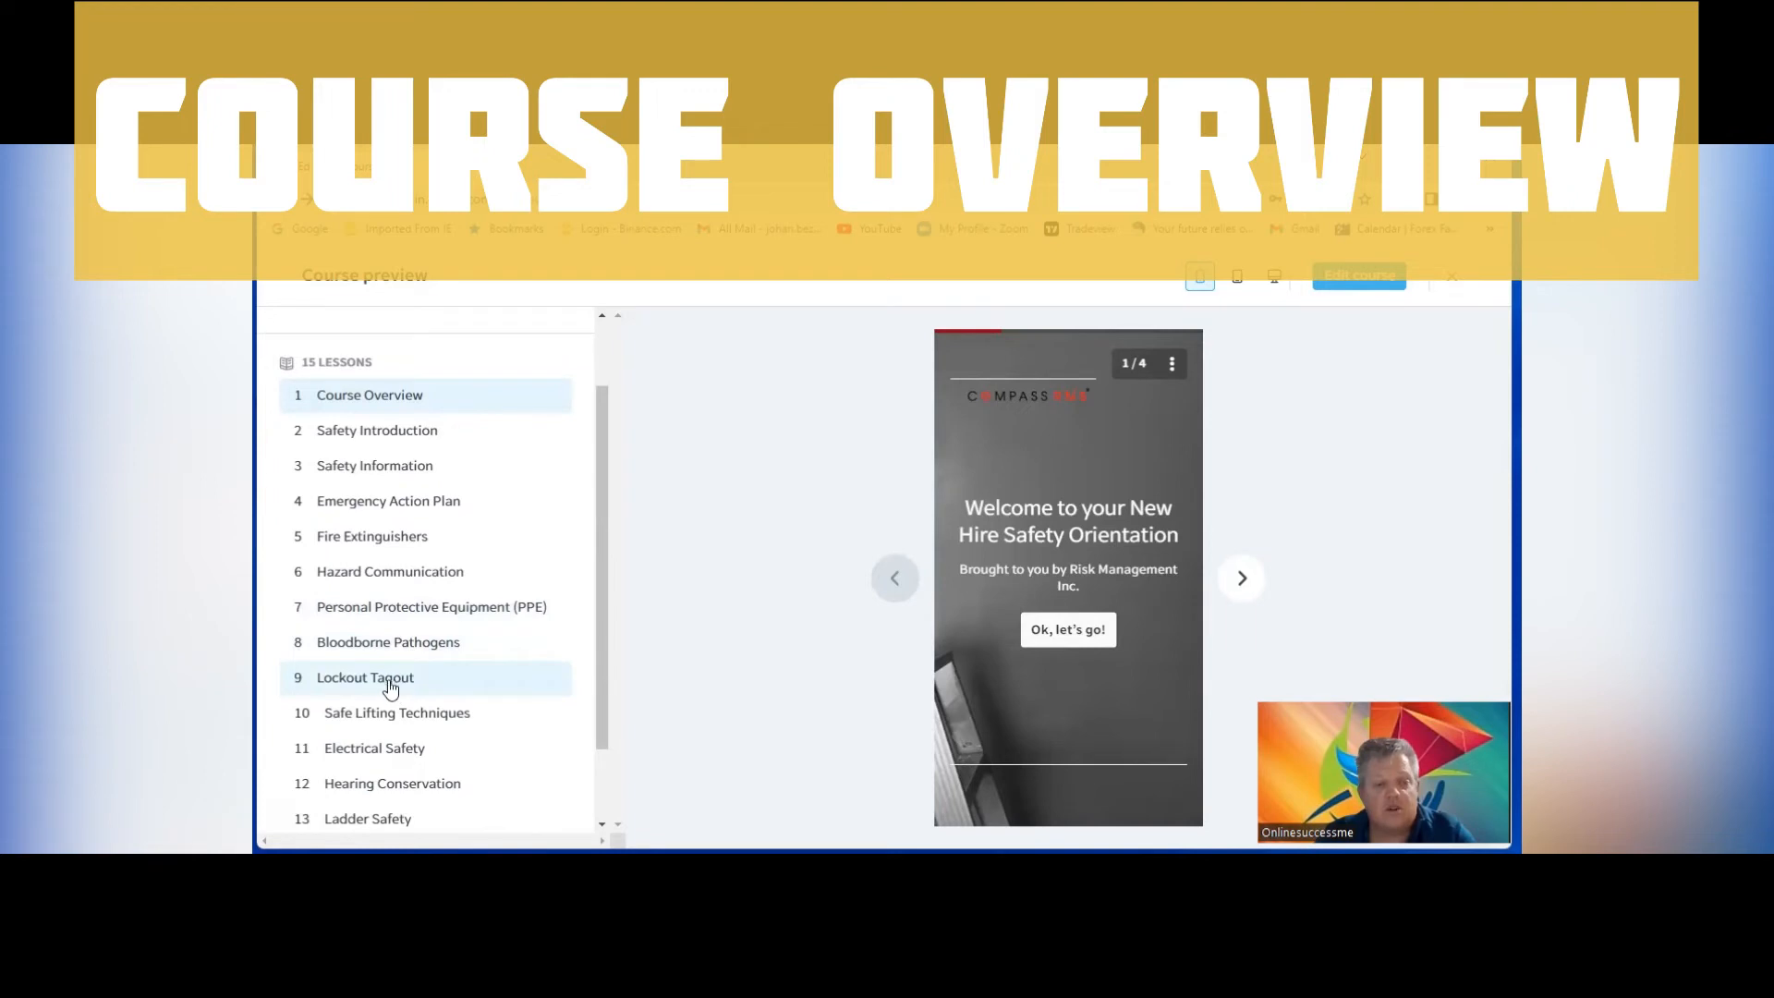
pyautogui.scroll(-3)
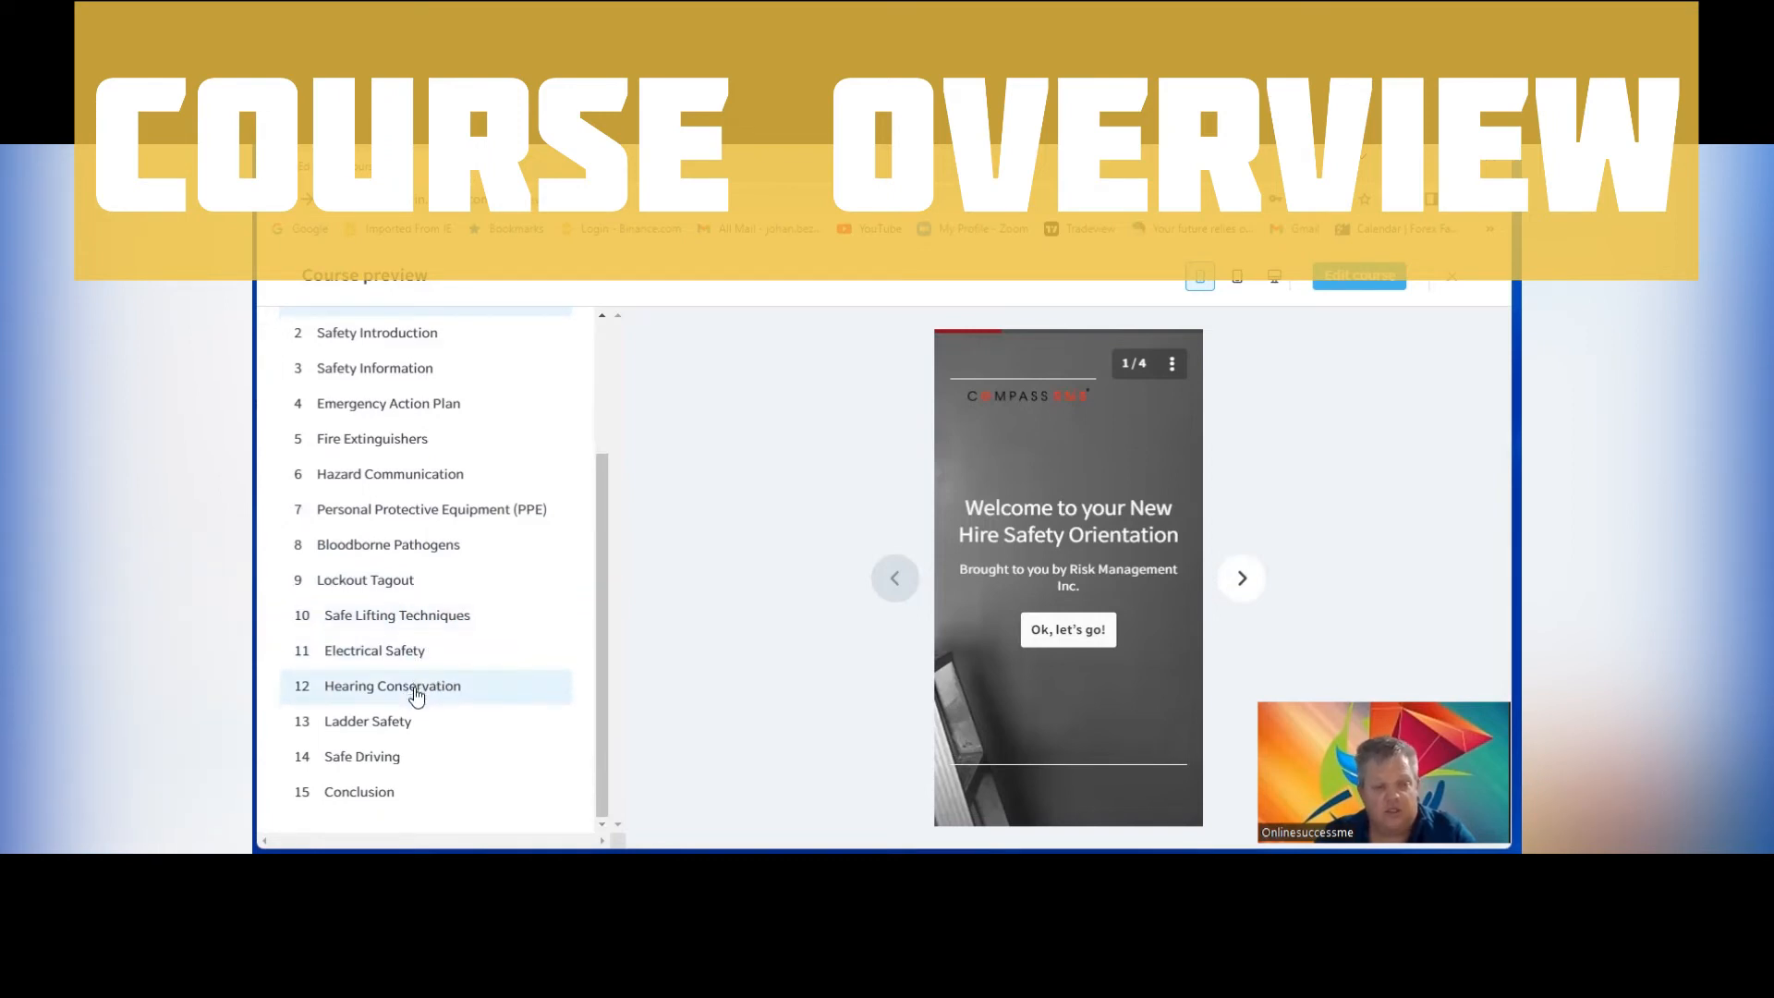
pyautogui.moveTo(393, 761)
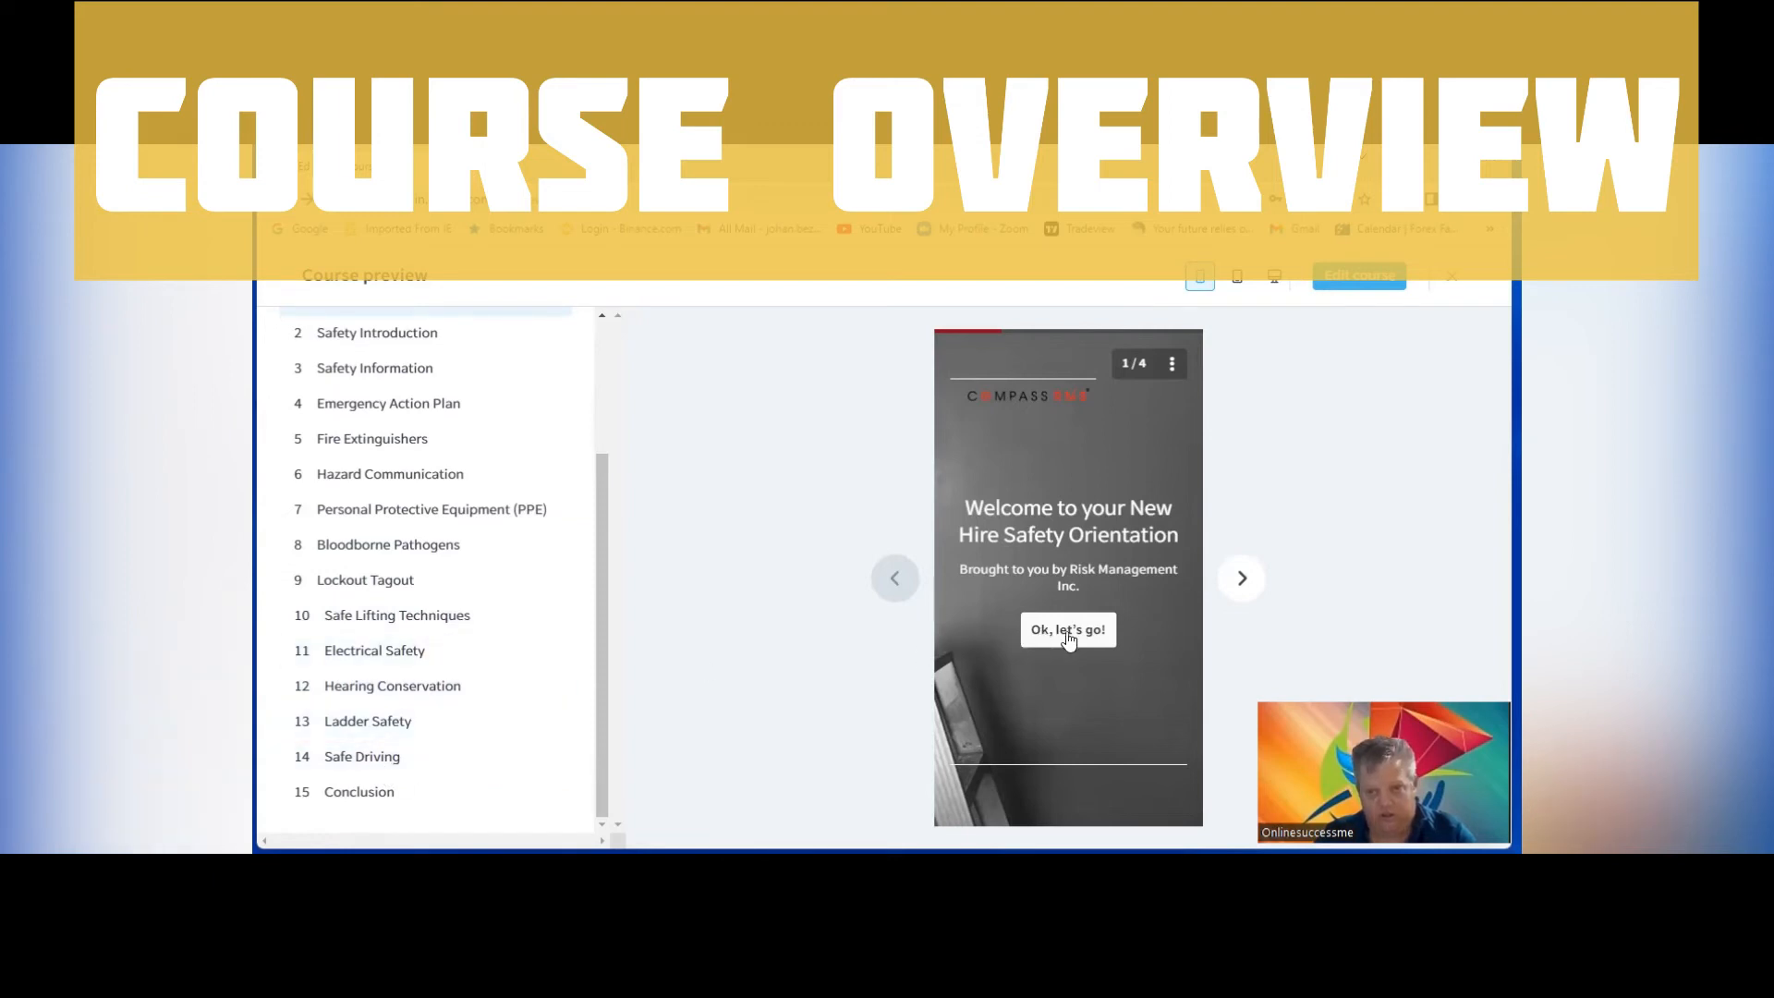
# Start the Course Overview, advance to the Compass RMS slide, then close the preview
pyautogui.click(1065, 629)
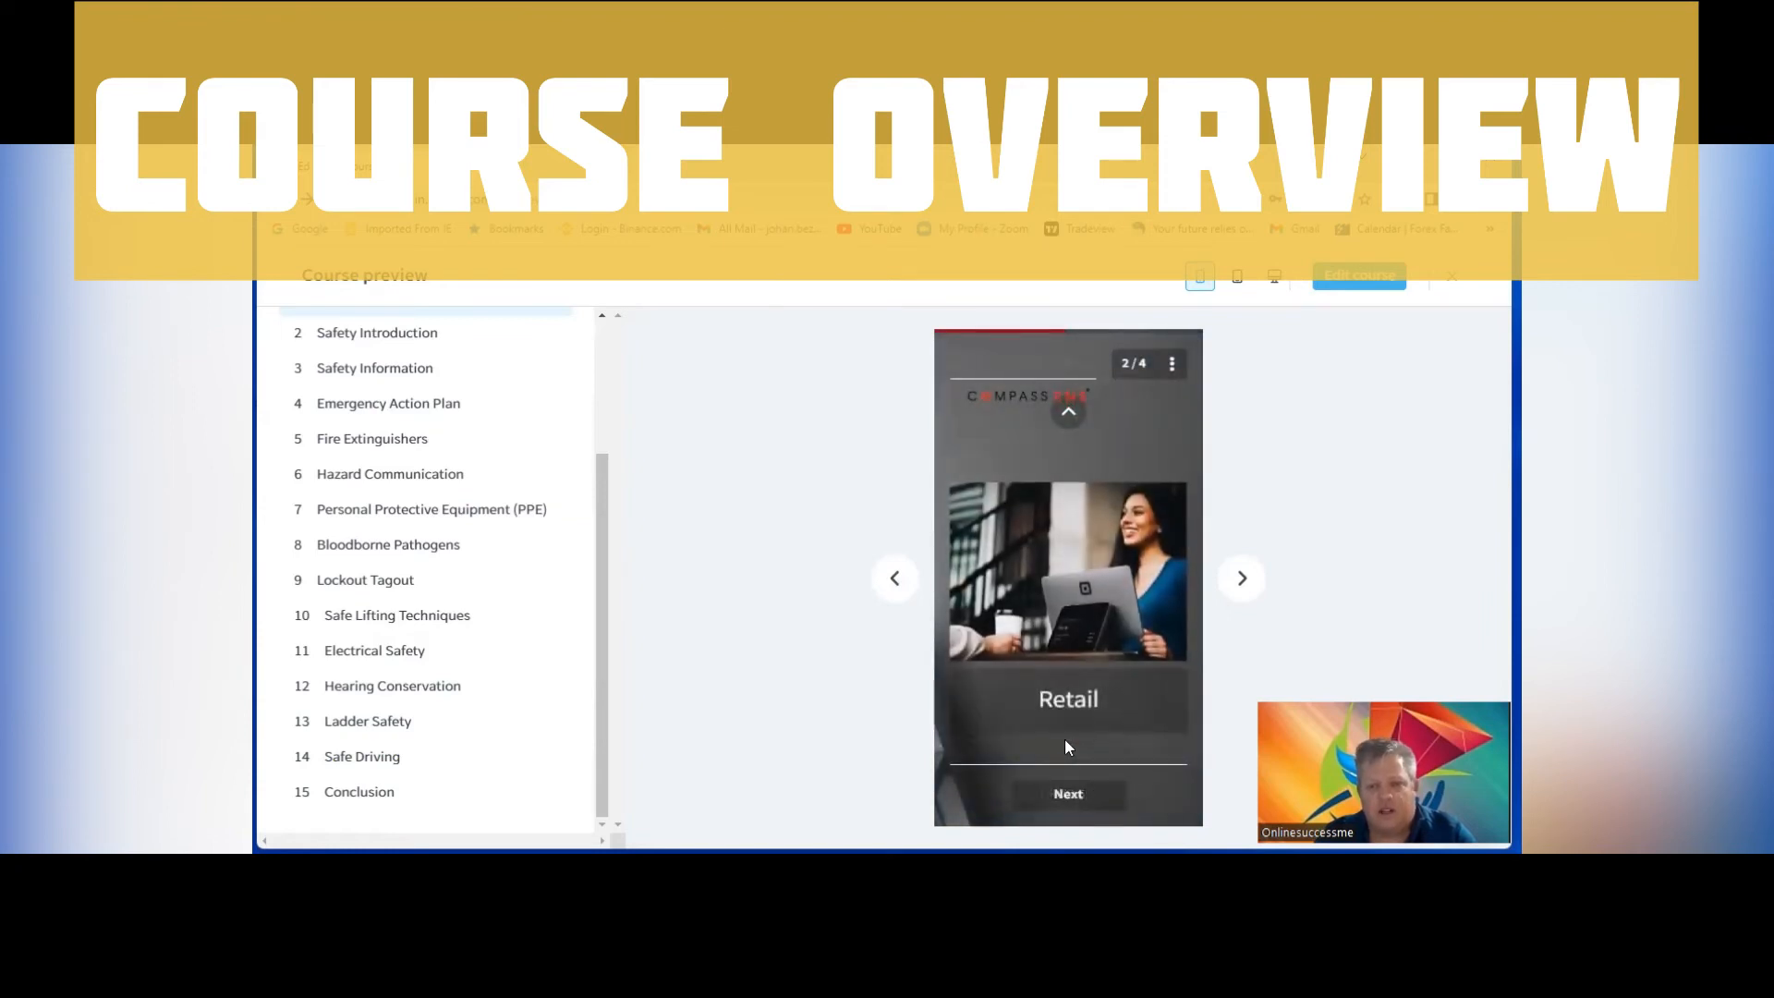
pyautogui.moveTo(1108, 443)
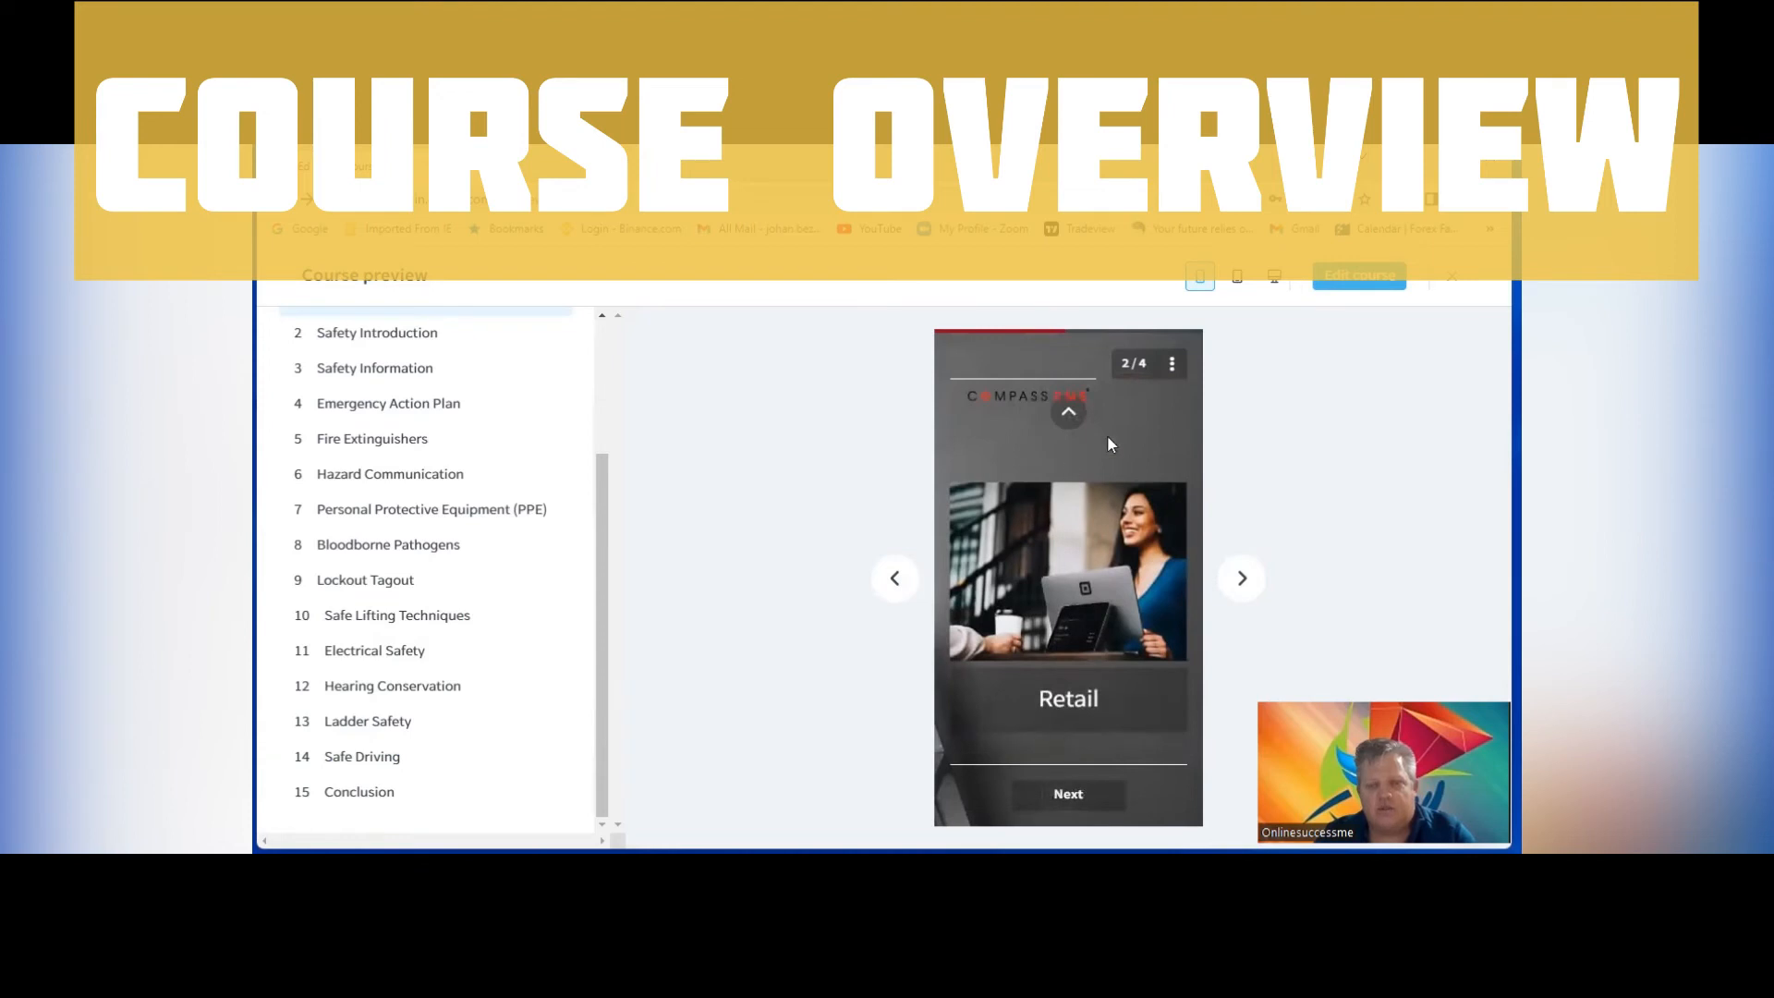
pyautogui.click(1241, 578)
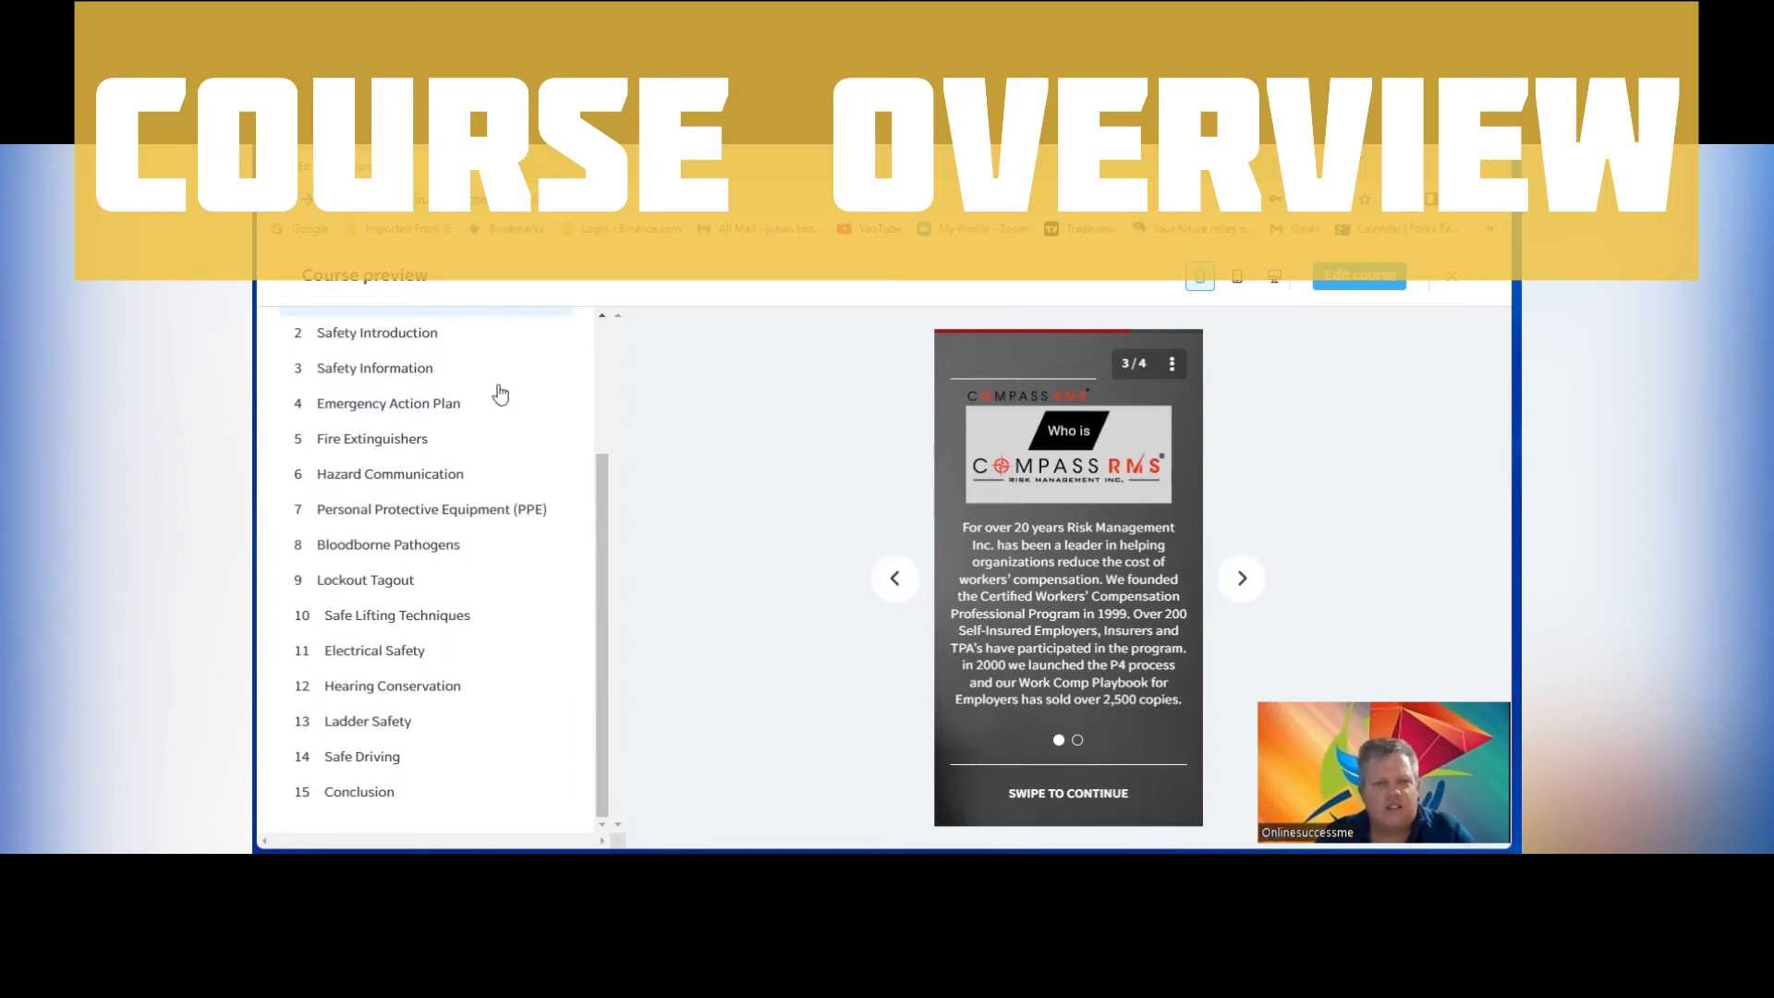
pyautogui.click(1451, 275)
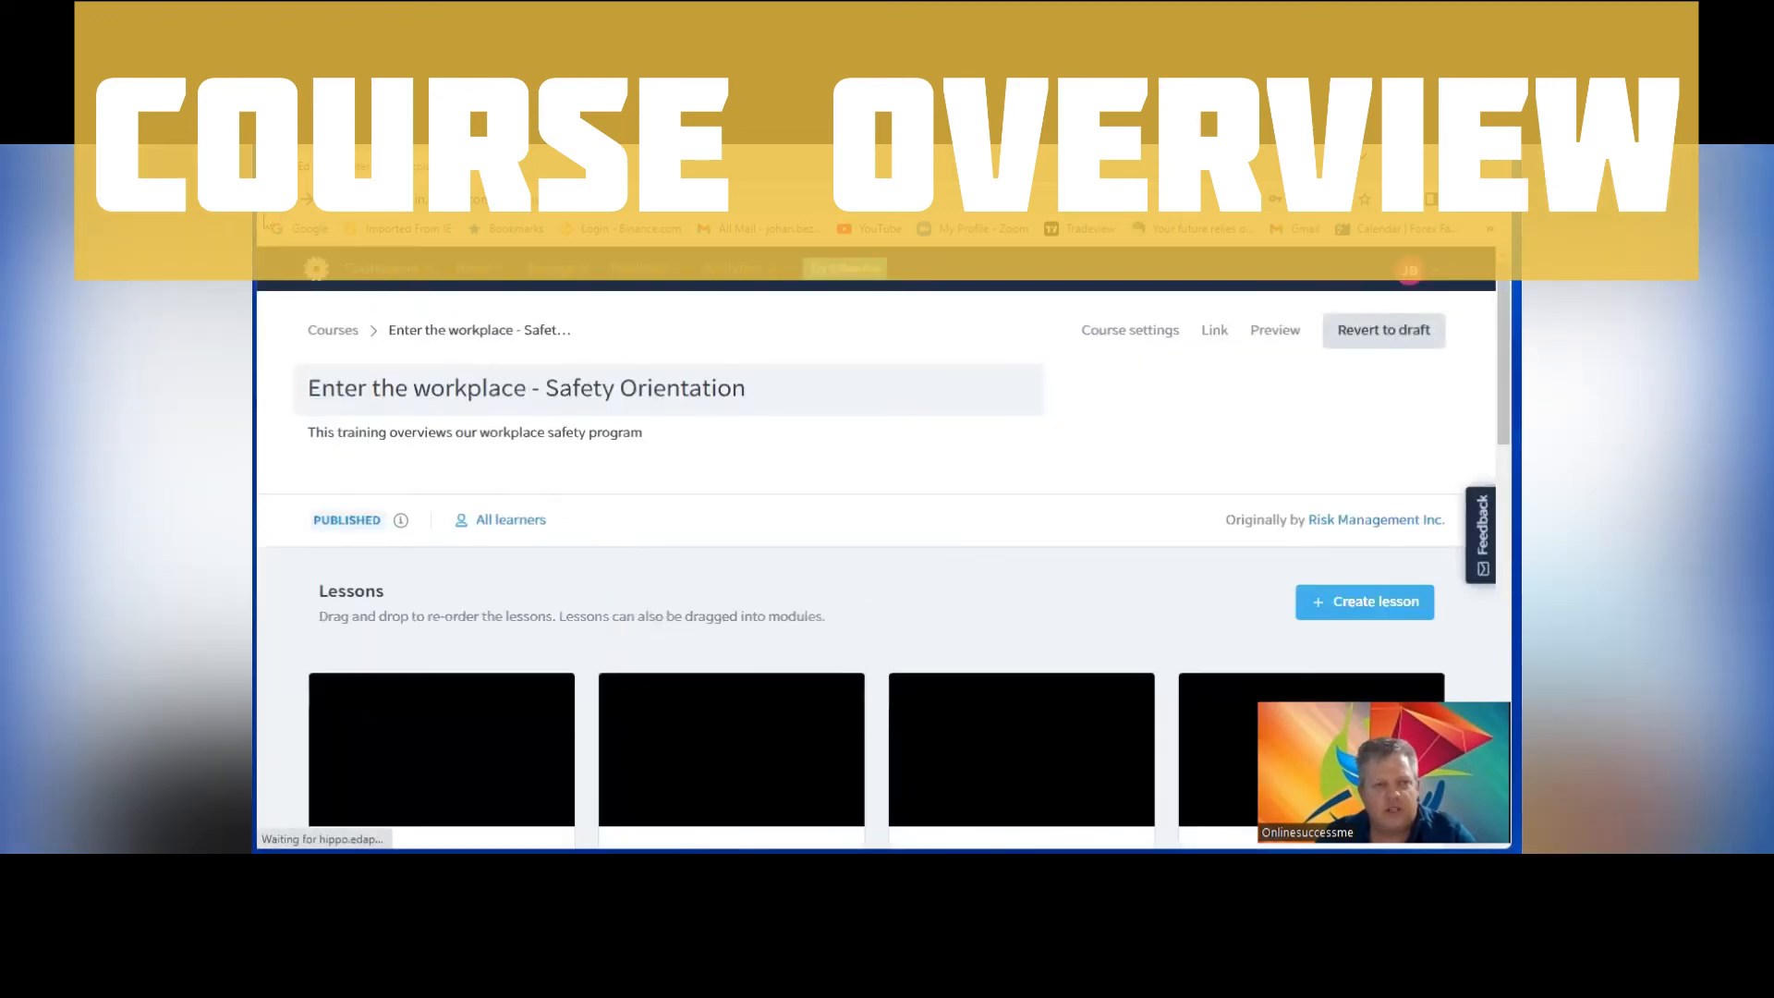
# Scroll through the Safety Orientation lesson cards on the course page
pyautogui.scroll(-3)
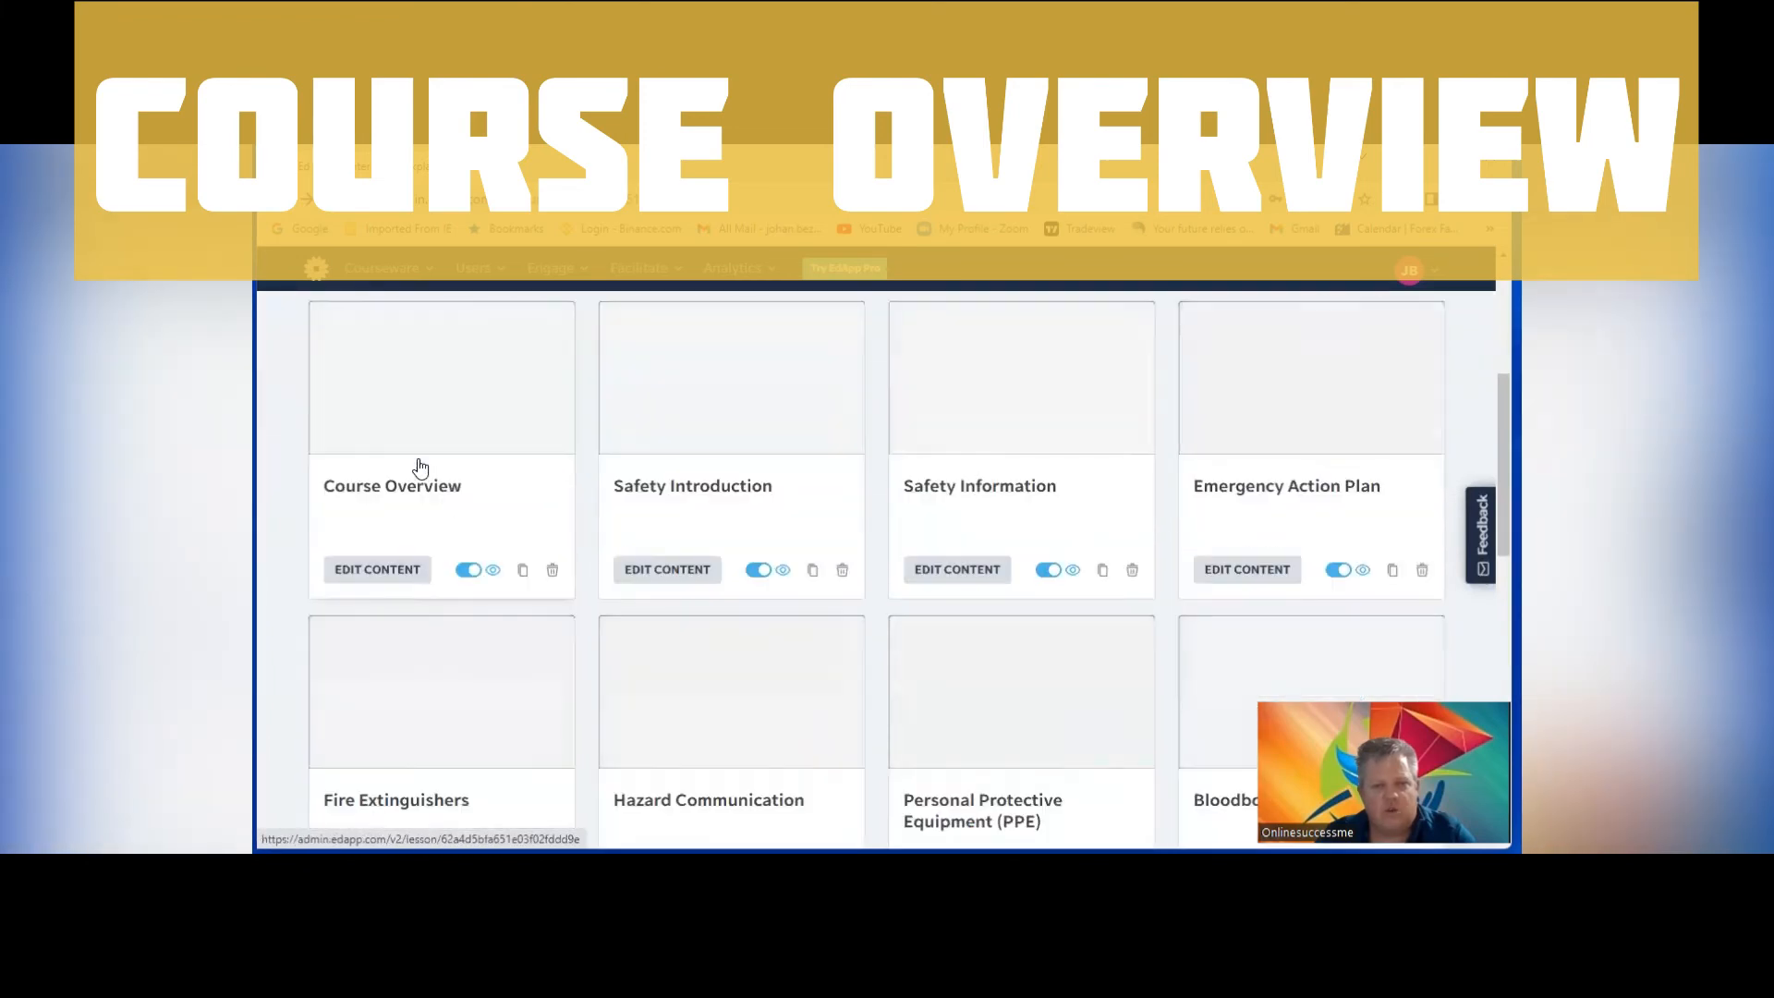
pyautogui.scroll(-3)
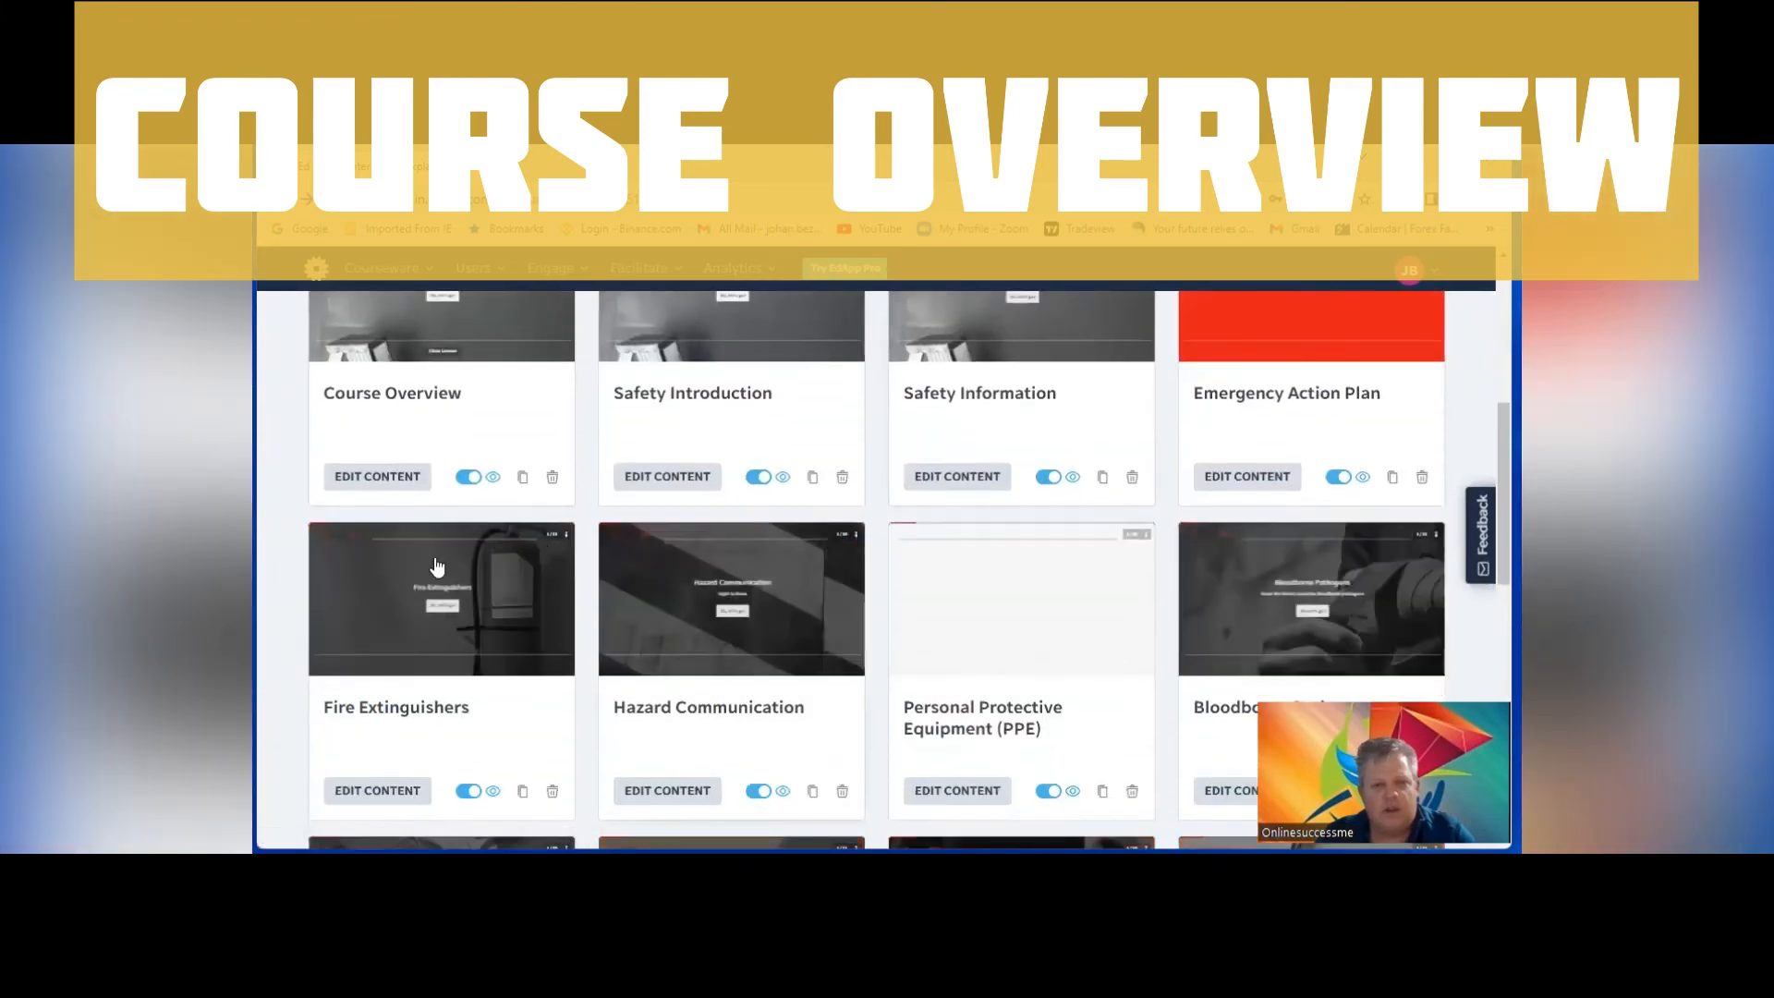
pyautogui.scroll(-3)
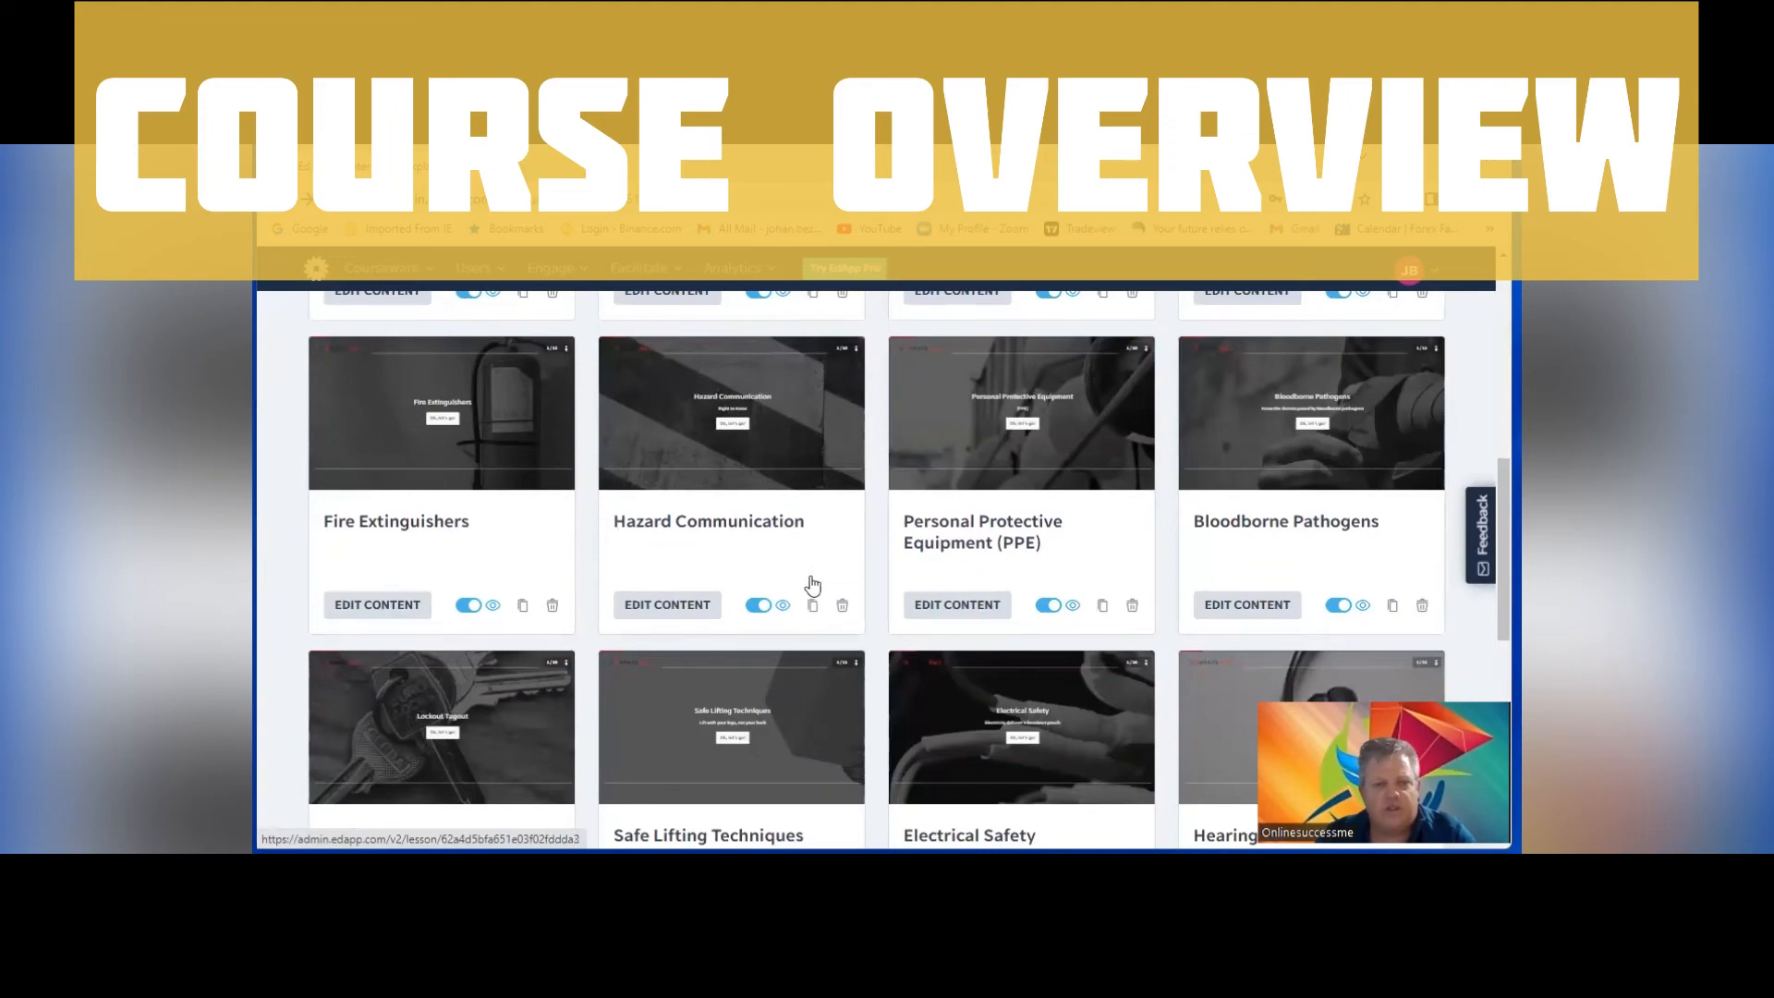
pyautogui.scroll(-3)
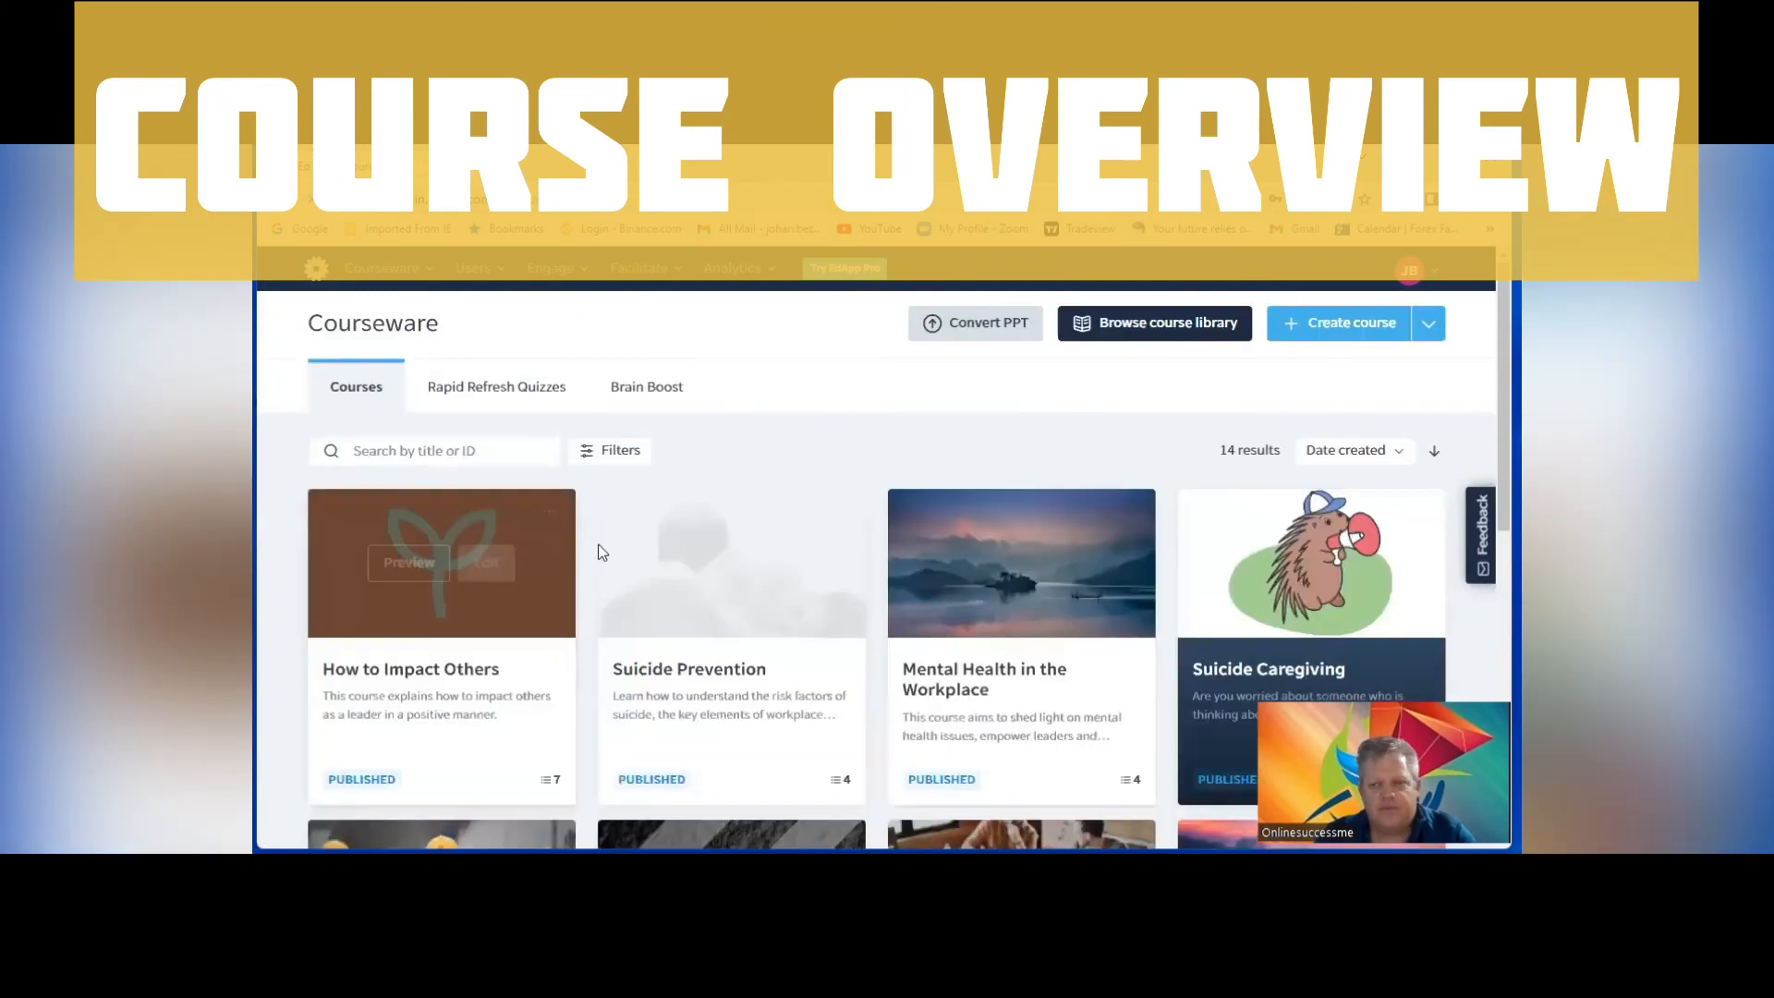
# Preview Emotional Intelligence at Work and reveal its Welcome and Overview content
pyautogui.scroll(-3)
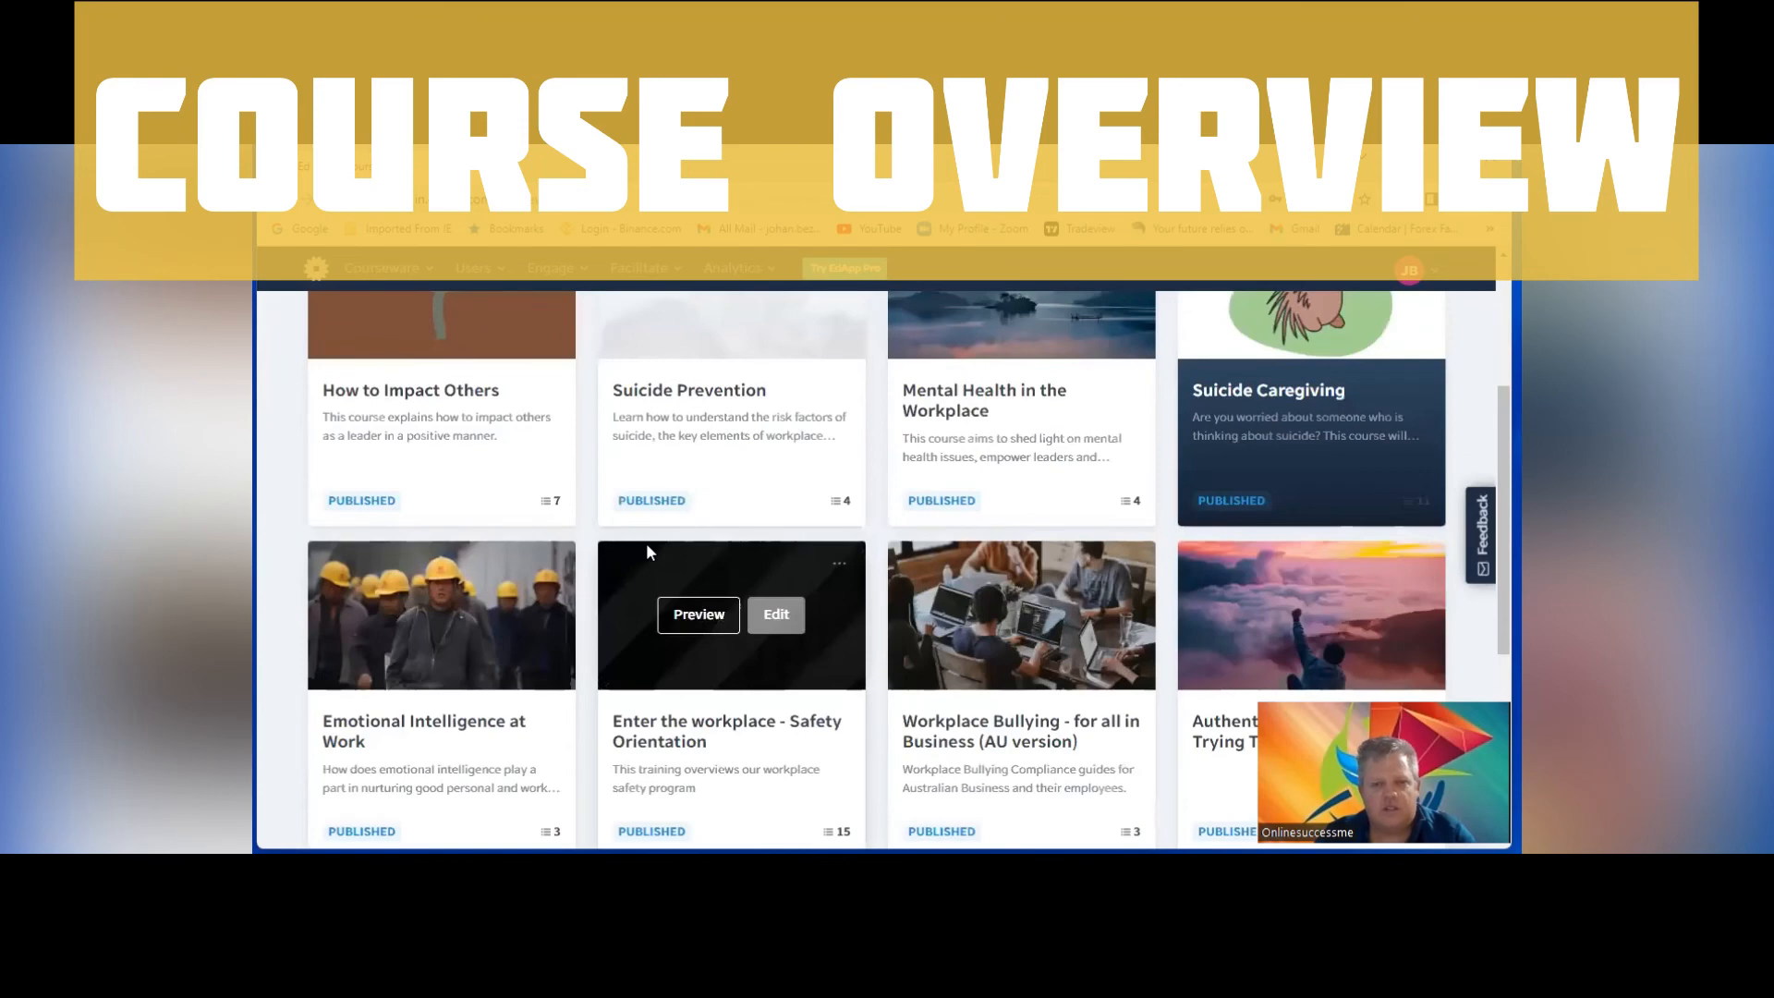
pyautogui.scroll(-3)
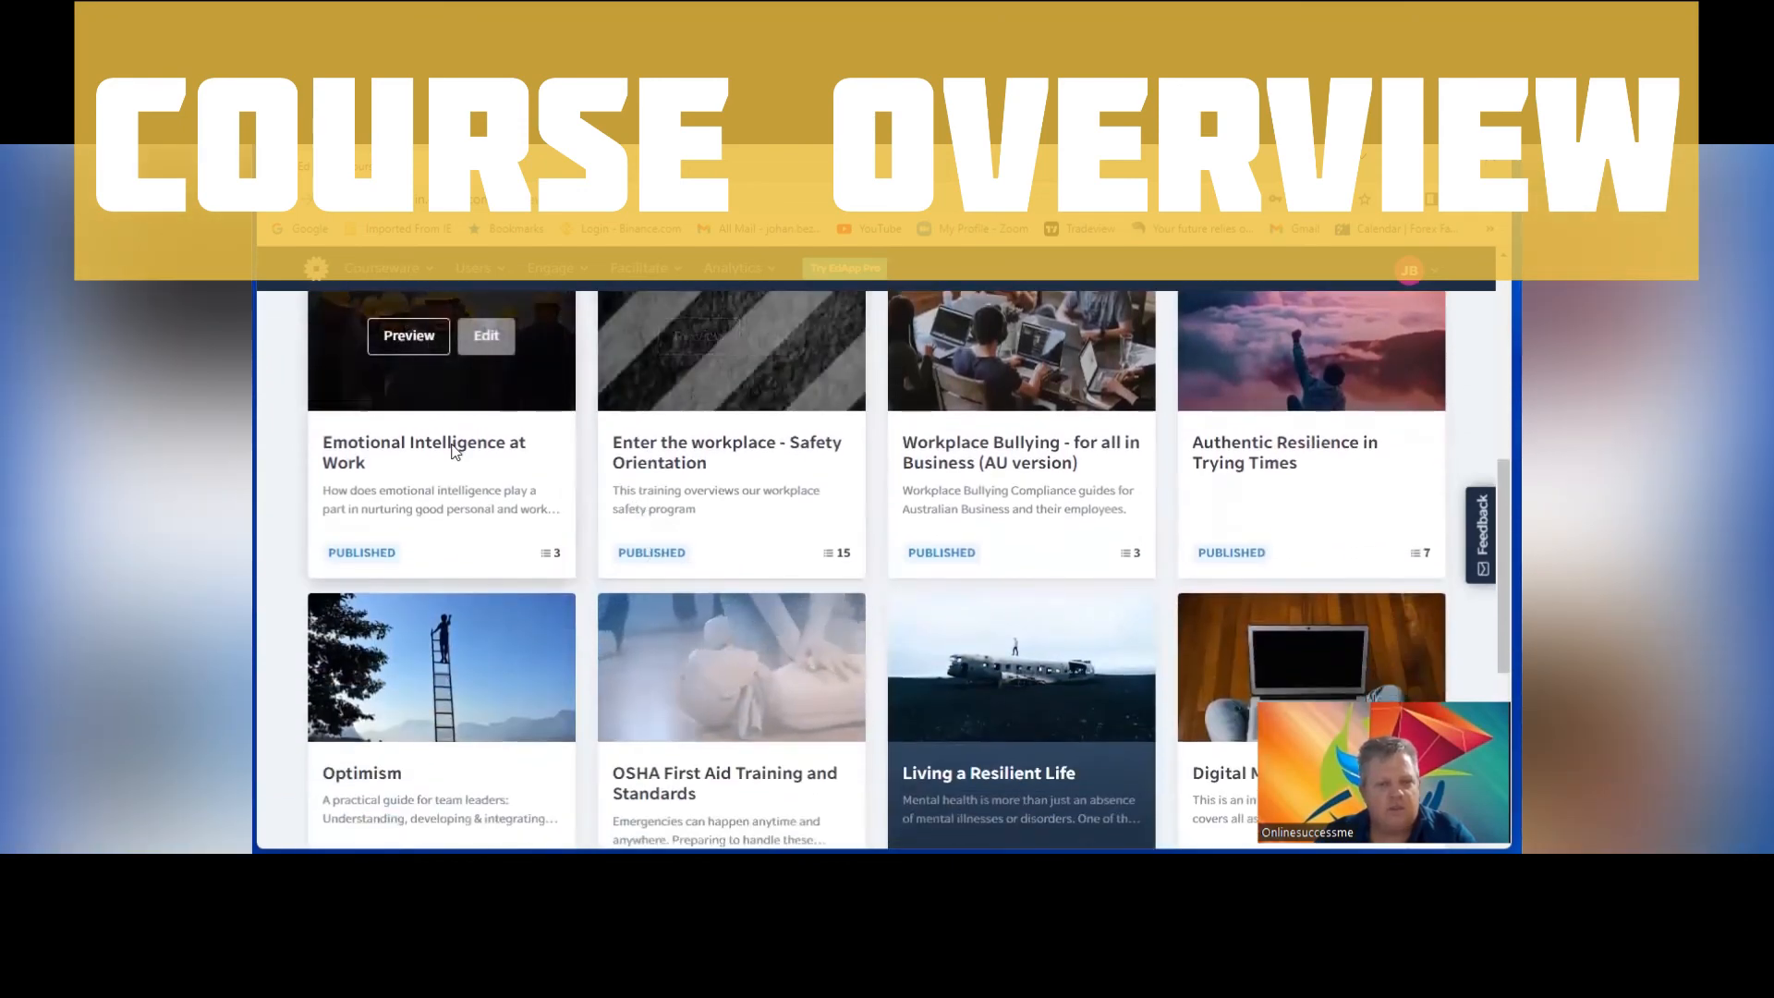
pyautogui.click(407, 334)
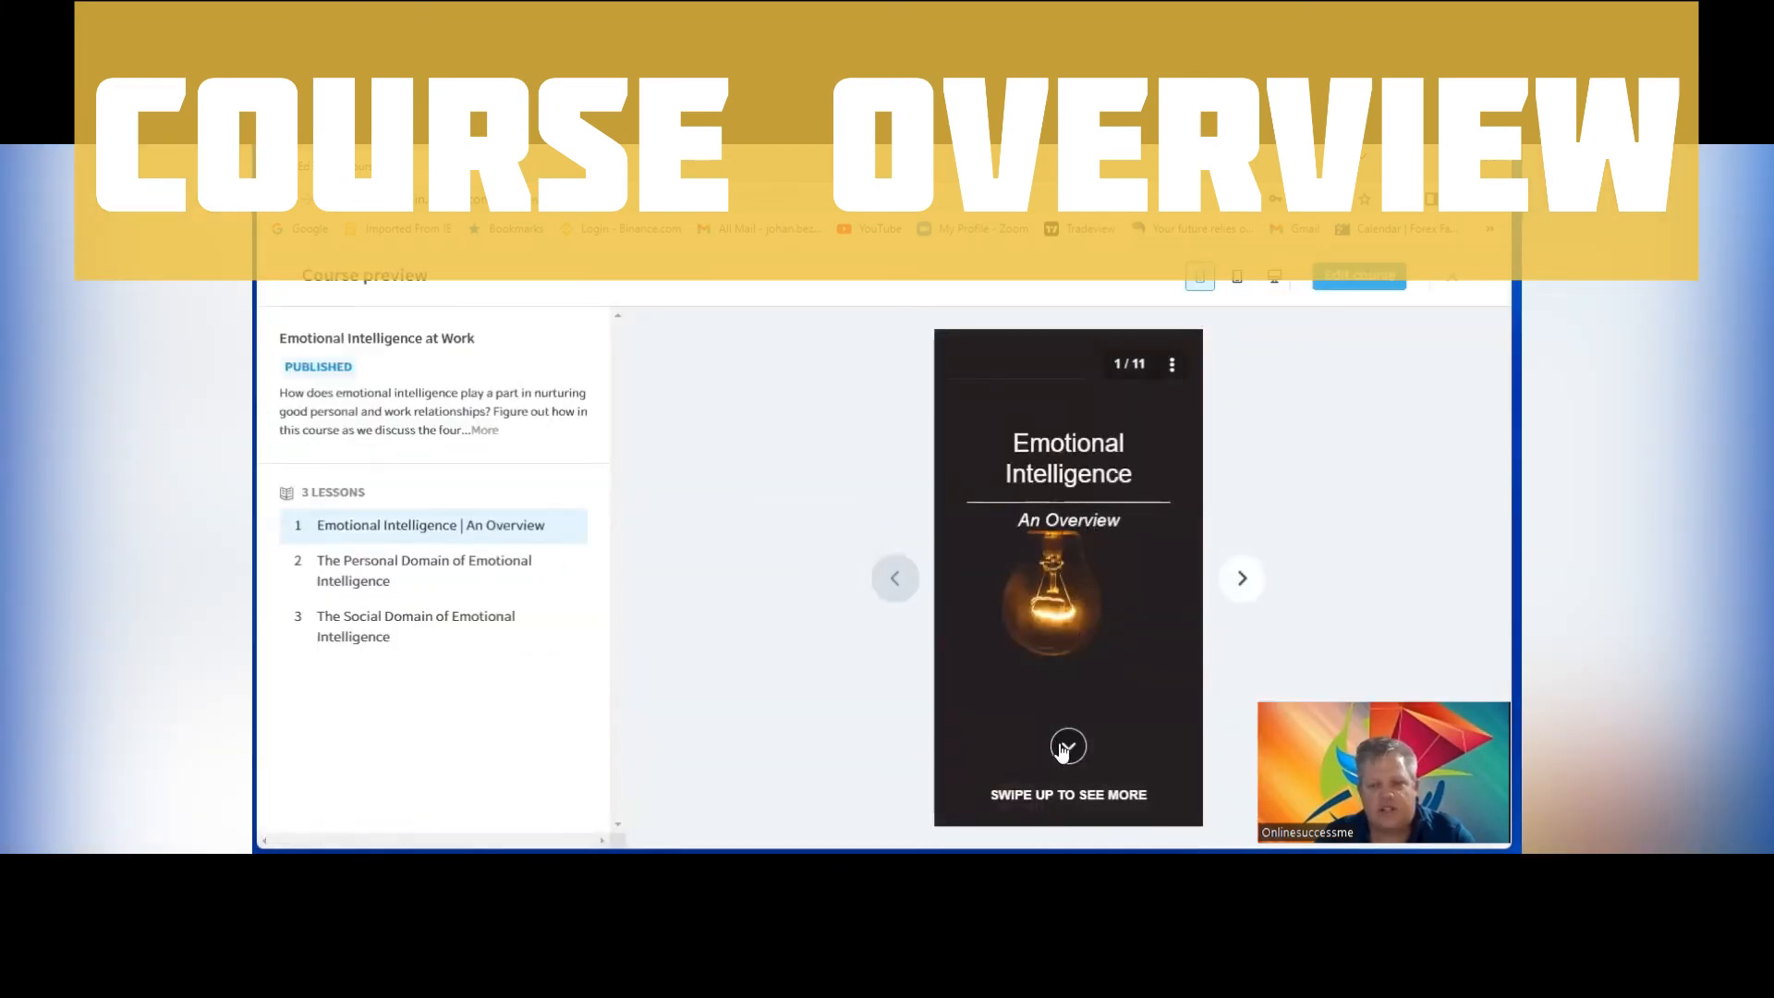
pyautogui.click(1066, 746)
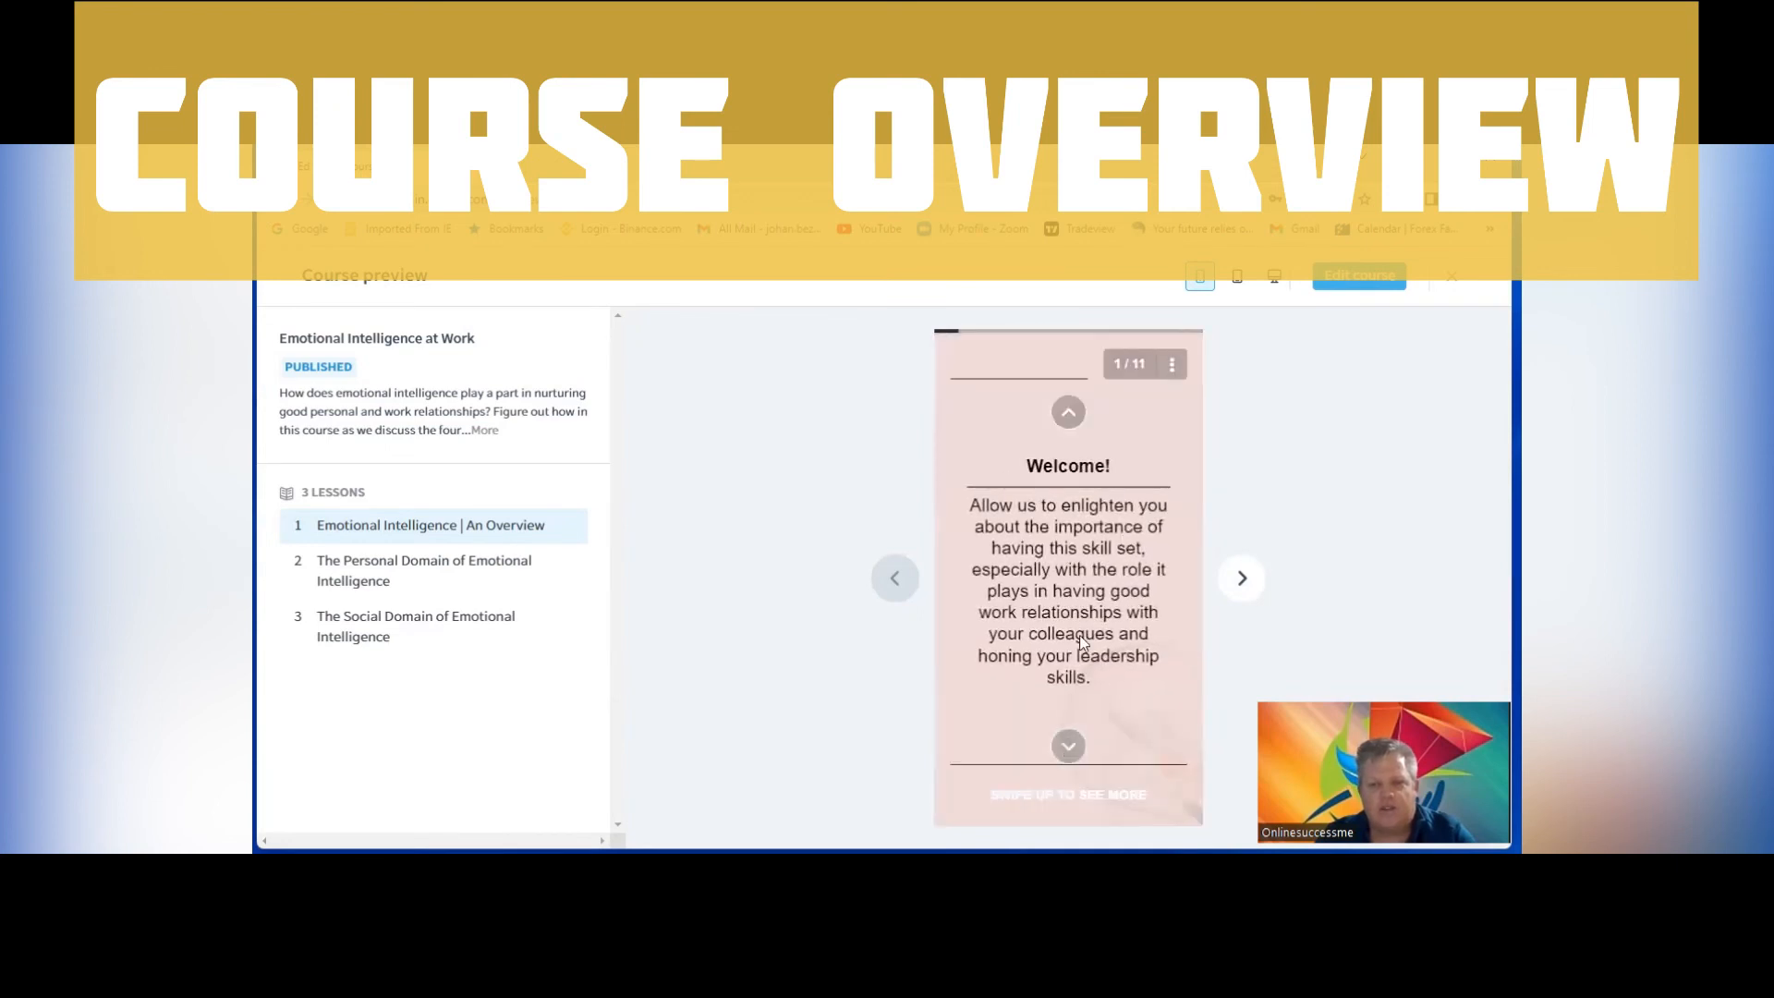
pyautogui.click(1067, 746)
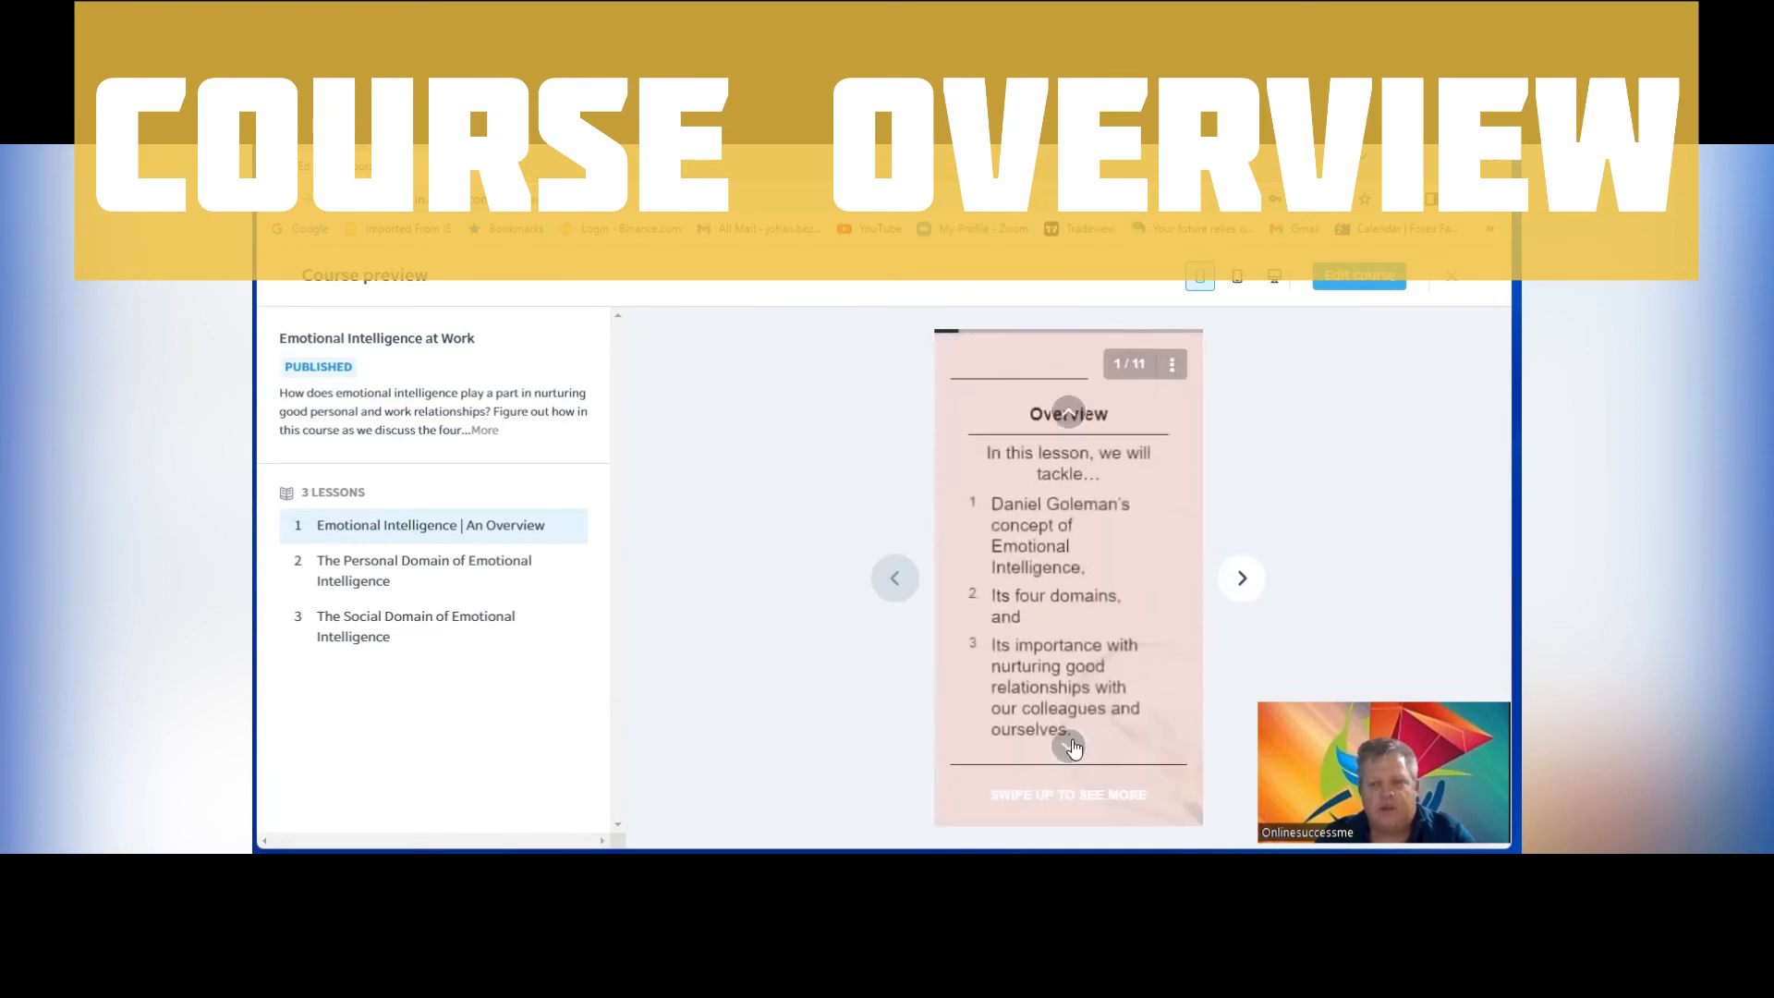